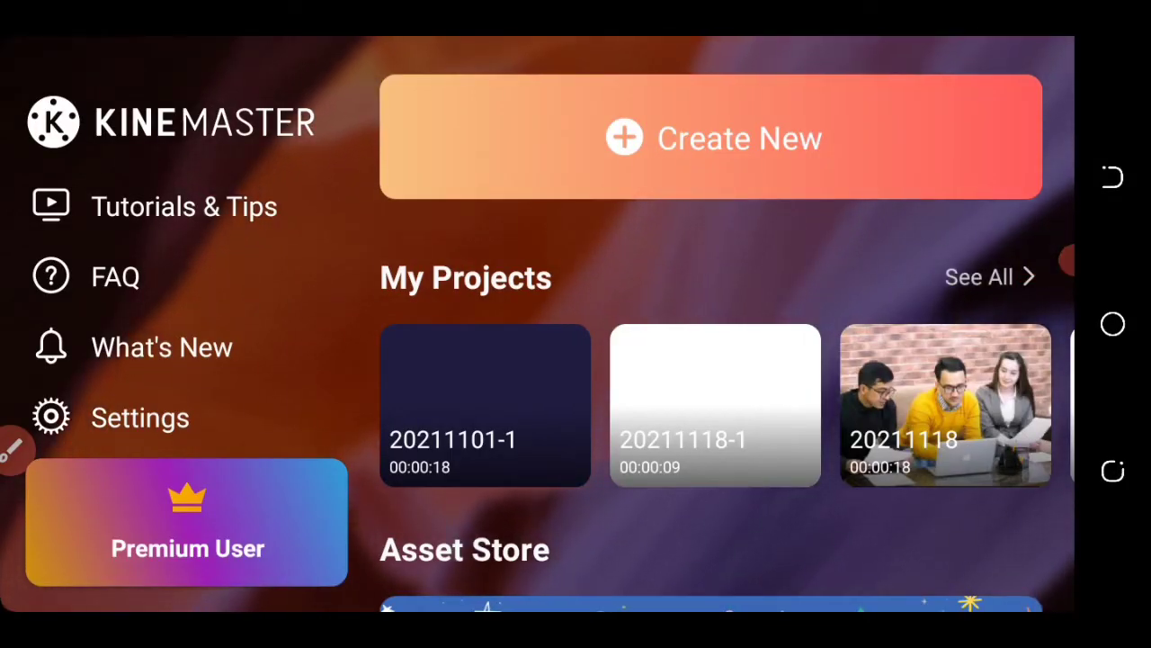
Create a new 16:9 project and add a plain white background clip from the Media Browser.
{"action": "left_click", "coordinate": [716, 136]}
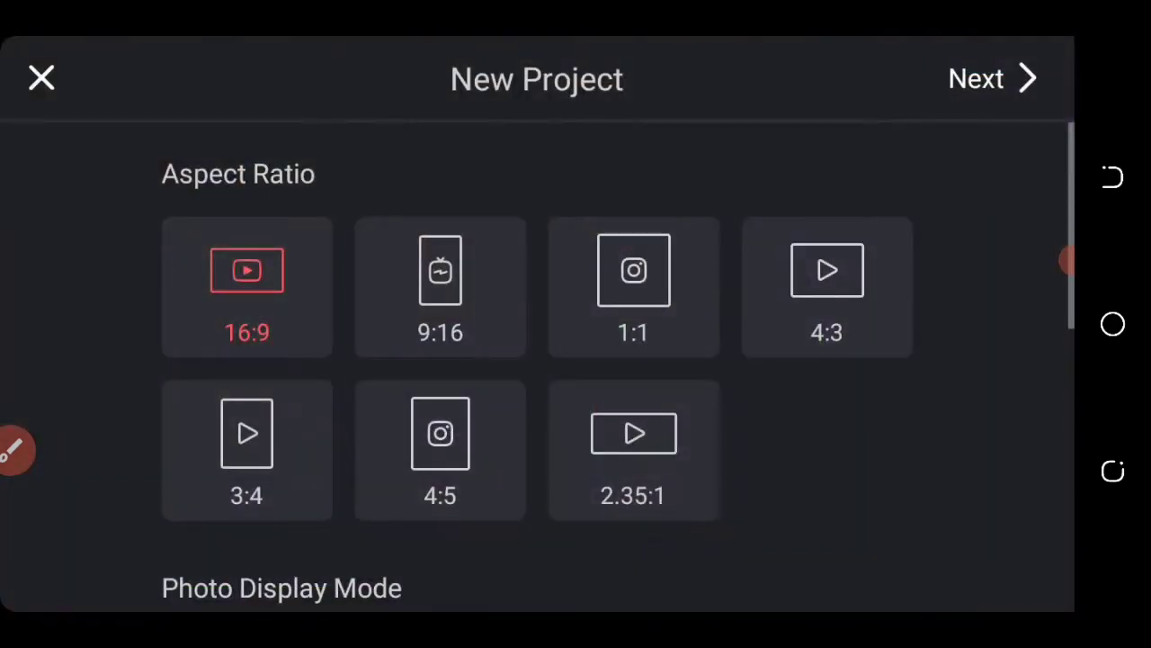
{"action": "left_click", "coordinate": [982, 80]}
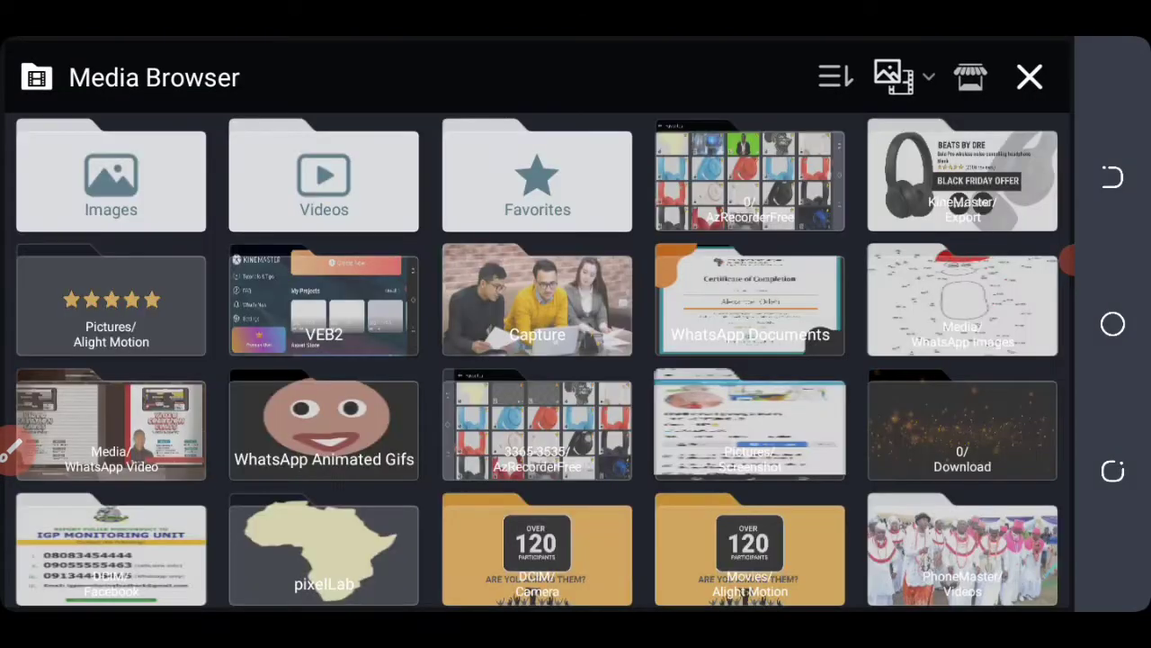
{"action": "left_click", "coordinate": [536, 176]}
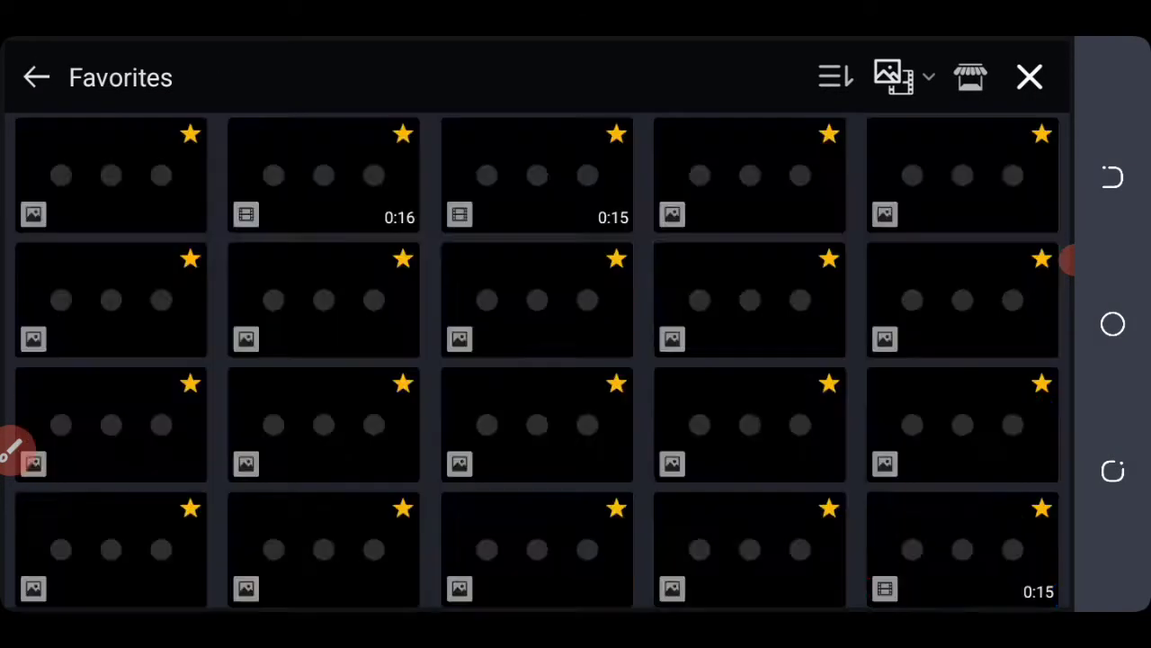
{"action": "left_click", "coordinate": [36, 76]}
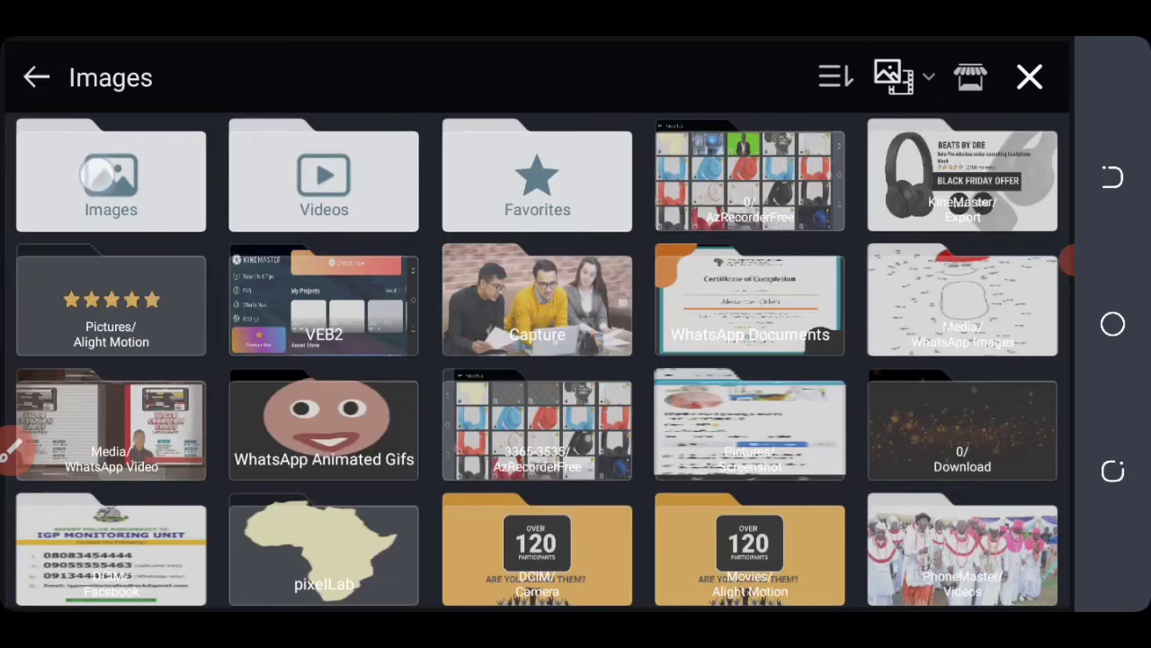
{"action": "left_click", "coordinate": [1029, 75]}
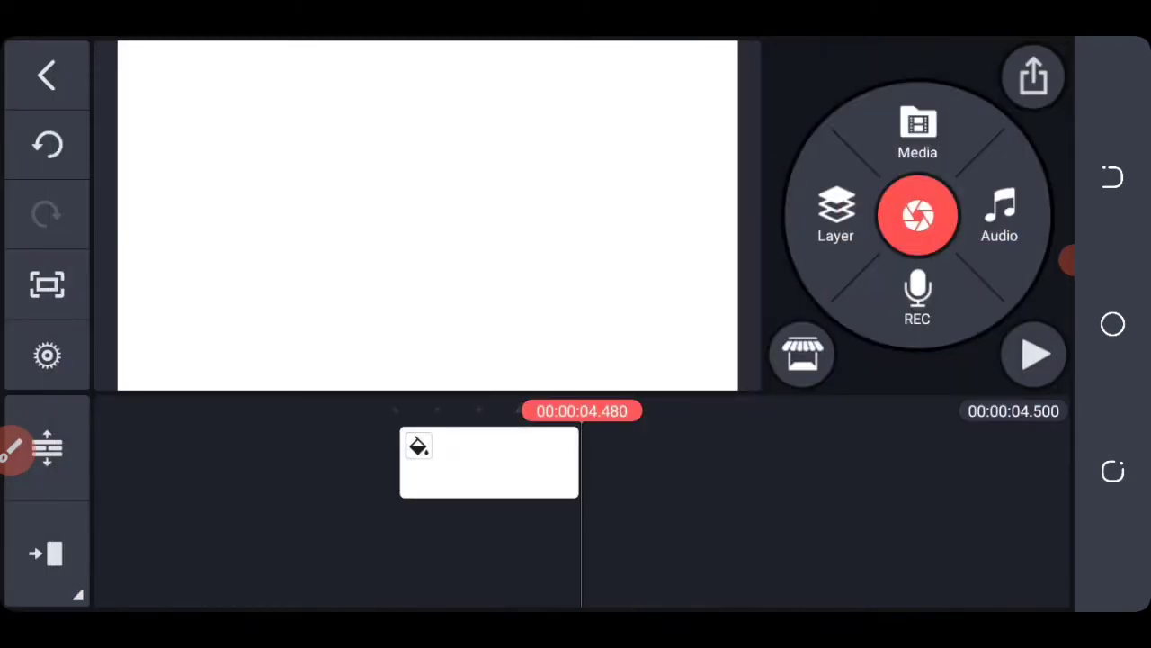
Recolour the background clip to a dark navy swatch.
{"action": "left_click", "coordinate": [489, 464]}
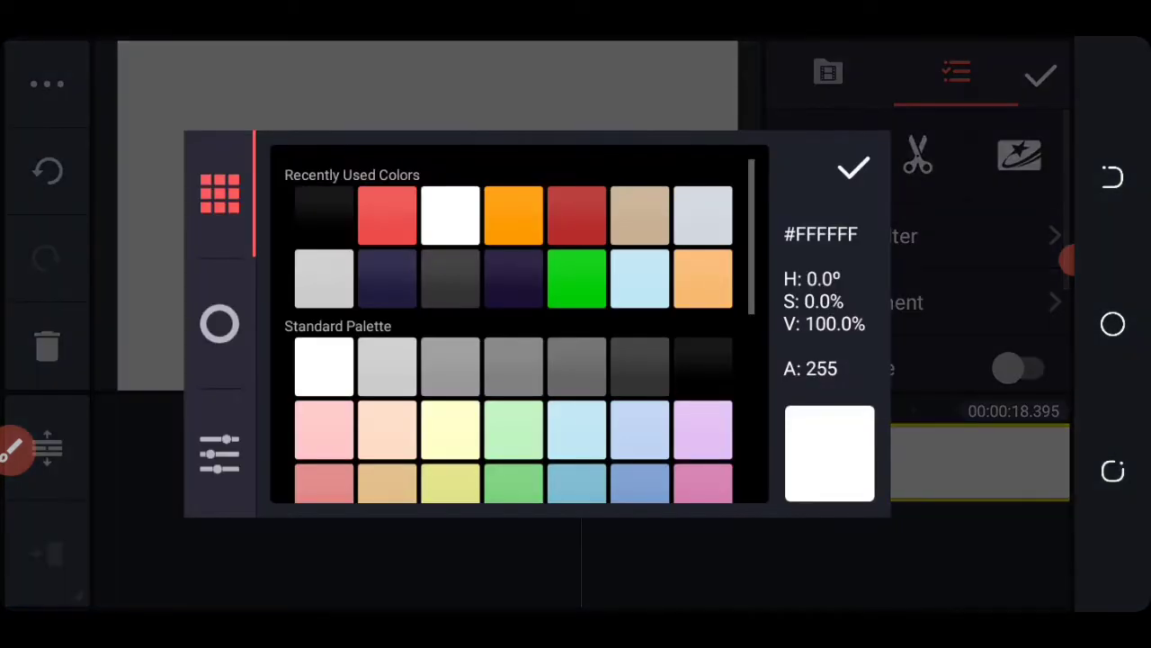
{"action": "left_click", "coordinate": [853, 169]}
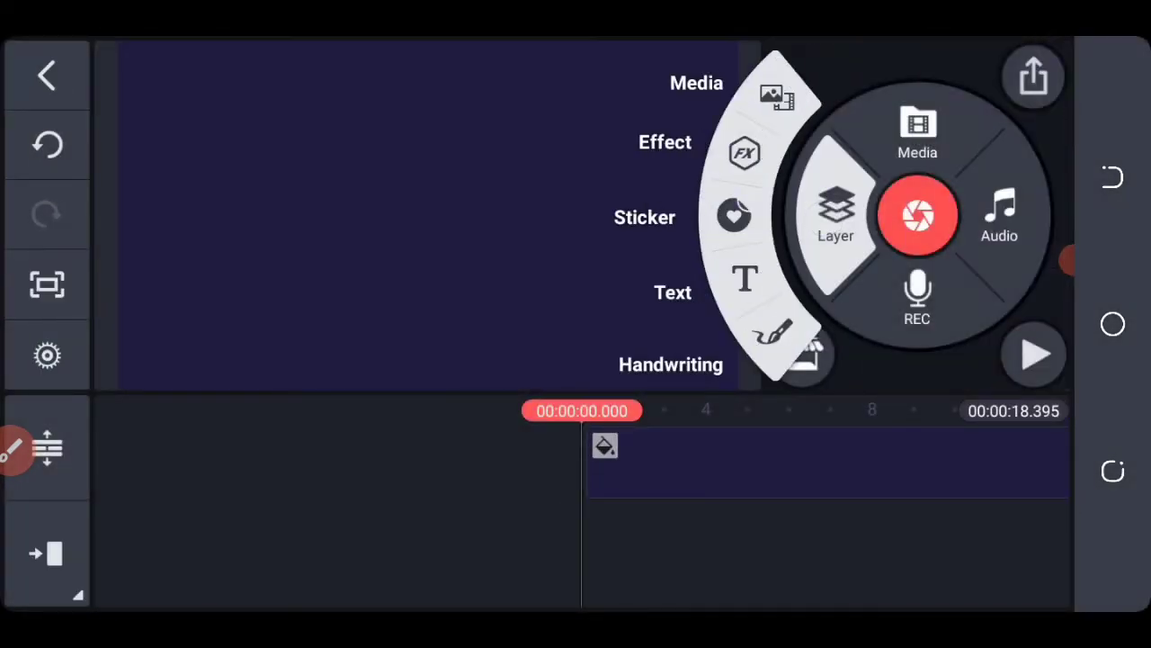
Add the hands-holding-phone screenshot as a media layer and lower its opacity to 10%.
{"action": "left_click", "coordinate": [918, 130]}
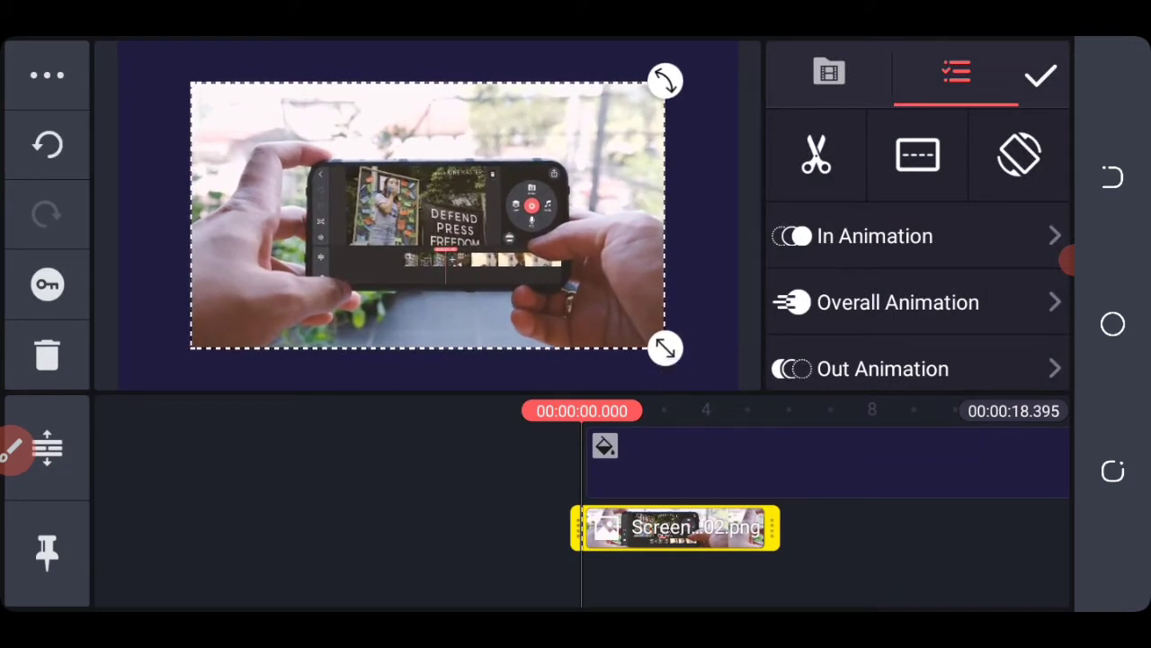
{"action": "scroll", "scroll_direction": "down", "scroll_amount": 3}
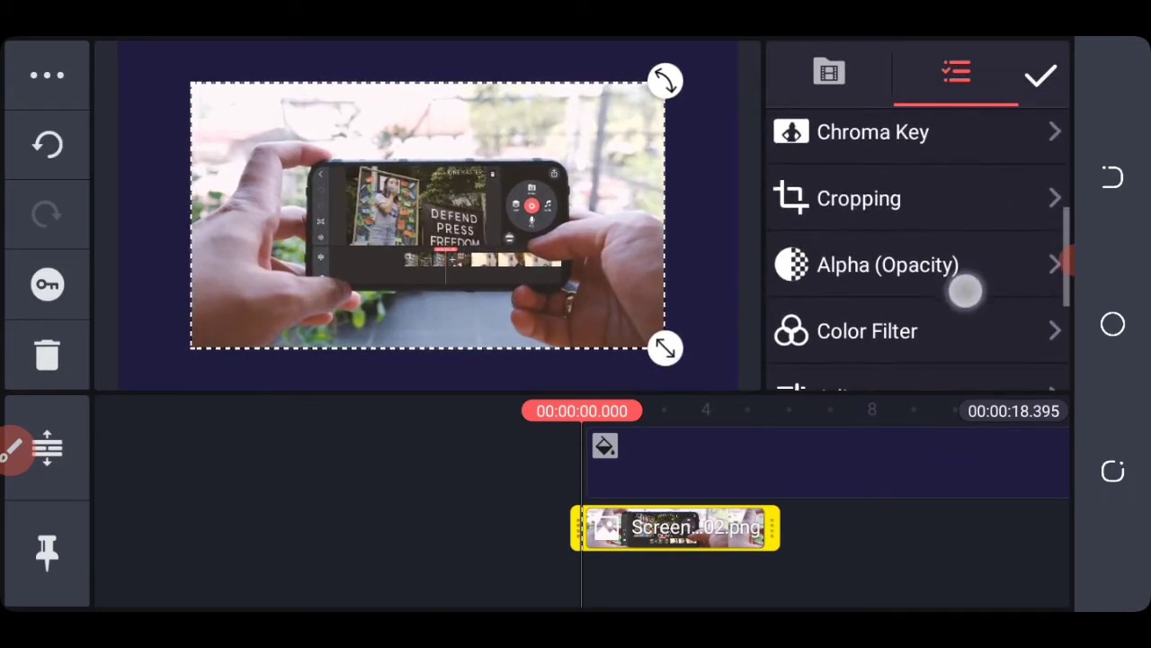
{"action": "left_click", "coordinate": [889, 264]}
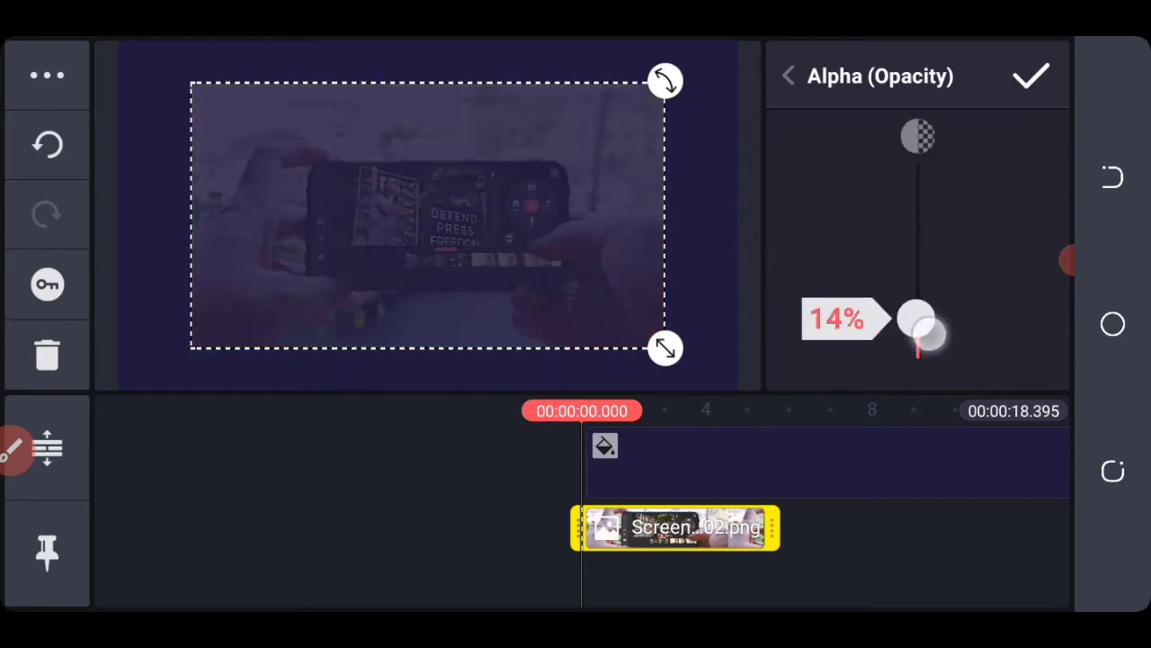
{"action": "left_click_drag", "start_coordinate": [917, 323], "coordinate": [918, 339]}
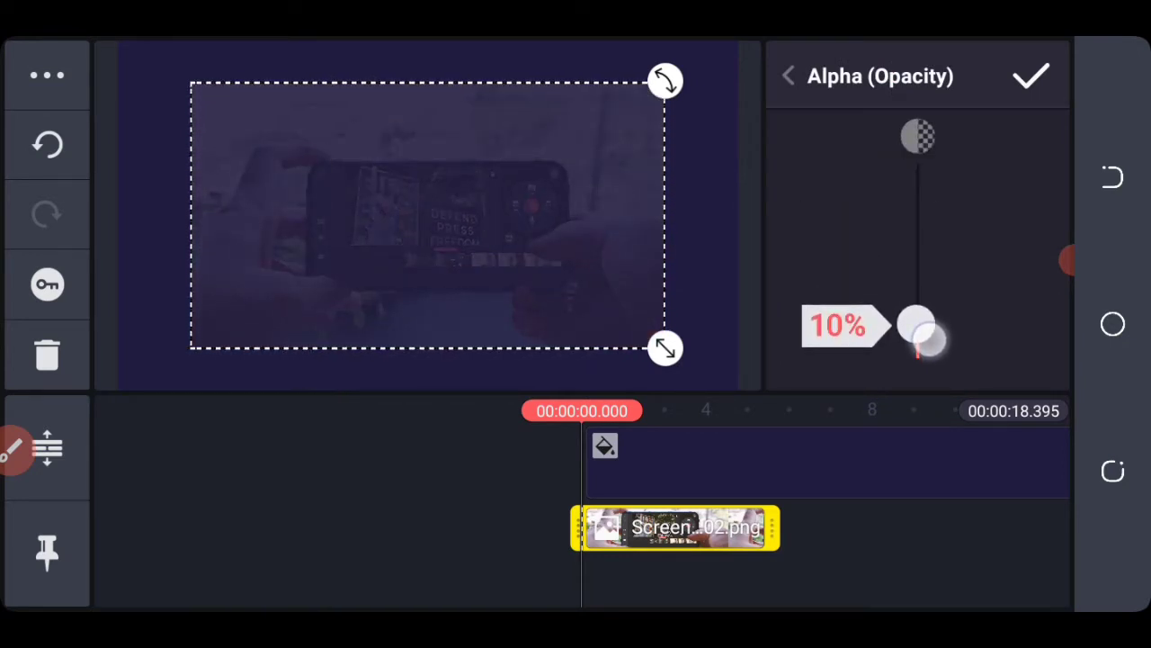
{"action": "left_click_drag", "start_coordinate": [918, 333], "coordinate": [917, 328]}
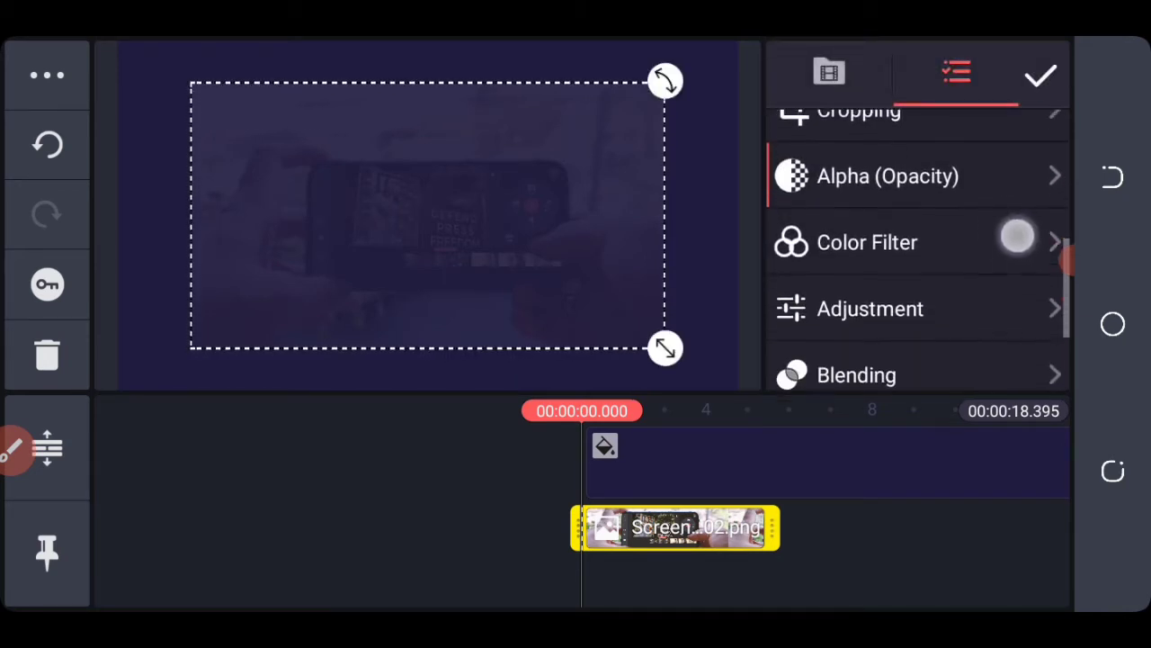
Raise the screenshot layer's saturation to +100 and confirm.
{"action": "left_click", "coordinate": [871, 308]}
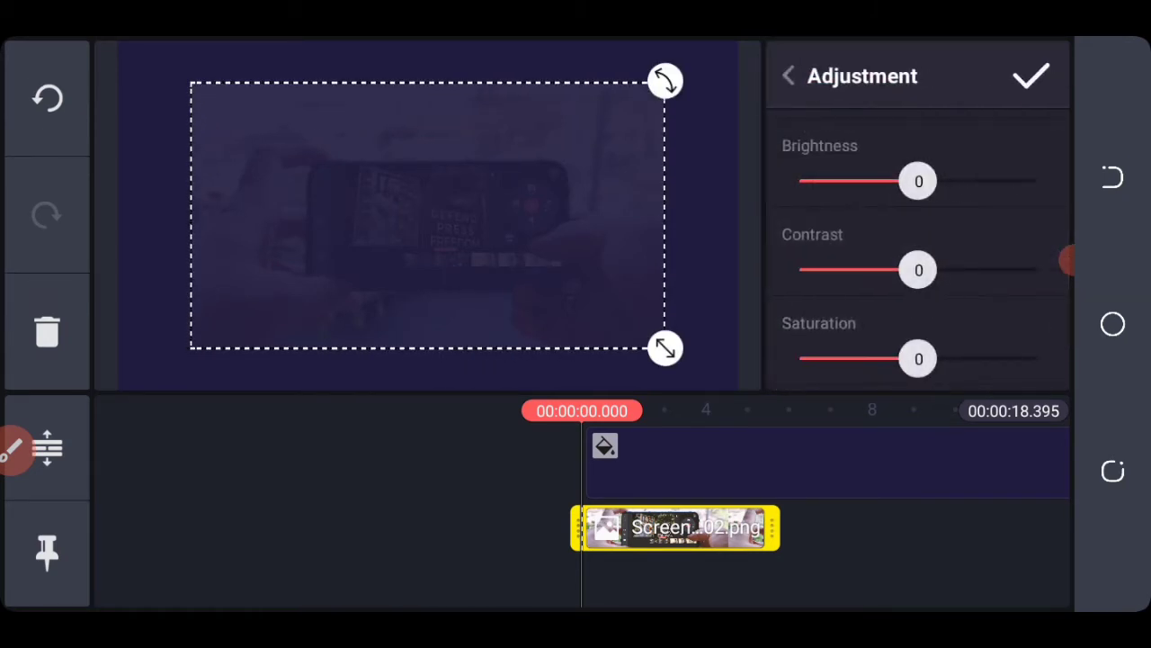
{"action": "left_click_drag", "start_coordinate": [917, 358], "coordinate": [1034, 358]}
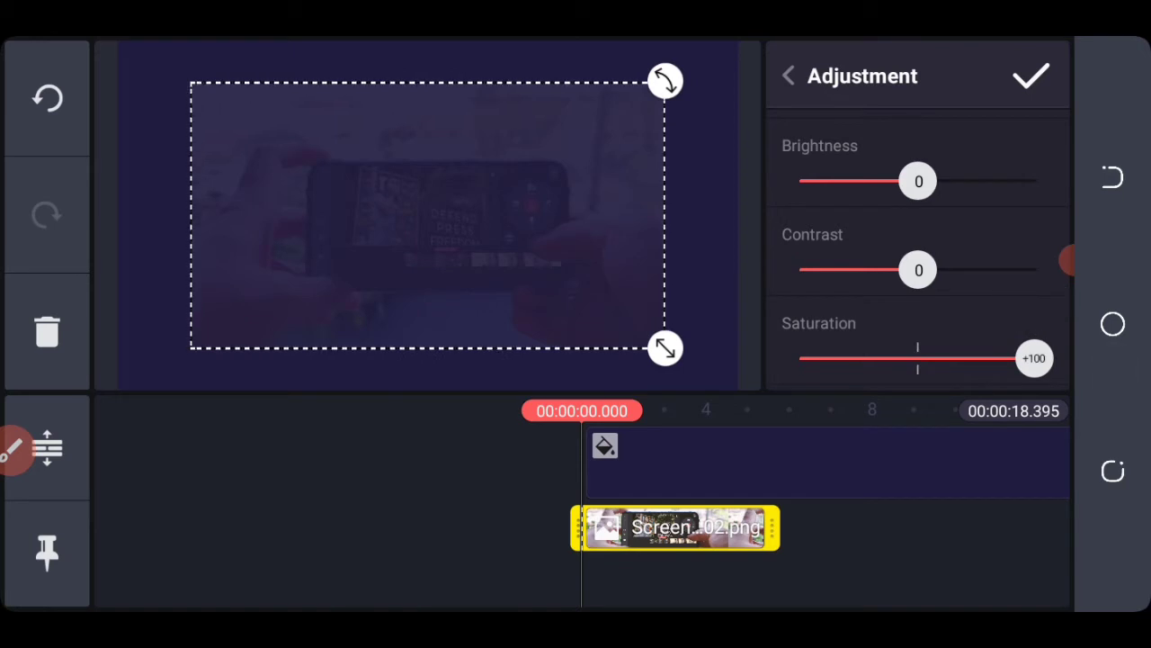
{"action": "left_click", "coordinate": [788, 75]}
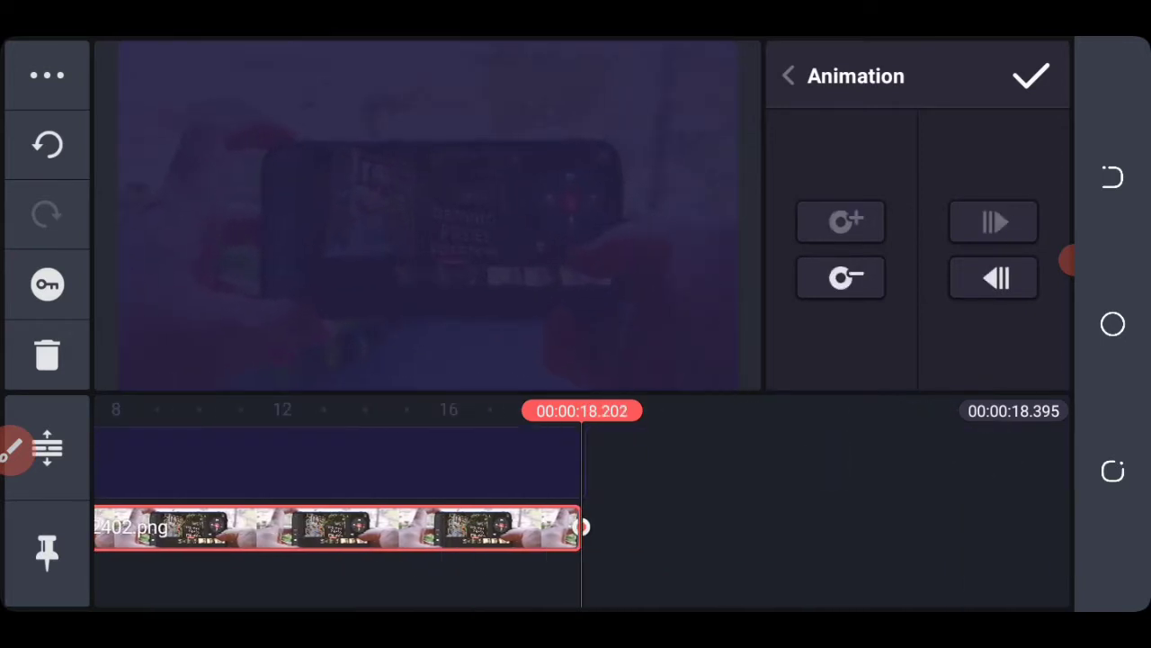
Add the blue digital globe design video as a new media layer.
{"action": "left_click", "coordinate": [792, 76]}
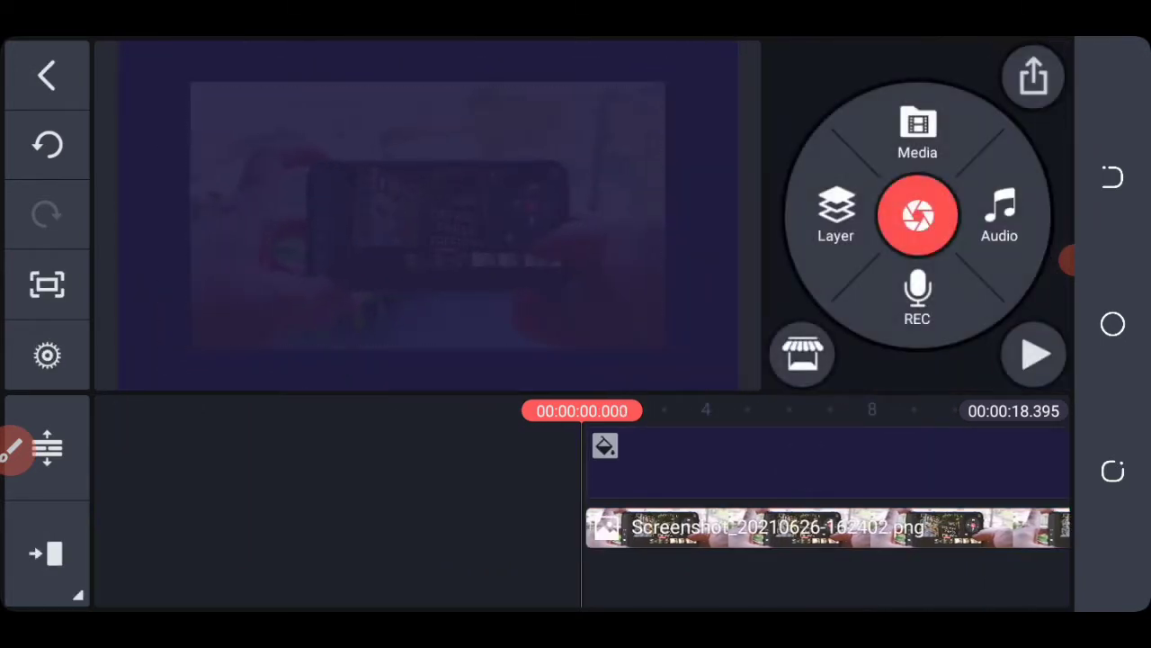
{"action": "left_click", "coordinate": [918, 123]}
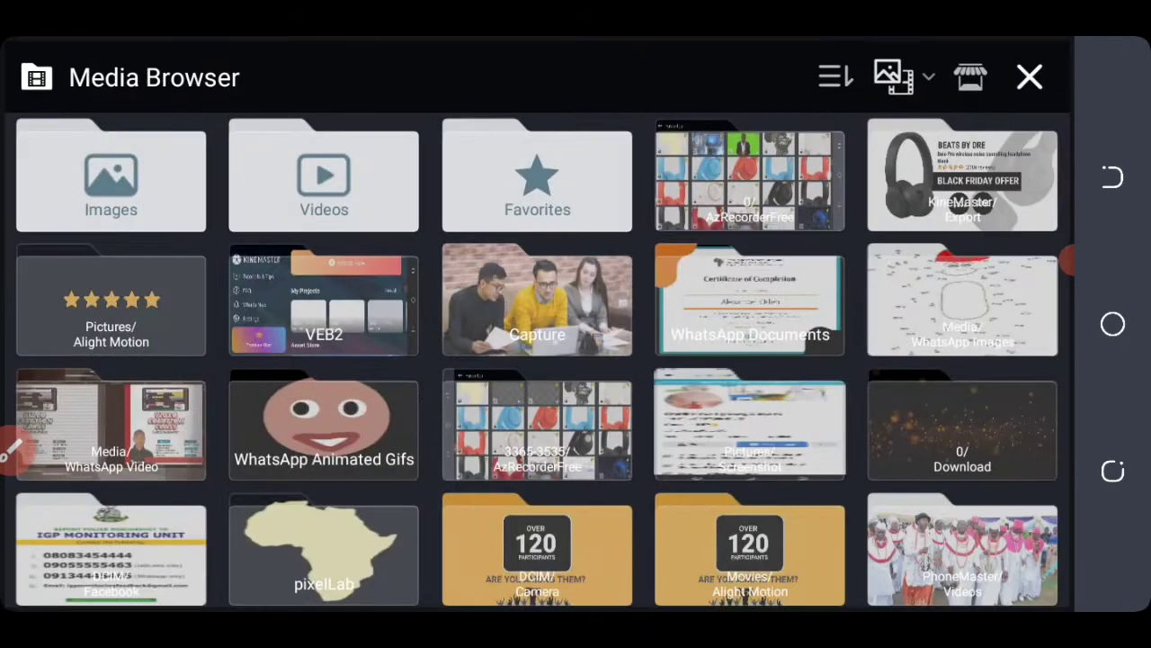
{"action": "left_click", "coordinate": [536, 176]}
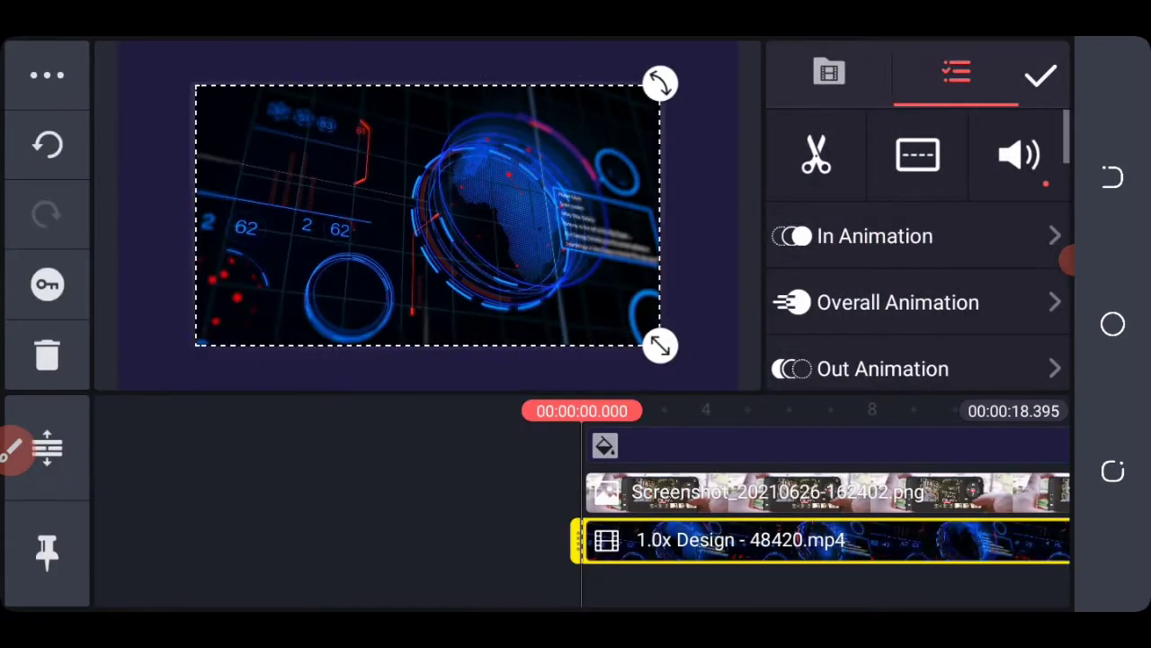
{"action": "scroll", "scroll_direction": "down", "scroll_amount": 3}
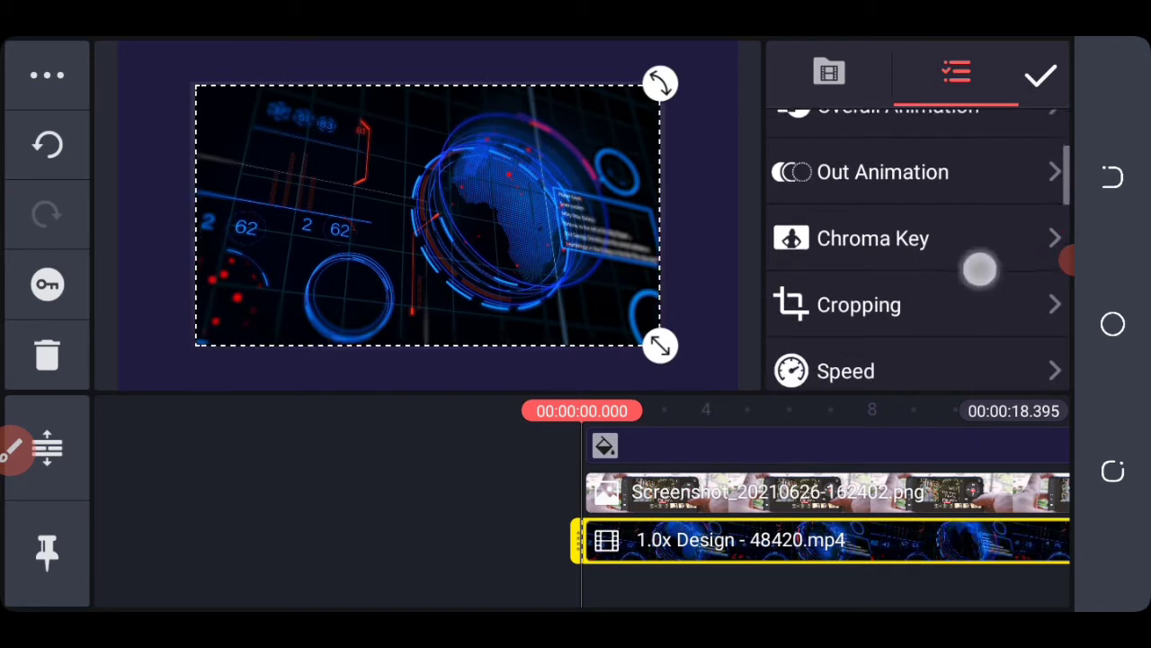
{"action": "scroll", "scroll_direction": "down", "scroll_amount": 3}
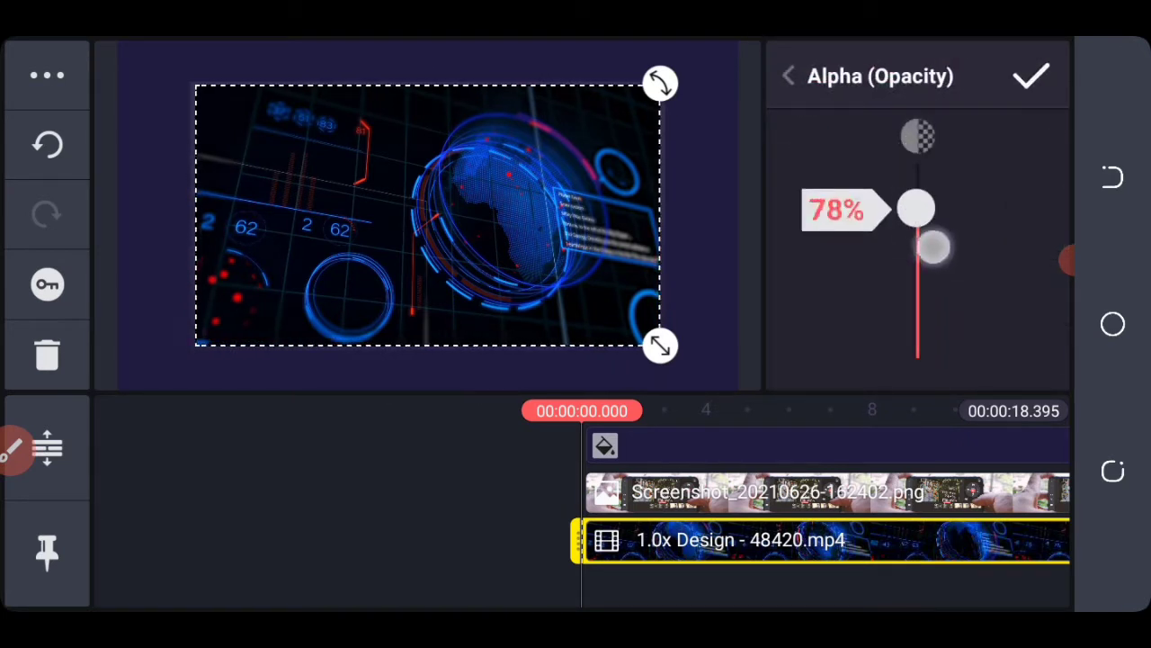
Fade the globe video layer to about 26% opacity and confirm.
{"action": "left_click_drag", "start_coordinate": [917, 208], "coordinate": [917, 286]}
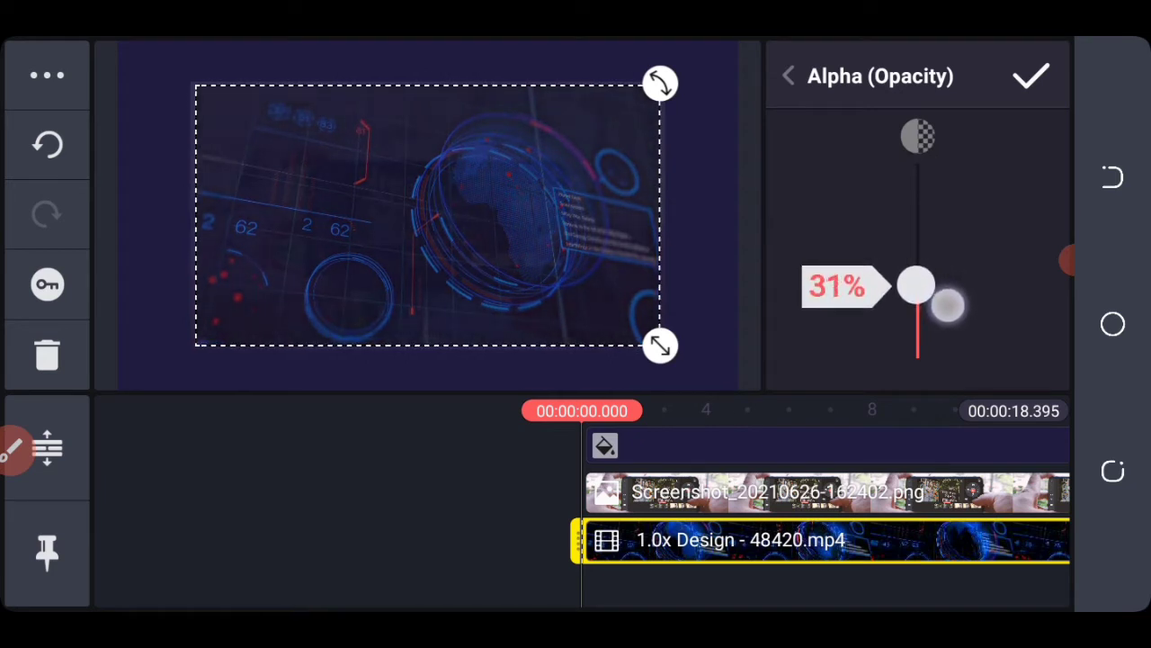
{"action": "left_click_drag", "start_coordinate": [918, 286], "coordinate": [918, 304]}
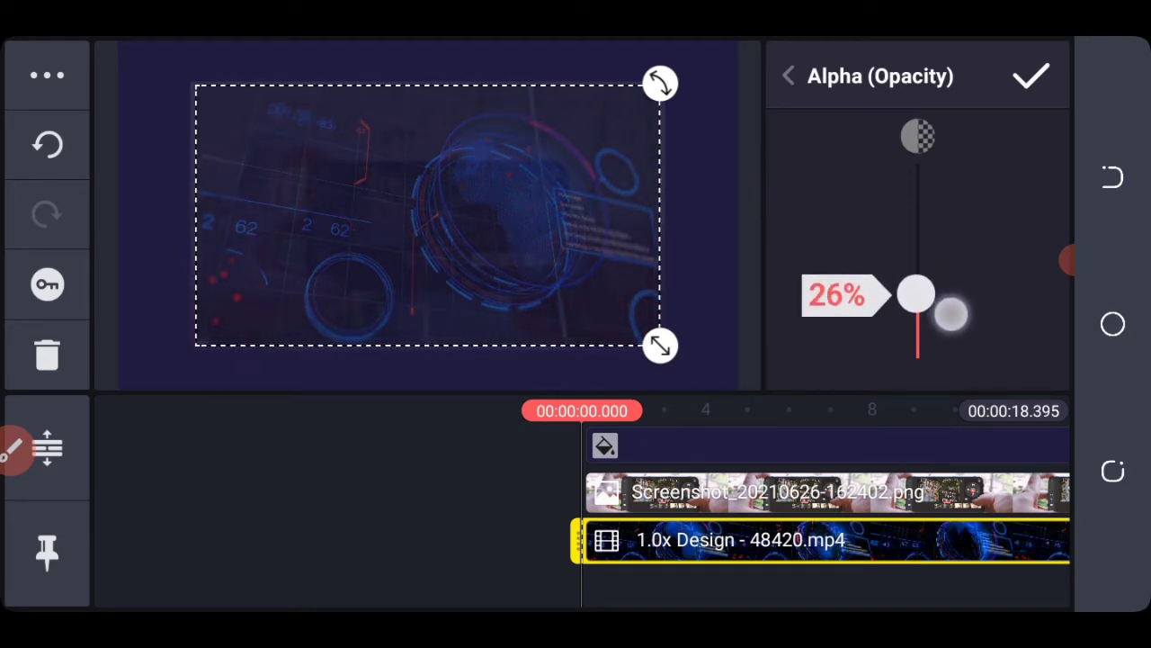
{"action": "left_click", "coordinate": [787, 76]}
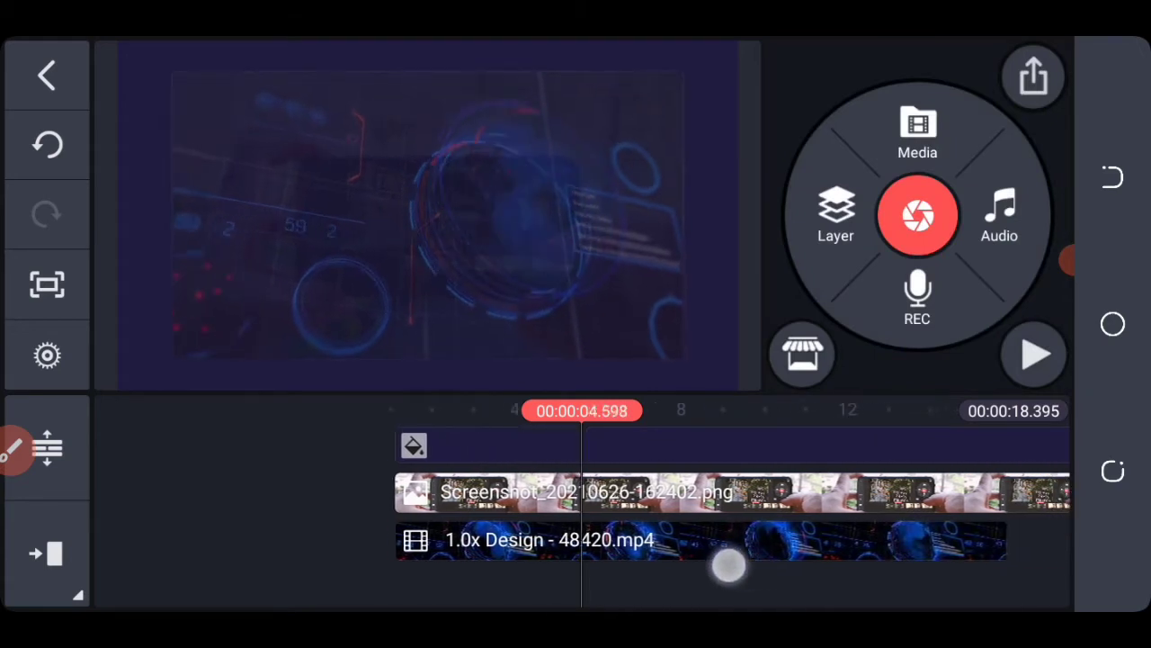
Nudge the globe video's opacity to about 27%.
{"action": "left_click_drag", "start_coordinate": [729, 567], "coordinate": [537, 567]}
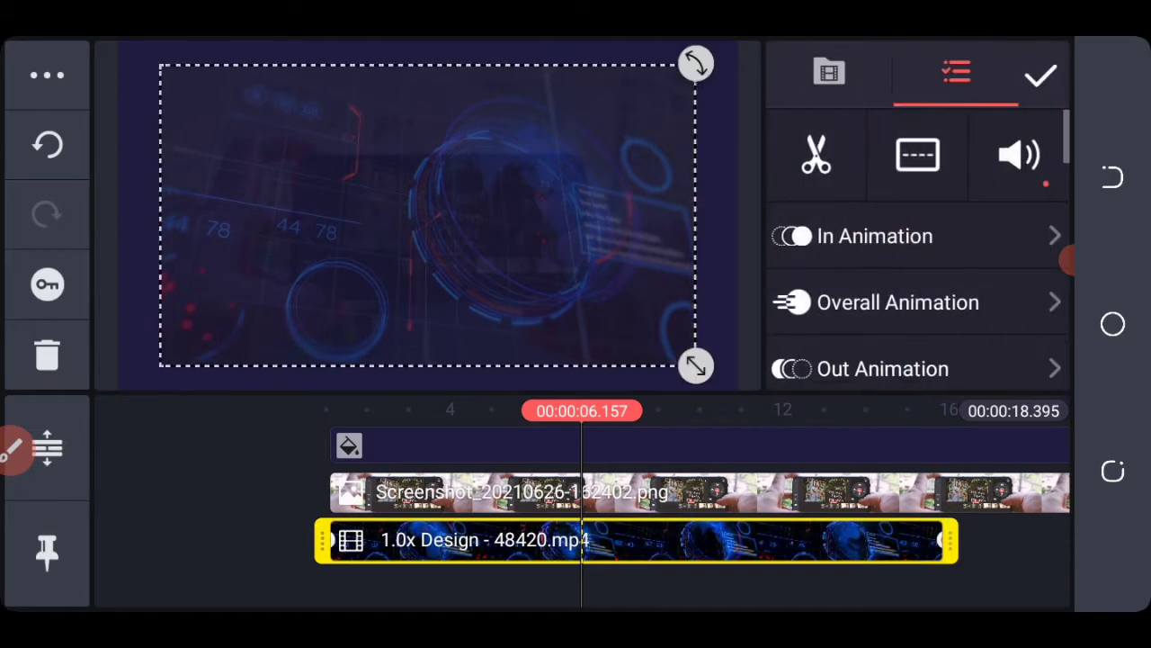
{"action": "scroll", "scroll_direction": "down", "scroll_amount": 3}
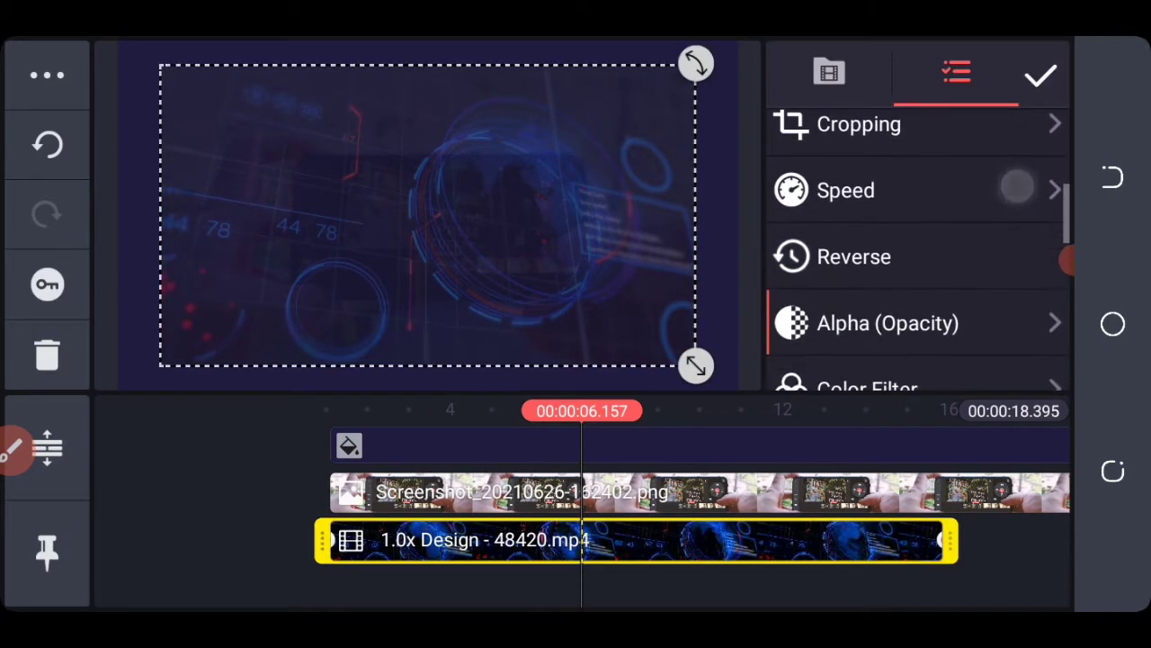
{"action": "left_click", "coordinate": [885, 324]}
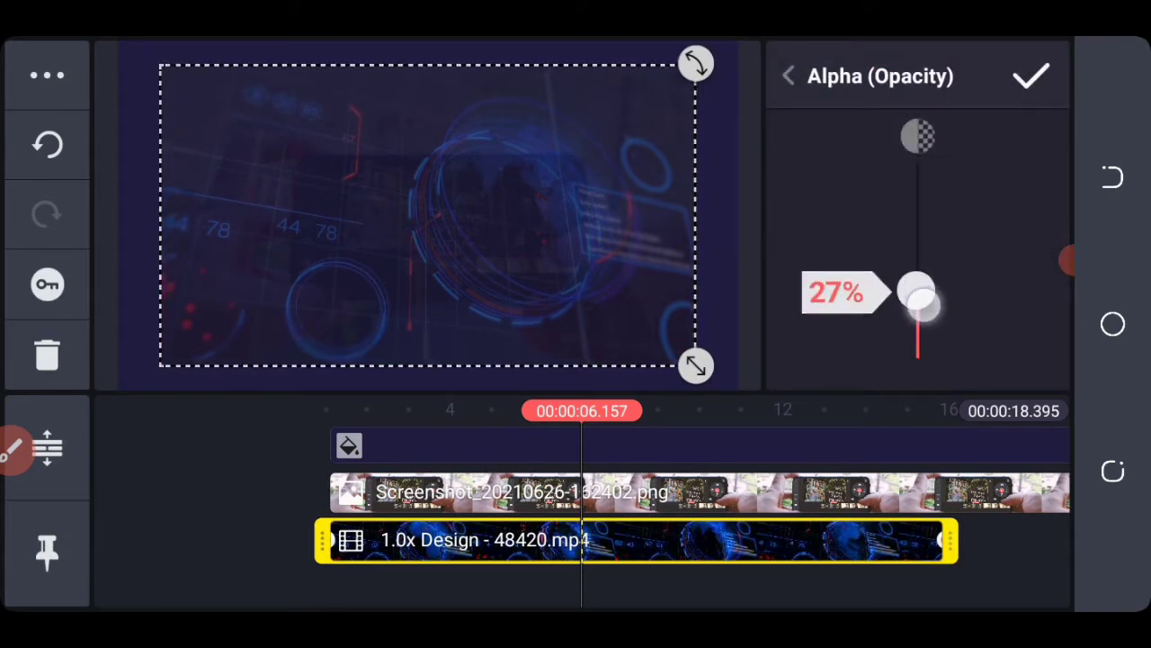
{"action": "left_click_drag", "start_coordinate": [917, 297], "coordinate": [917, 324]}
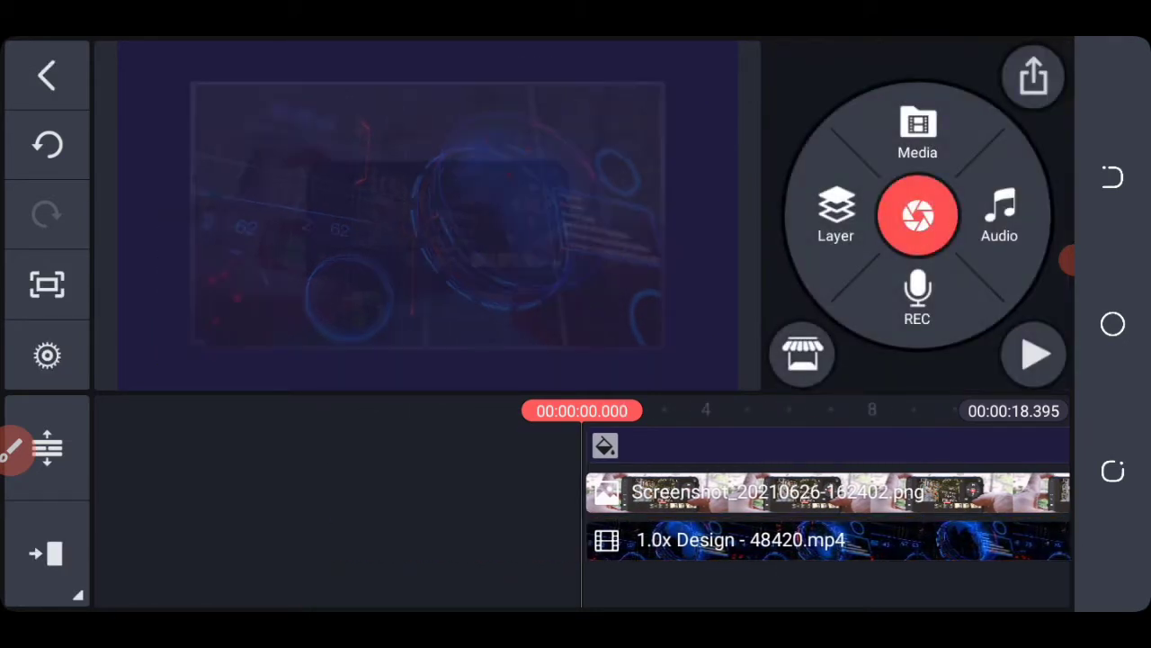
Add the white Africa map image as a layer with an entrance animation.
{"action": "left_click", "coordinate": [835, 215]}
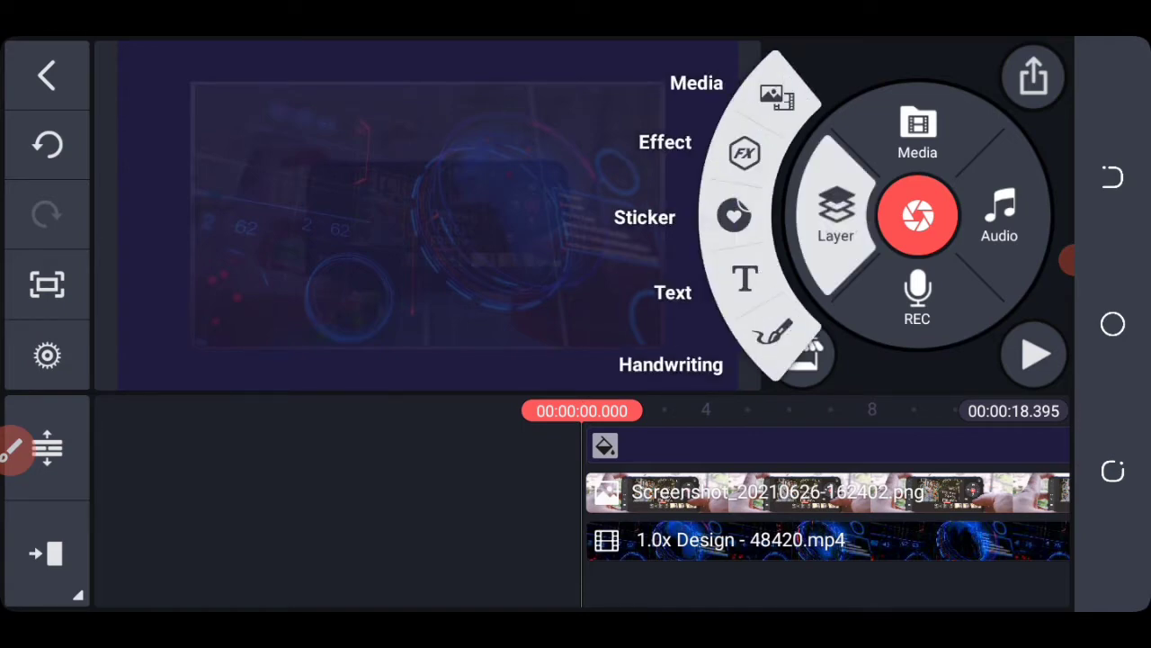
{"action": "left_click", "coordinate": [918, 126]}
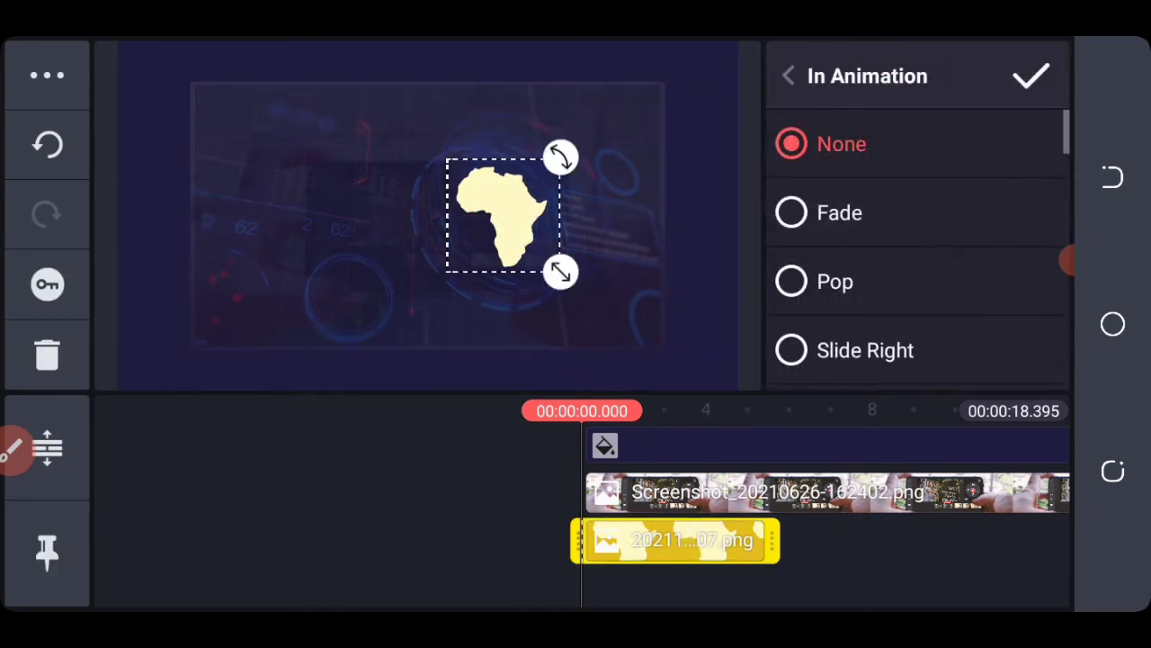
{"action": "left_click", "coordinate": [838, 212]}
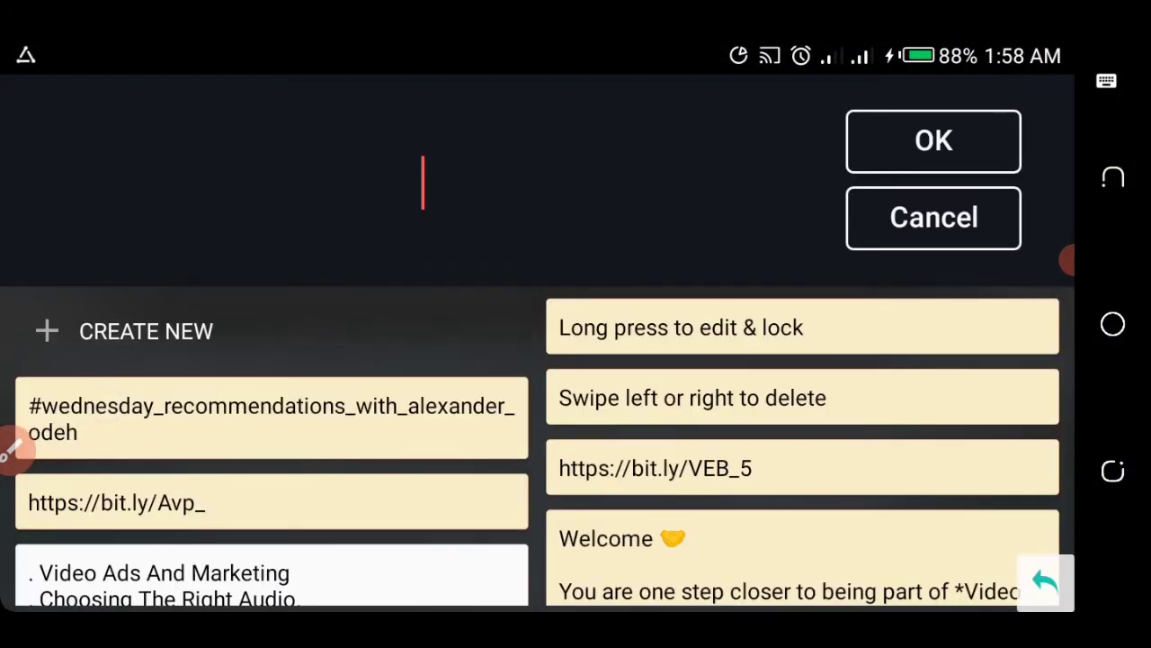
Add a 'VIDEO CREATORS AFRICA' text layer in a bold Roboto Condensed font.
{"action": "scroll", "scroll_direction": "down", "scroll_amount": 3}
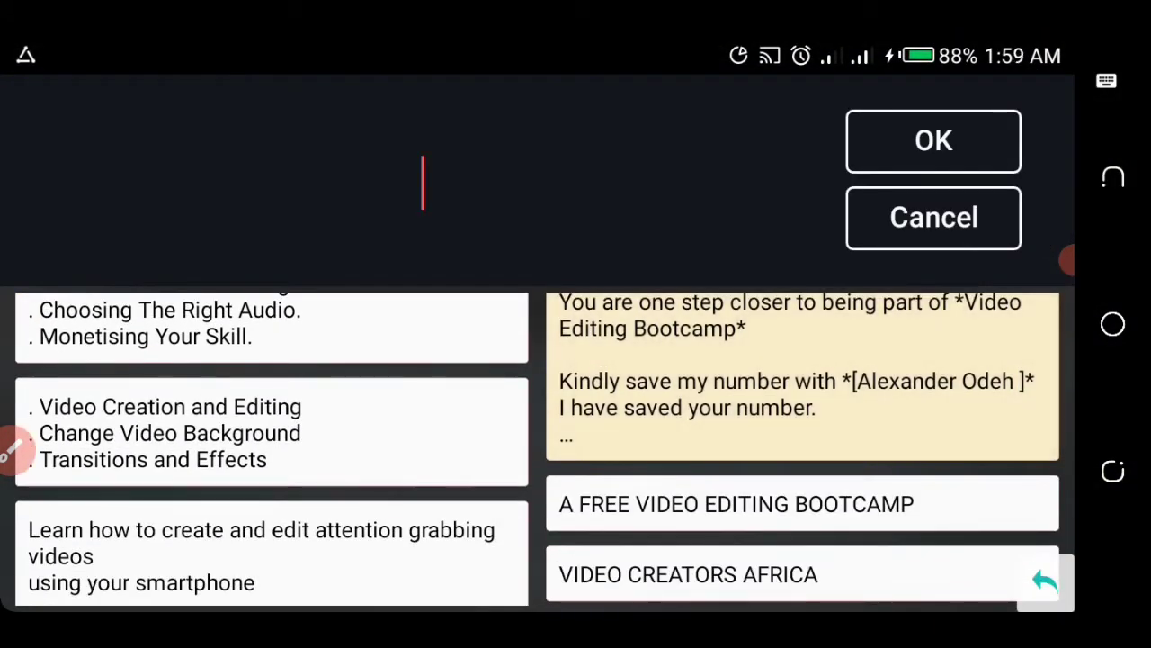
{"action": "type", "text": "VIDEO CREATORS AFRICA"}
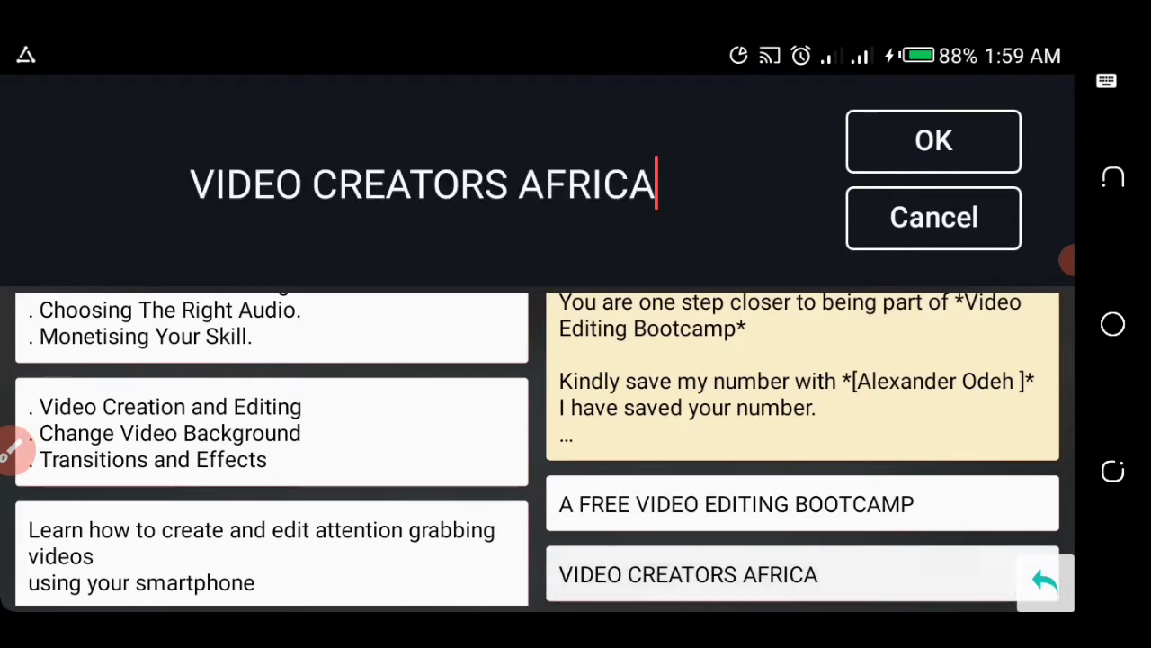
{"action": "left_click", "coordinate": [932, 140]}
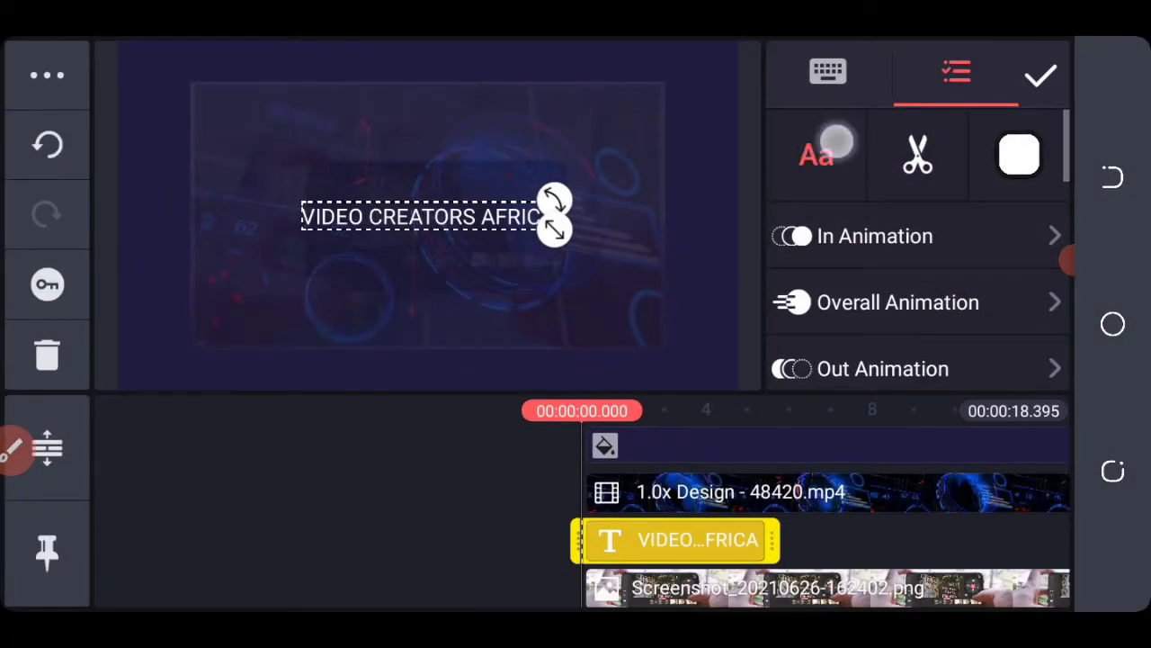
{"action": "left_click", "coordinate": [815, 153]}
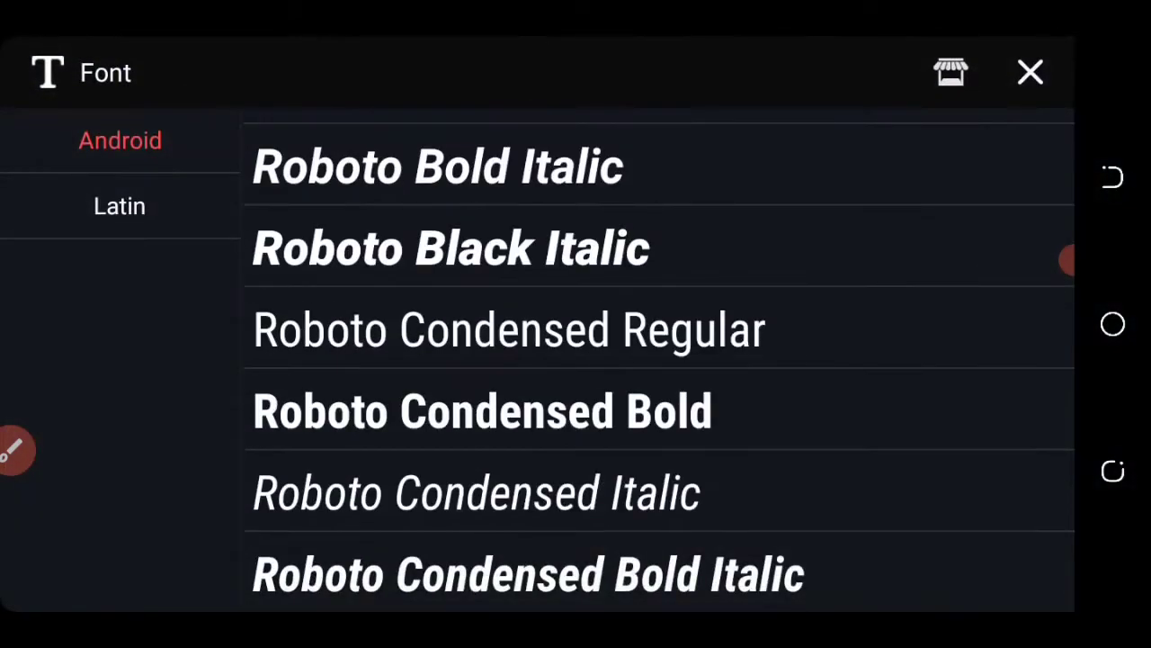
{"action": "left_click", "coordinate": [482, 410]}
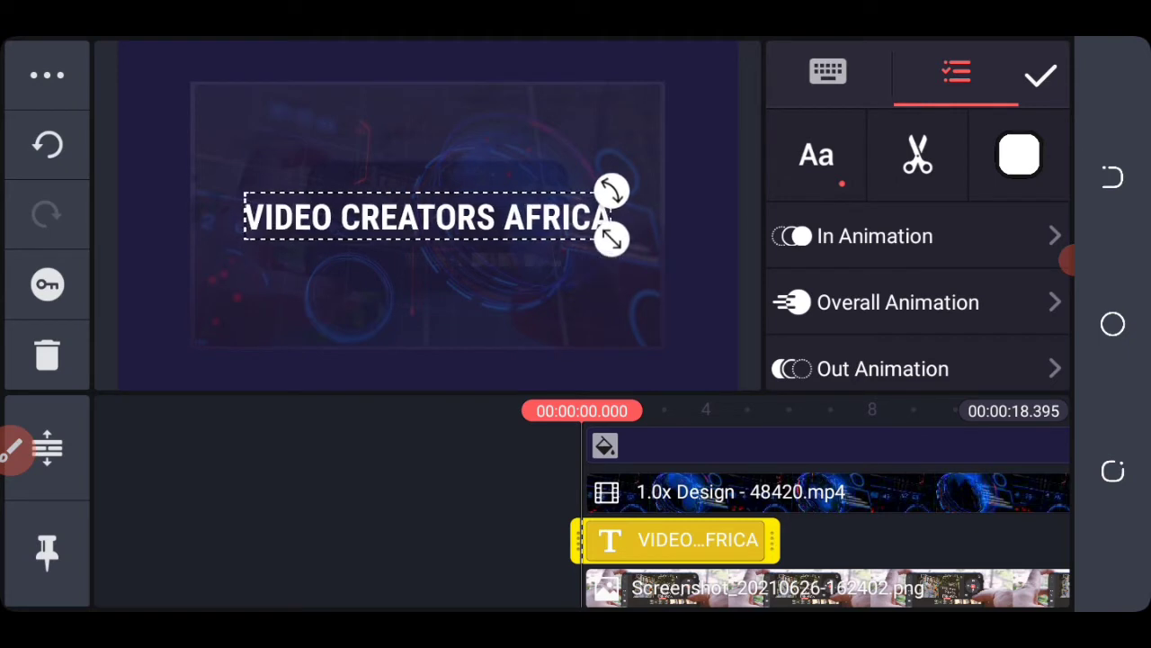
Give the title a Fade in-animation.
{"action": "left_click", "coordinate": [872, 235]}
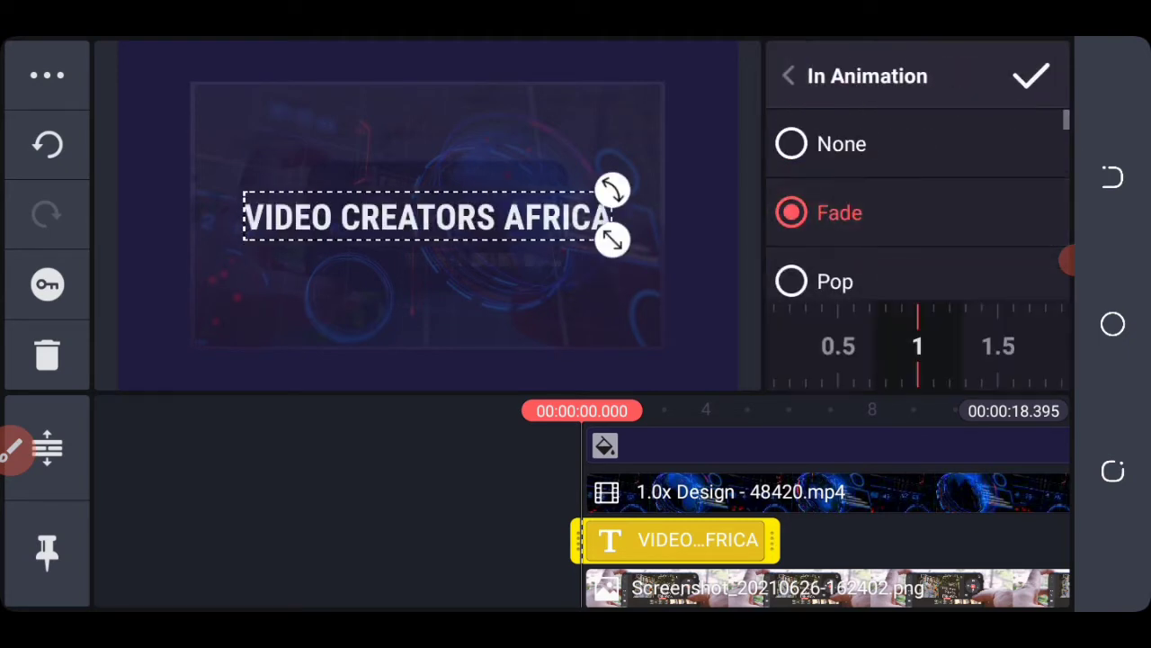
{"action": "left_click", "coordinate": [790, 74]}
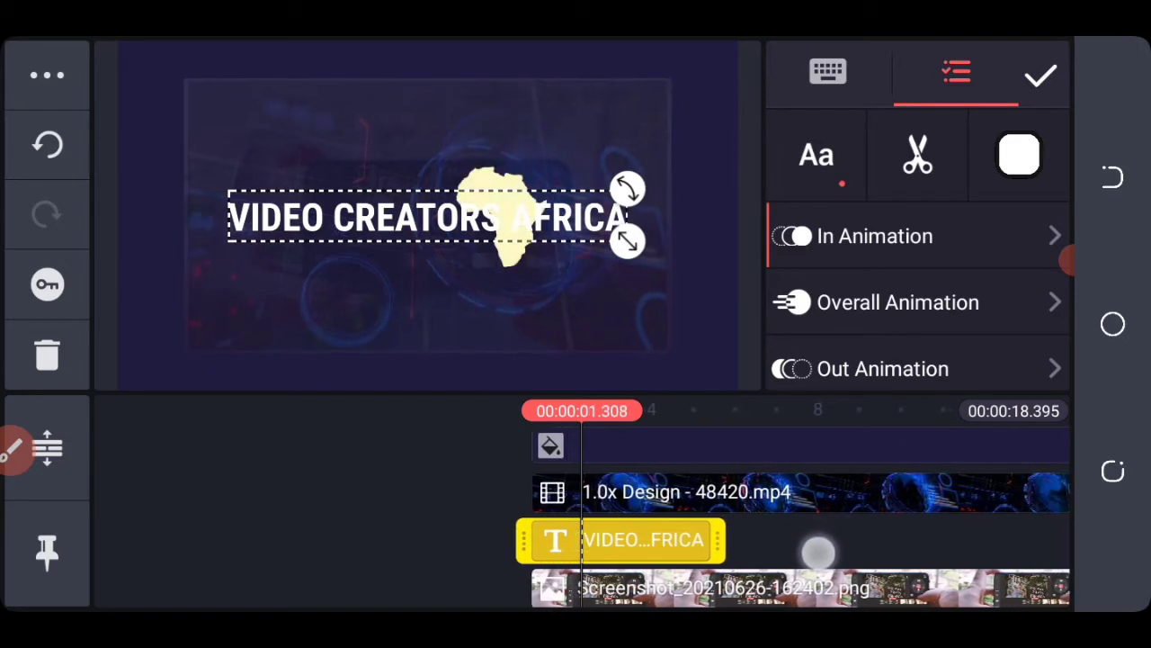
Enable a black outline of weight 3 on the title.
{"action": "scroll", "scroll_direction": "down", "scroll_amount": 3}
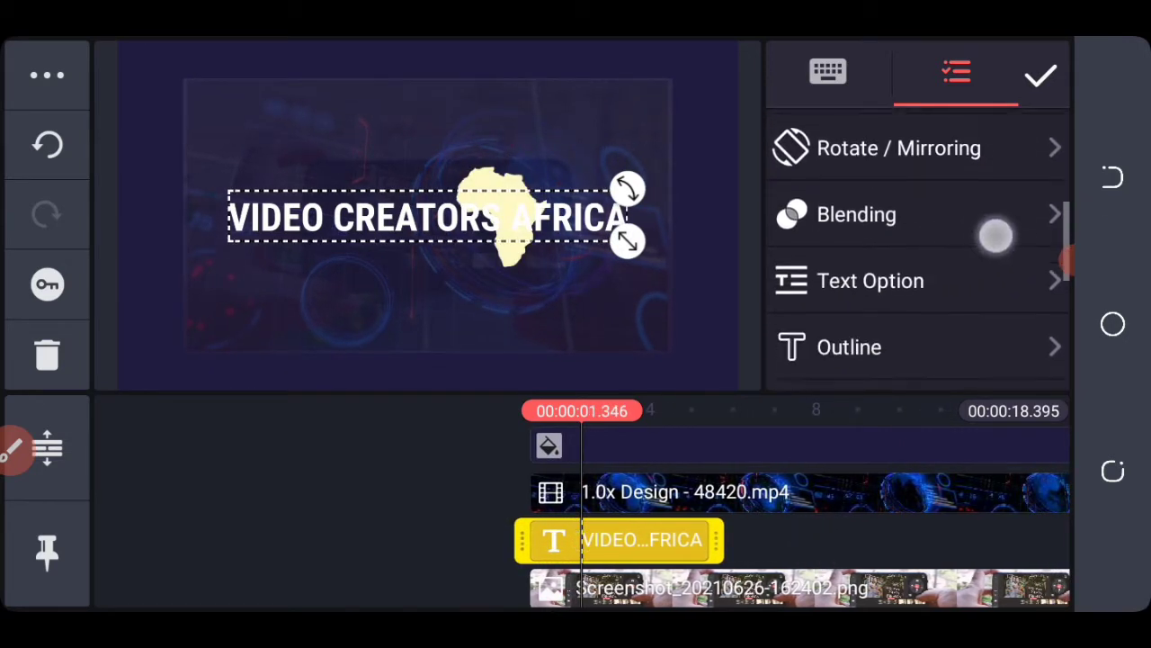
{"action": "left_click", "coordinate": [871, 280]}
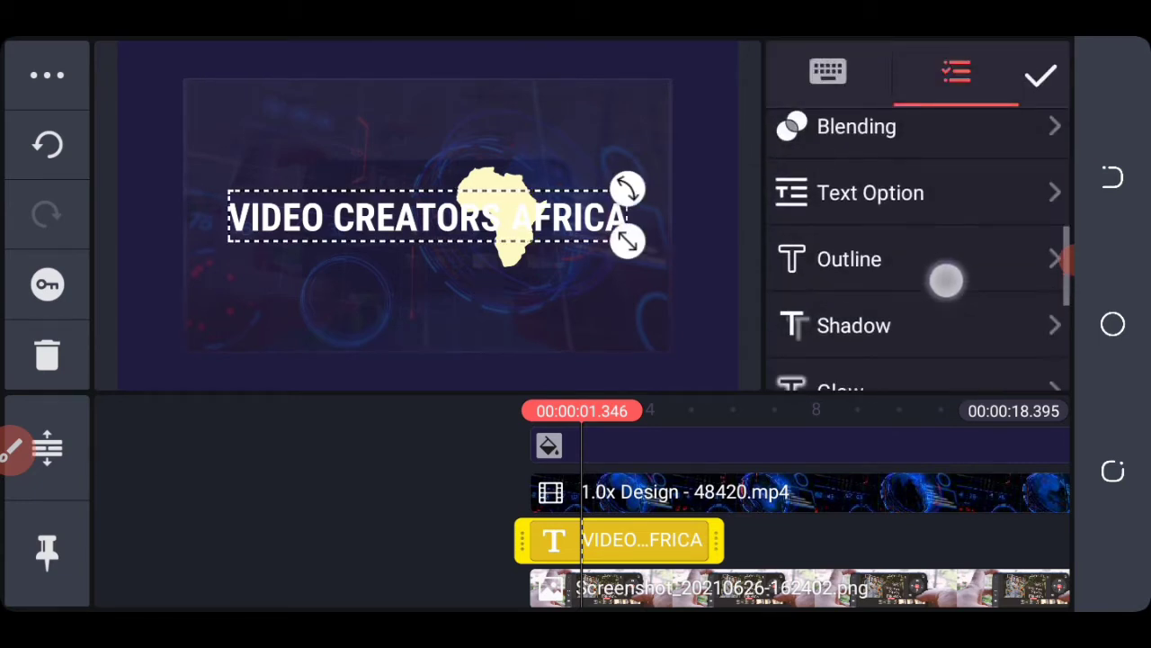
{"action": "left_click", "coordinate": [849, 260]}
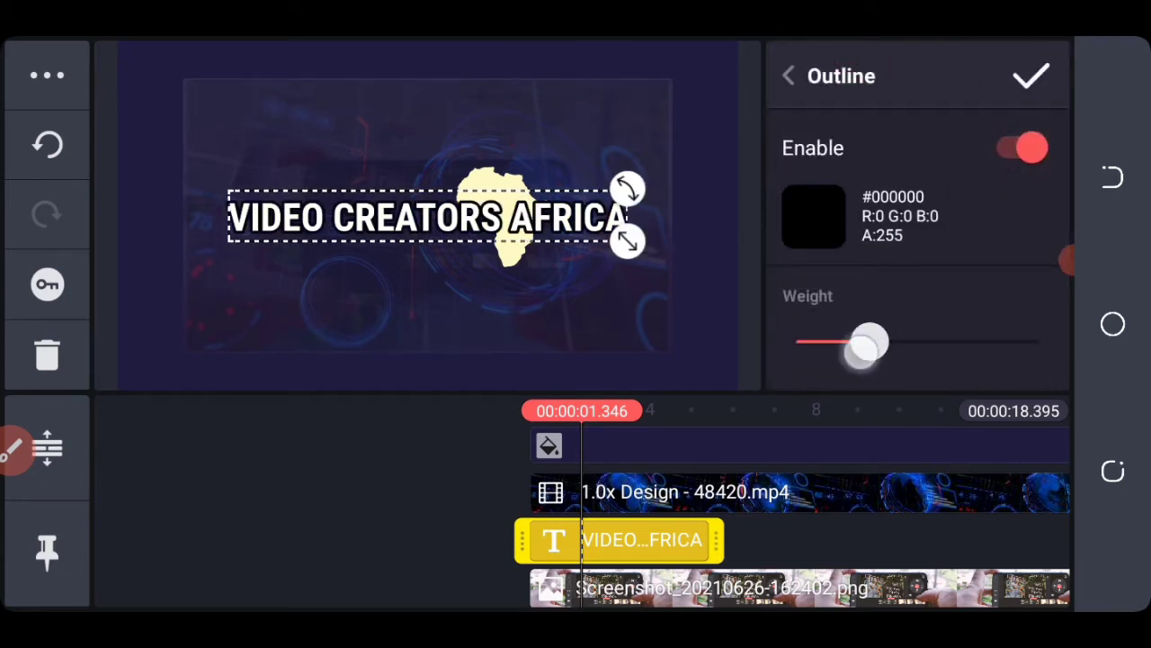
{"action": "left_click_drag", "start_coordinate": [868, 342], "coordinate": [810, 342]}
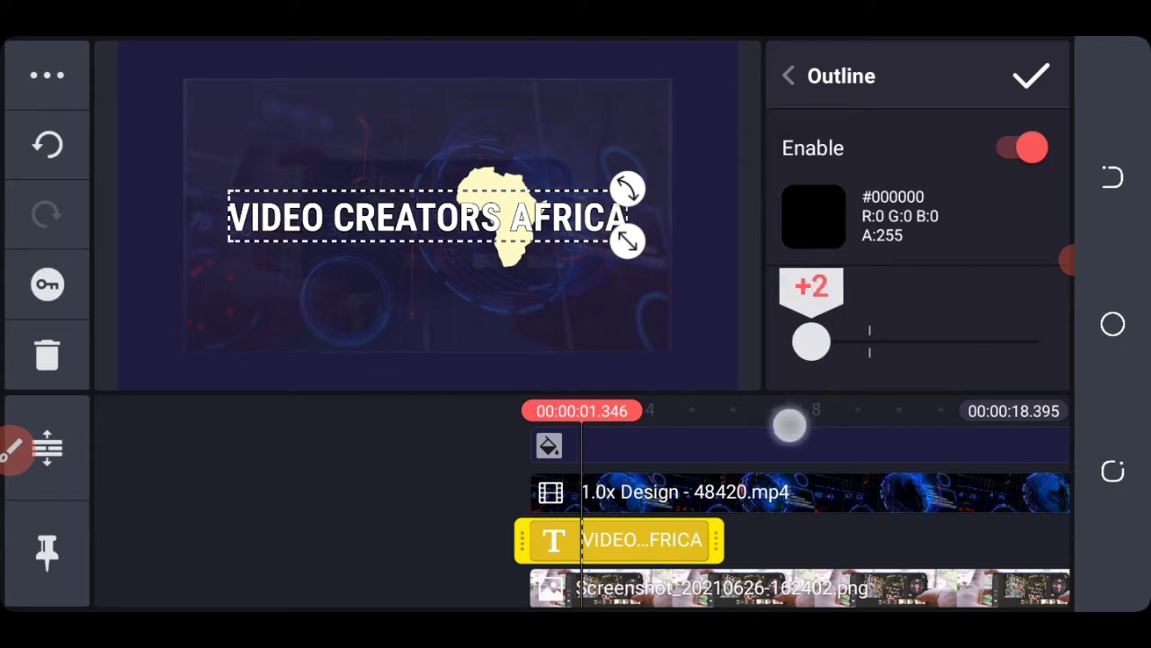
{"action": "left_click_drag", "start_coordinate": [810, 340], "coordinate": [816, 340]}
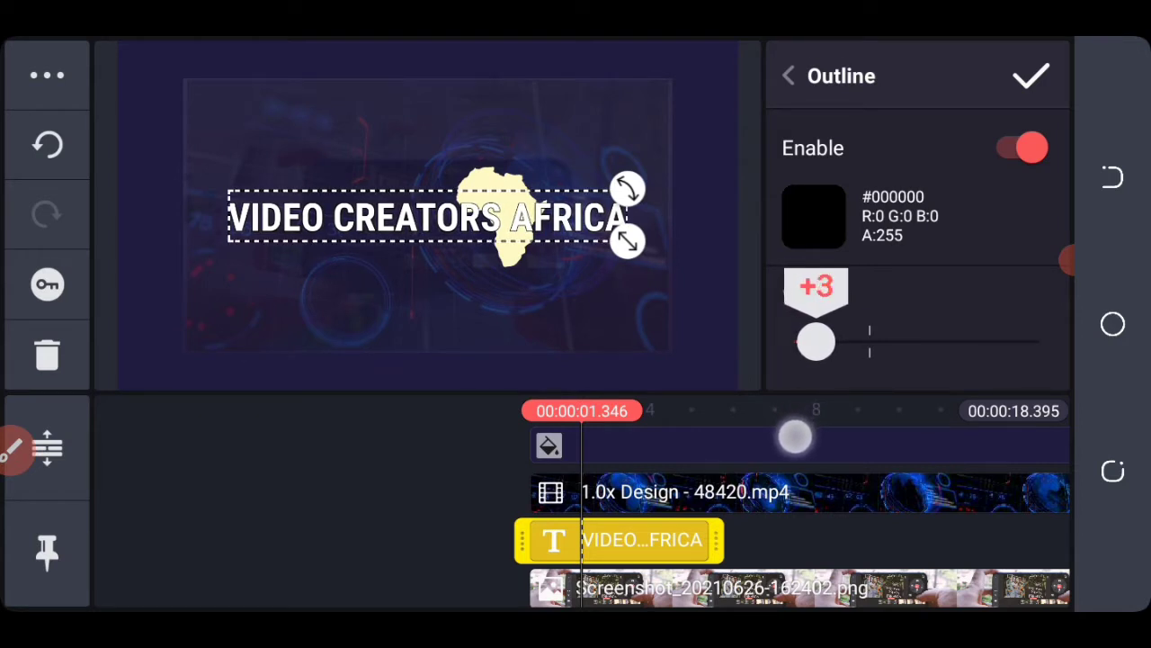
{"action": "left_click", "coordinate": [788, 75]}
{"action": "type", "text": "Pre"}
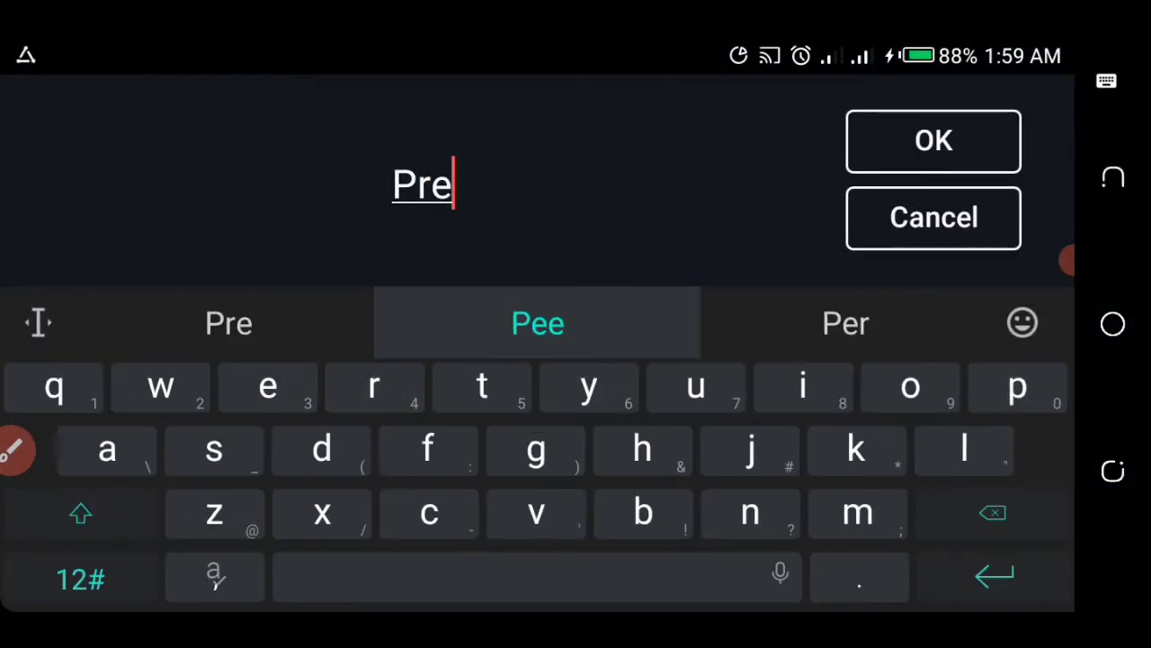
Add a small 'Present' caption positioned below the title.
{"action": "type", "text": "sent"}
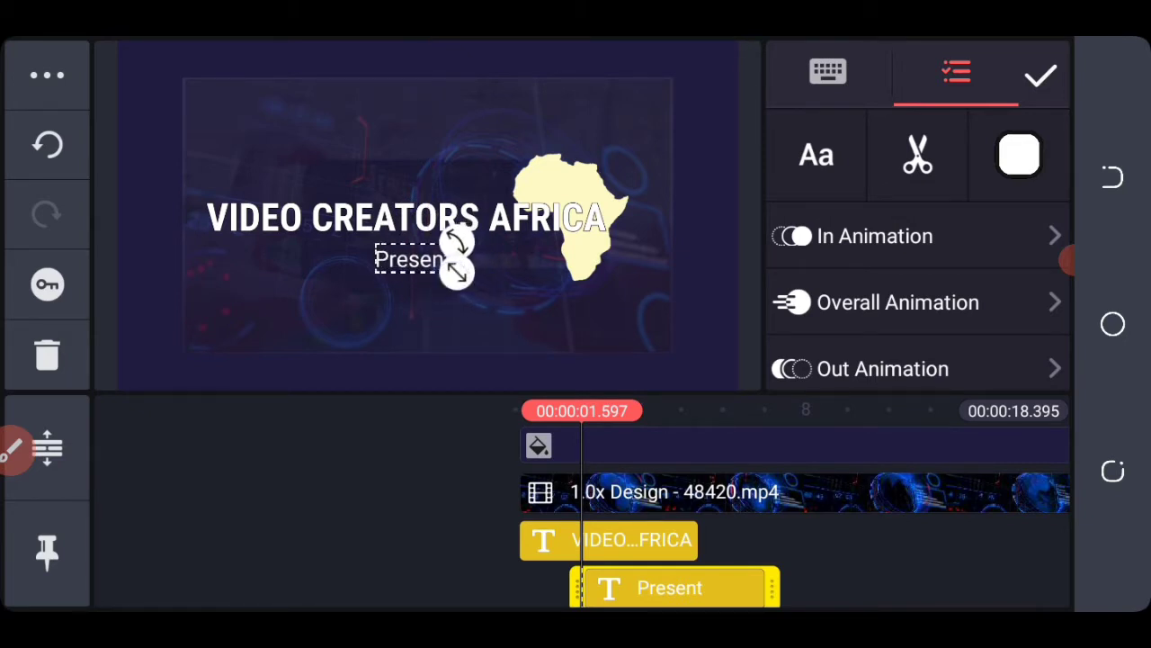
{"action": "left_click", "coordinate": [878, 236]}
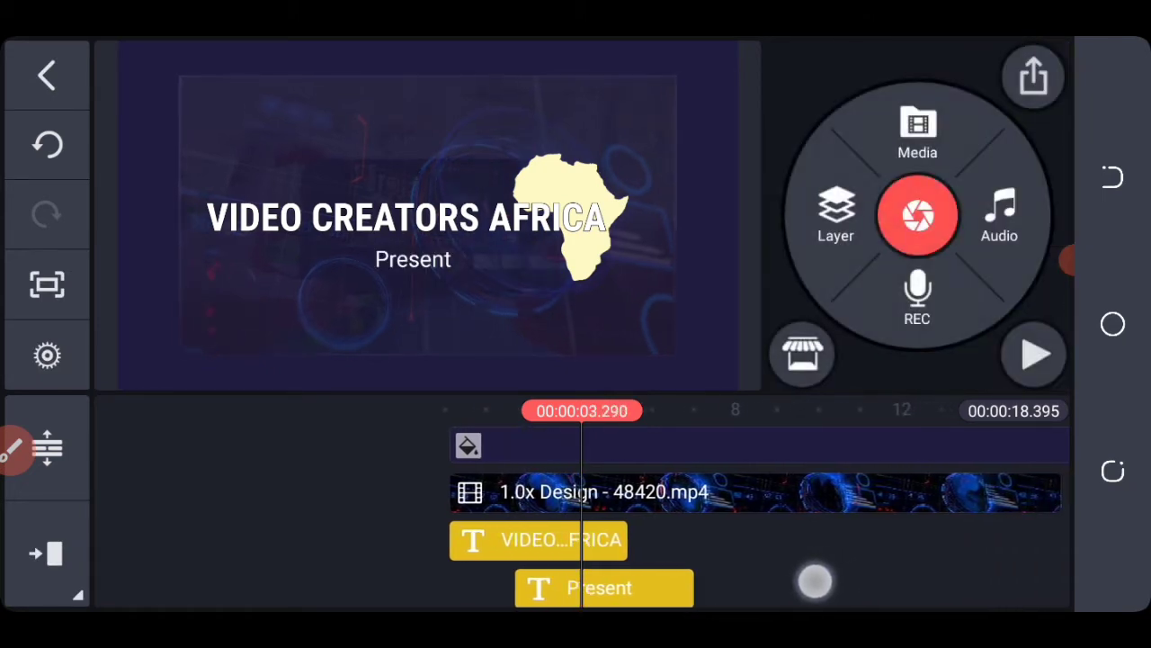
{"action": "left_click", "coordinate": [538, 540]}
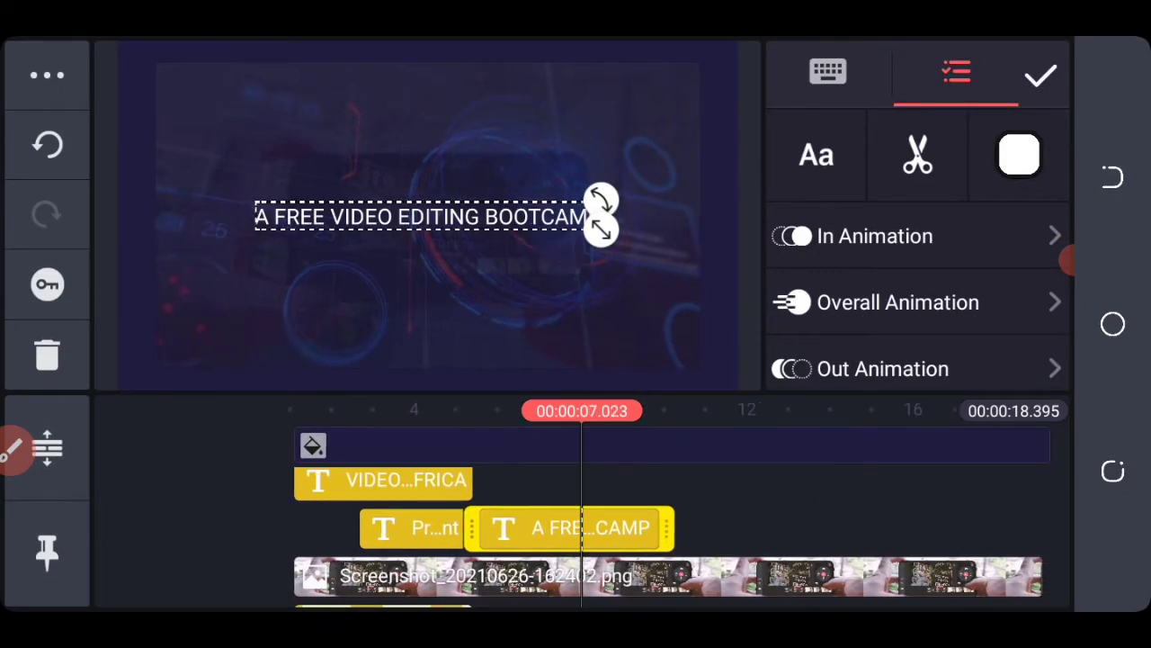
Make the 'A FREE VIDEO EDITING BOOTCAMP' headline bold and enlarge it across the frame.
{"action": "left_click", "coordinate": [817, 155]}
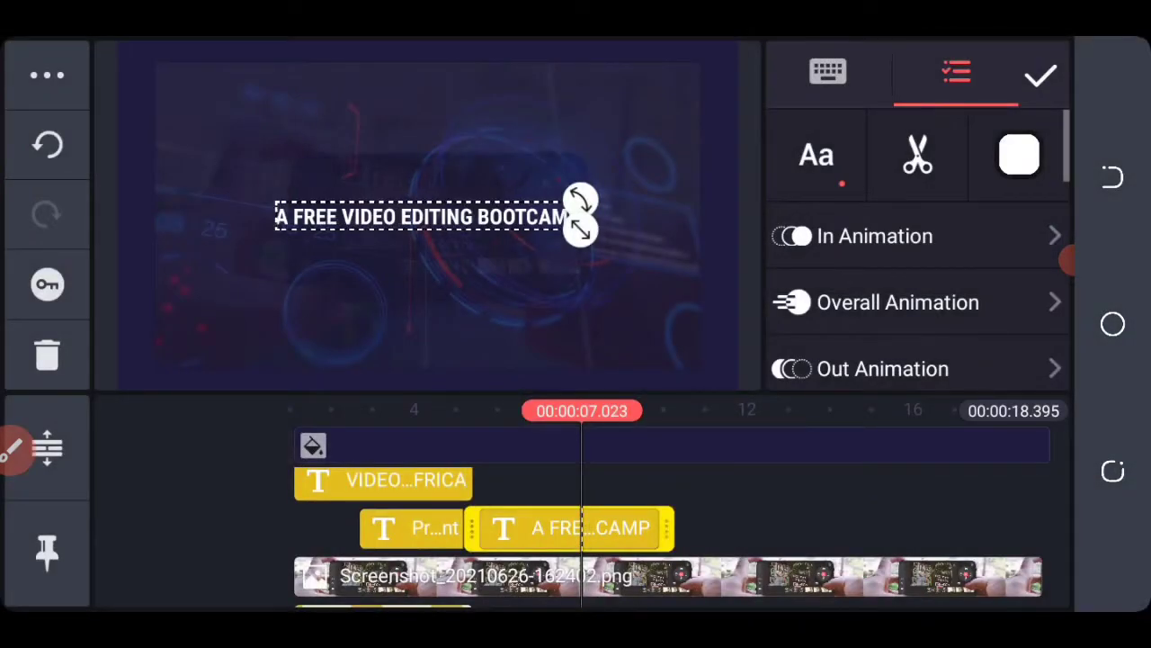
{"action": "left_click_drag", "start_coordinate": [583, 215], "coordinate": [662, 274]}
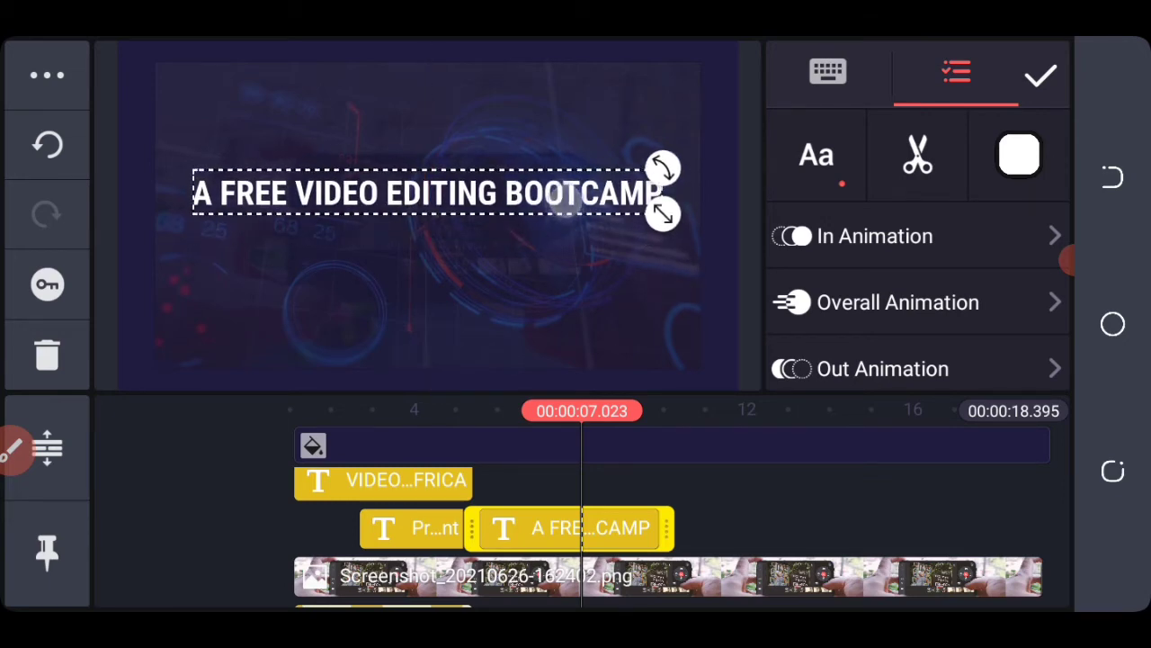
Give the headline a Slide Up in-animation.
{"action": "left_click", "coordinate": [1038, 76]}
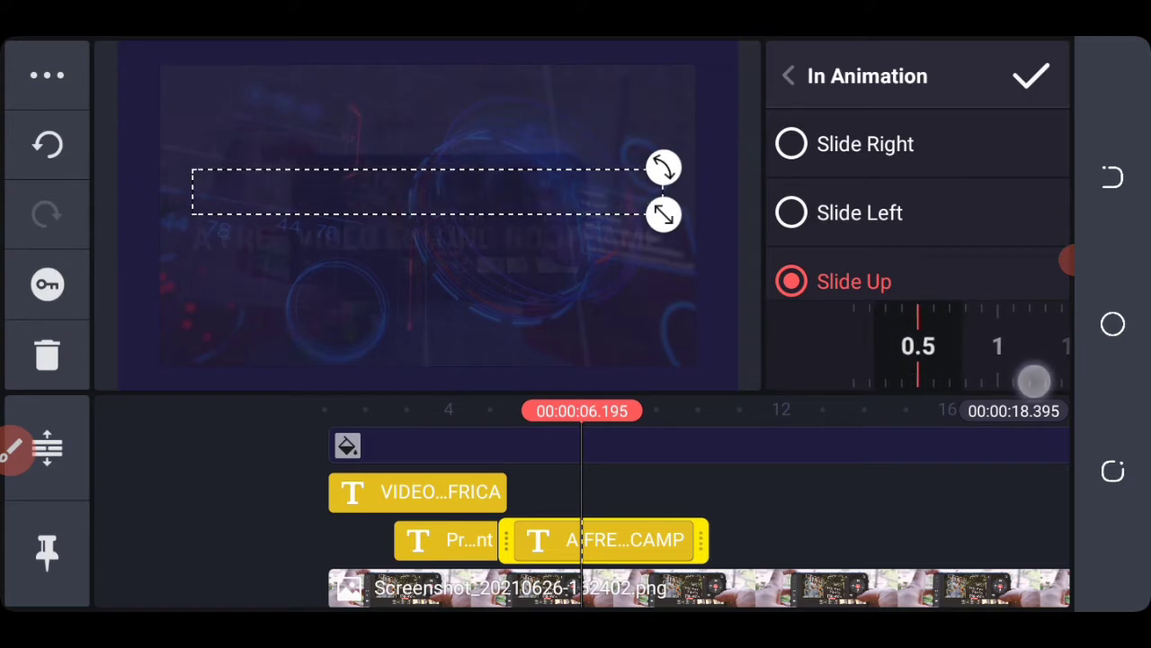
{"action": "left_click", "coordinate": [1033, 75]}
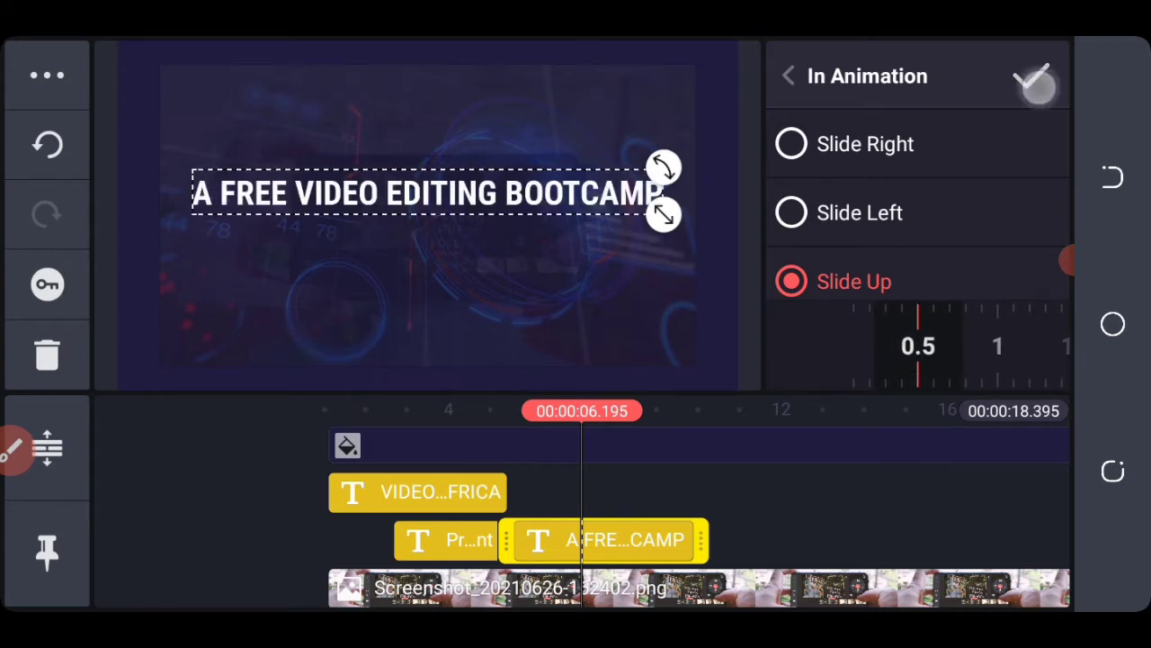
{"action": "left_click", "coordinate": [795, 74]}
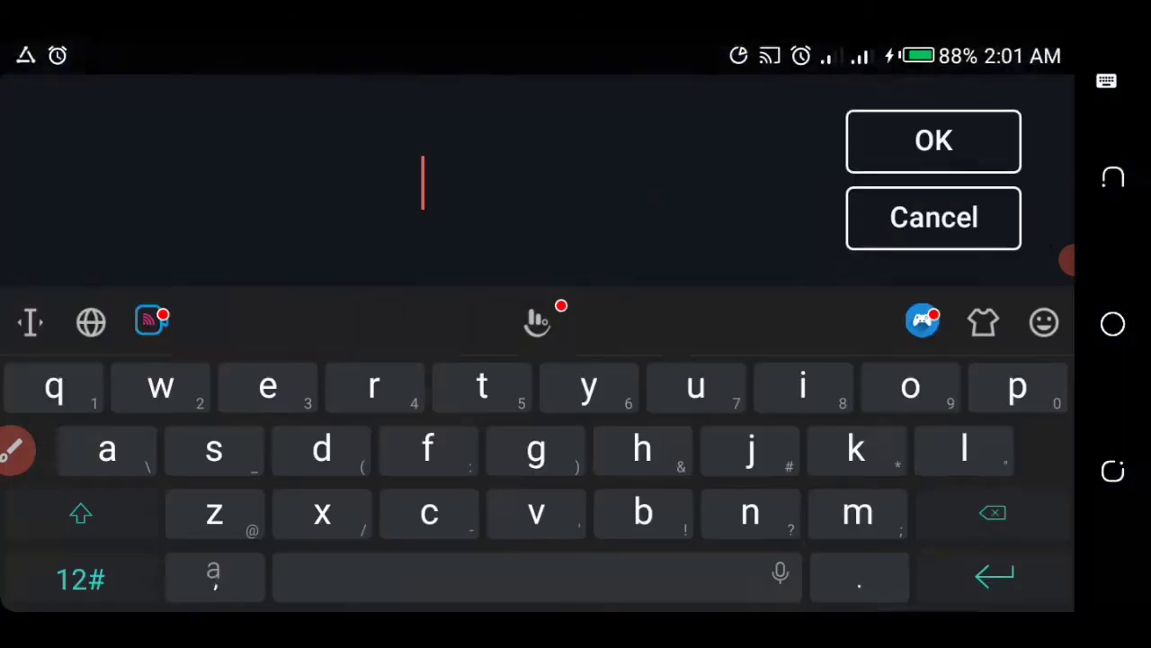
Paste the 'Learn how to create...' tagline from saved snippets and confirm it under the headline.
{"action": "left_click", "coordinate": [160, 387]}
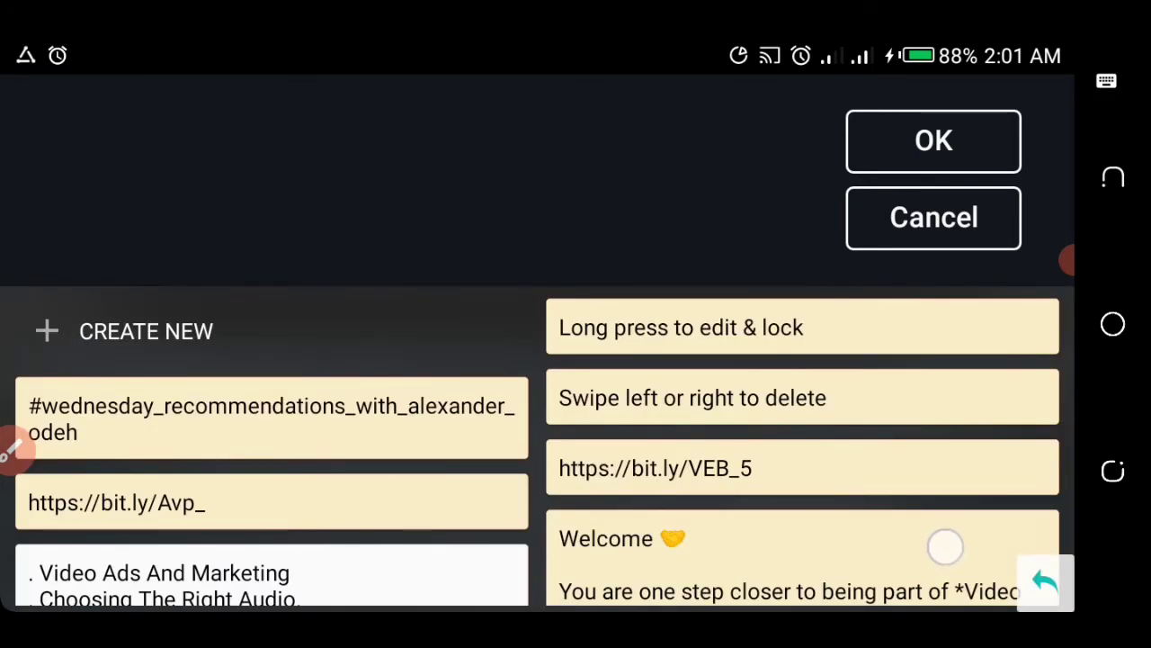
{"action": "scroll", "scroll_direction": "down", "scroll_amount": 3}
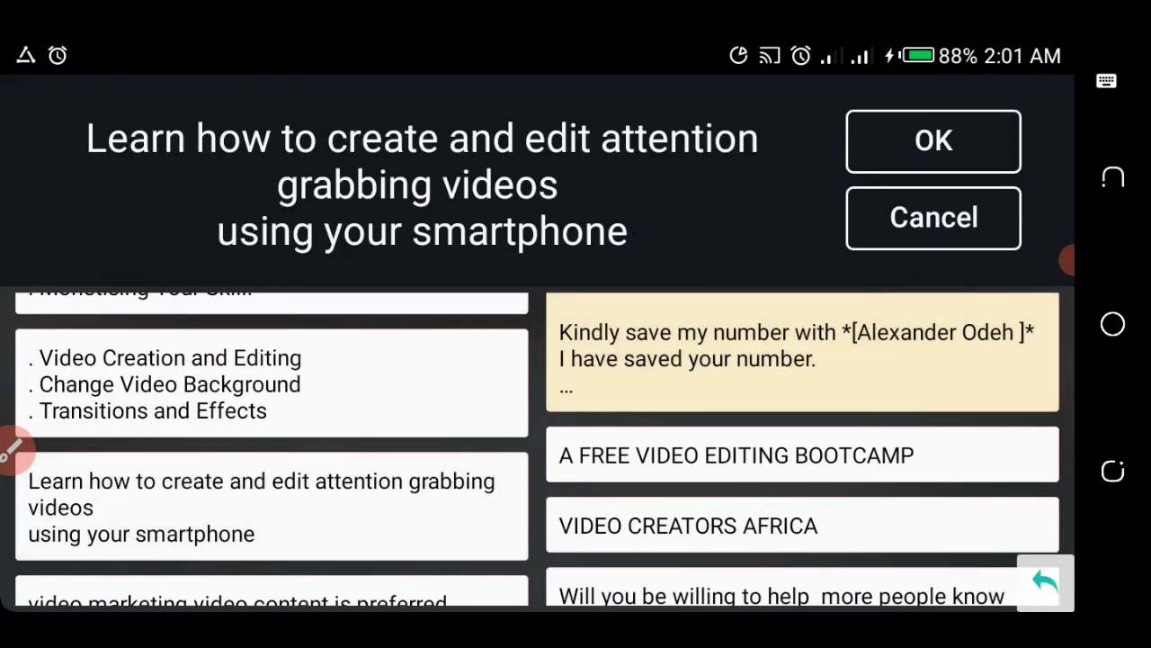
{"action": "left_click", "coordinate": [934, 140]}
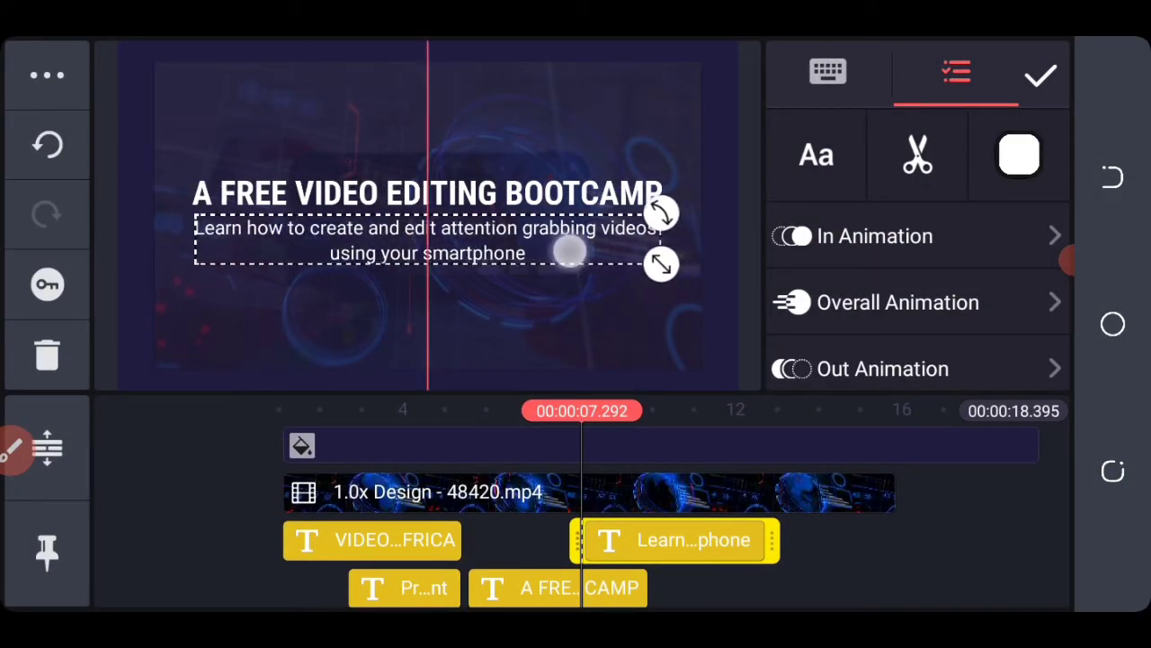
{"action": "left_click", "coordinate": [1040, 76]}
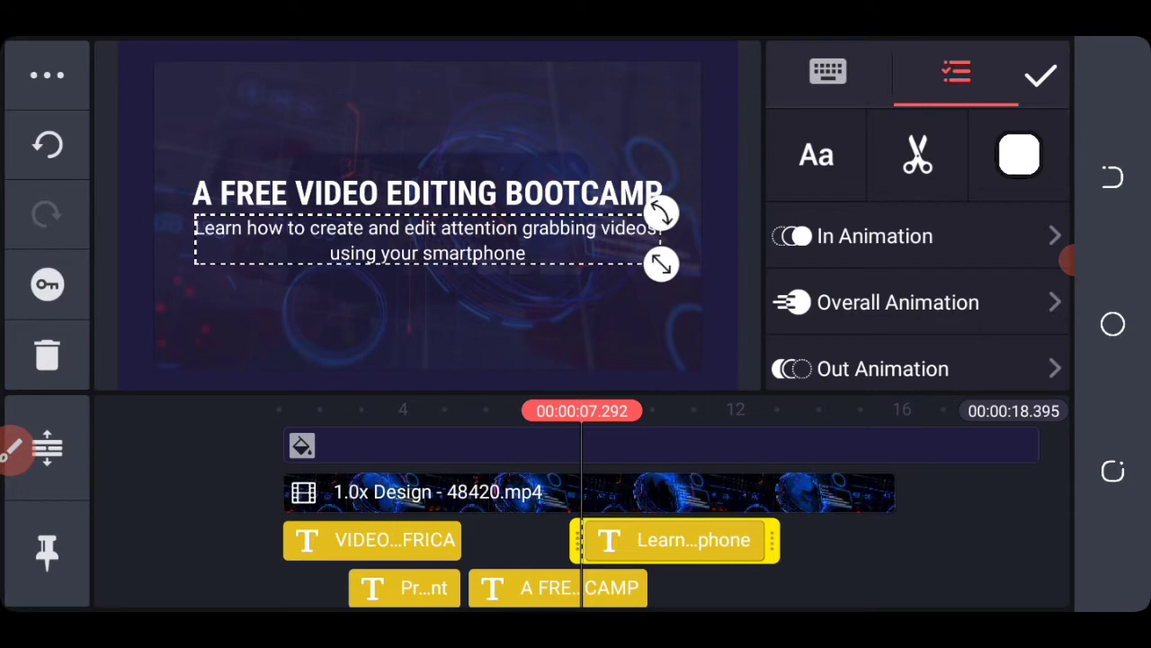
Give the tagline an entrance animation and adjust its duration slider.
{"action": "left_click", "coordinate": [875, 235]}
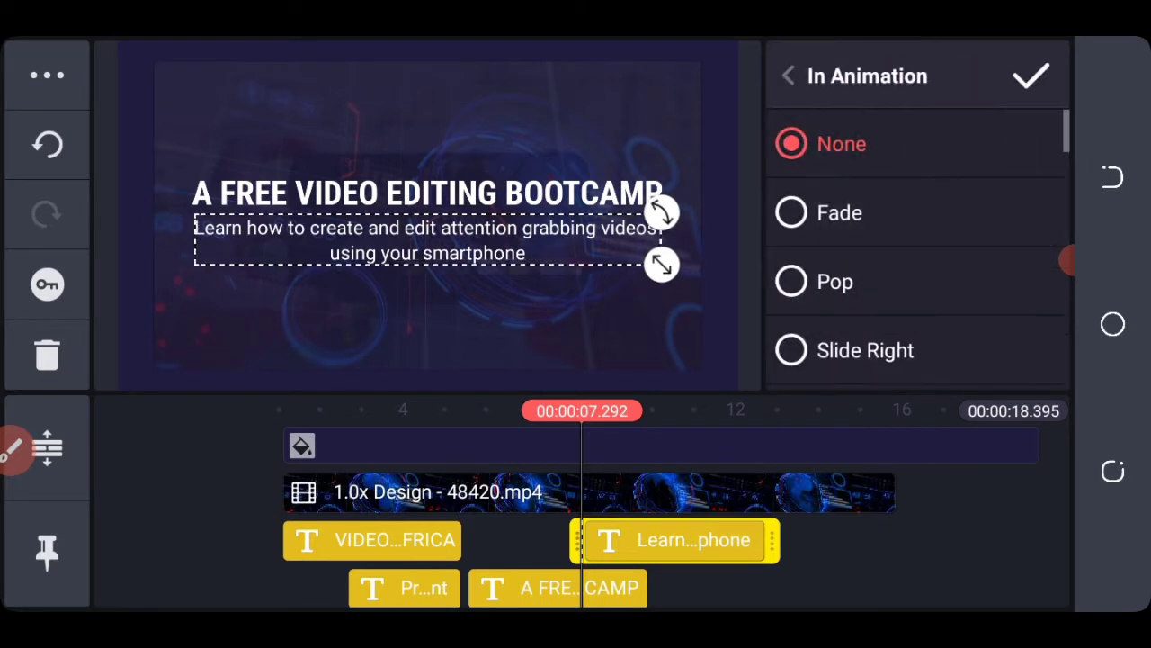
{"action": "scroll", "scroll_direction": "down", "scroll_amount": 3}
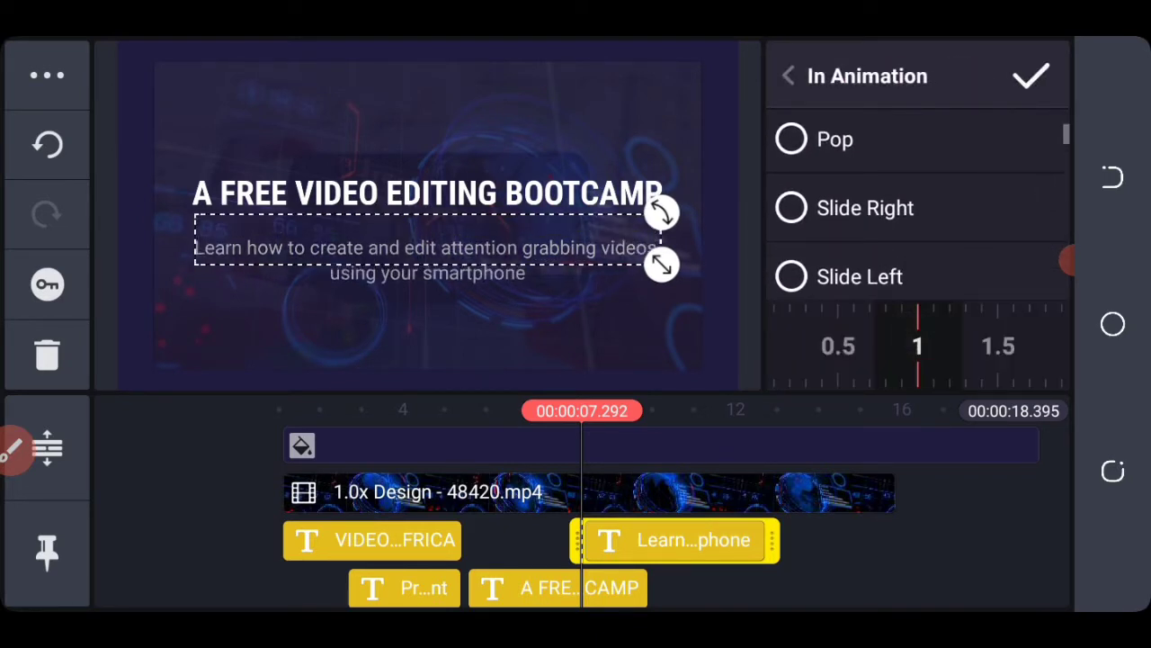
{"action": "left_click_drag", "start_coordinate": [917, 345], "coordinate": [1017, 356]}
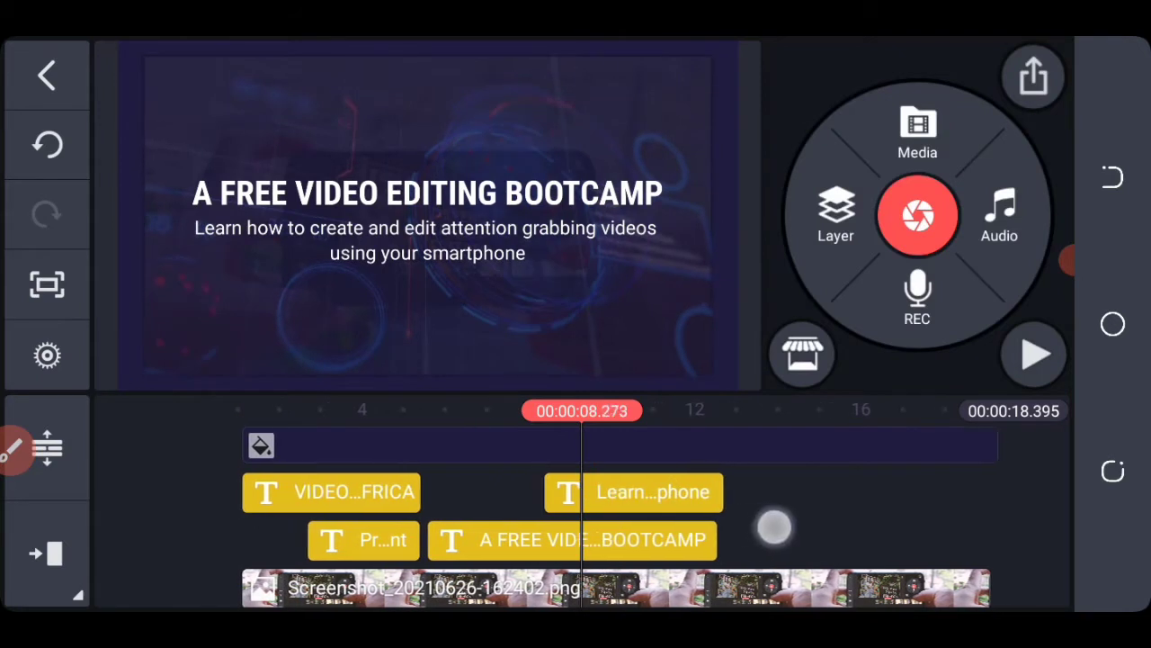
Add a Handwriting layer and choose white as the drawing colour.
{"action": "left_click", "coordinate": [835, 216]}
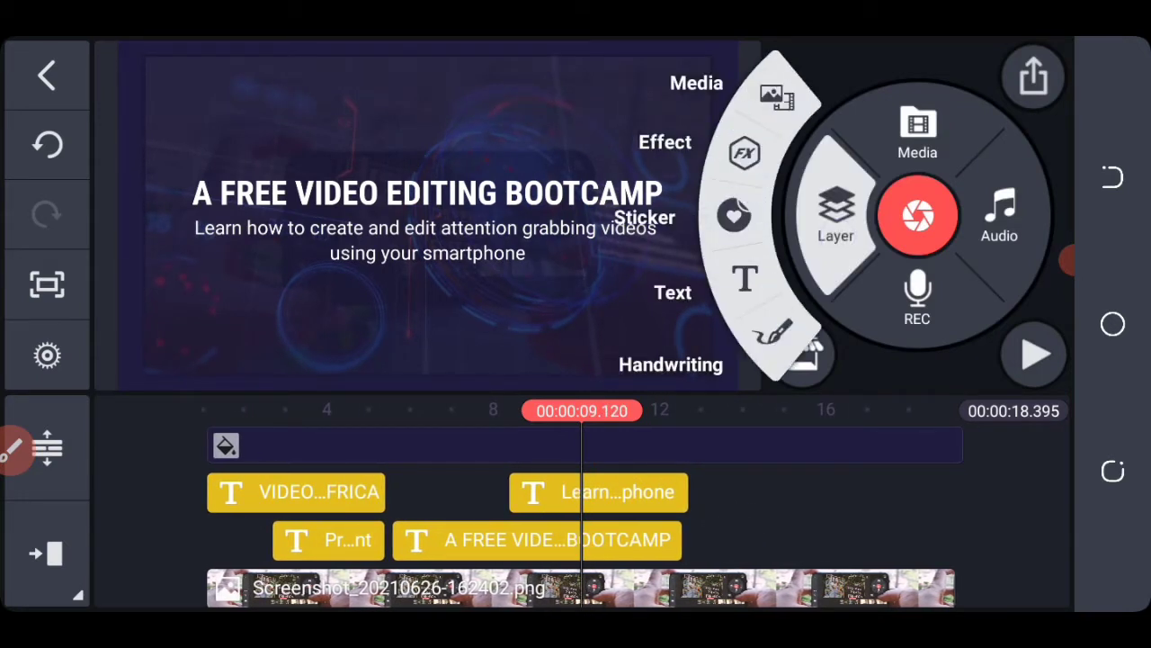
{"action": "left_click", "coordinate": [770, 336]}
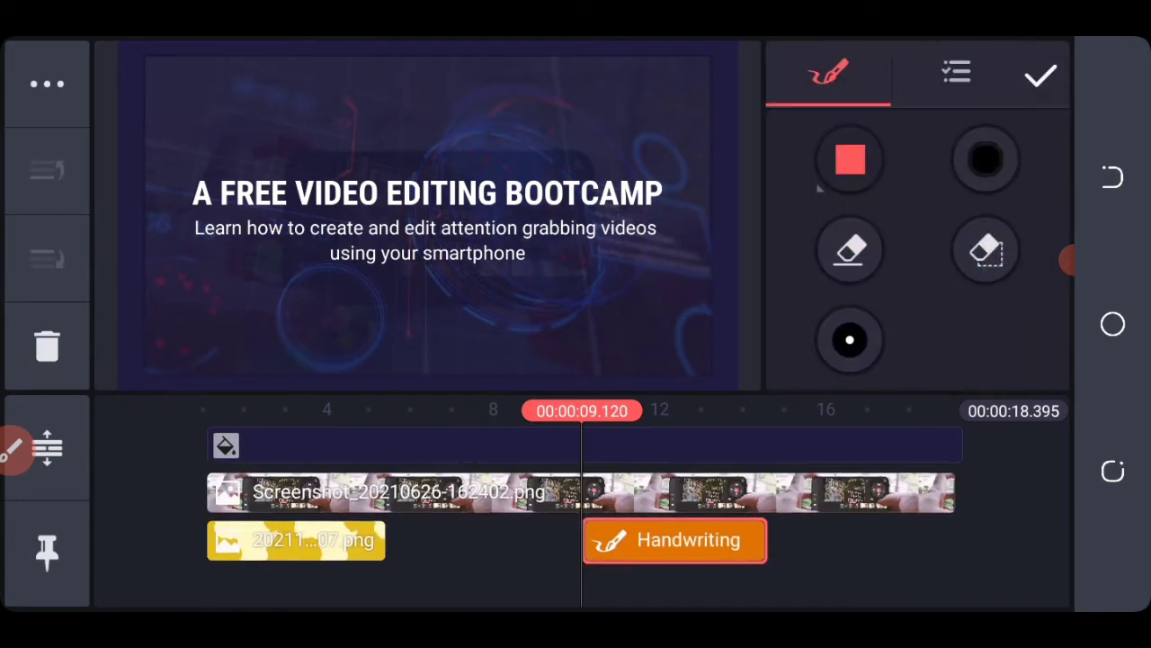
{"action": "left_click", "coordinate": [849, 158]}
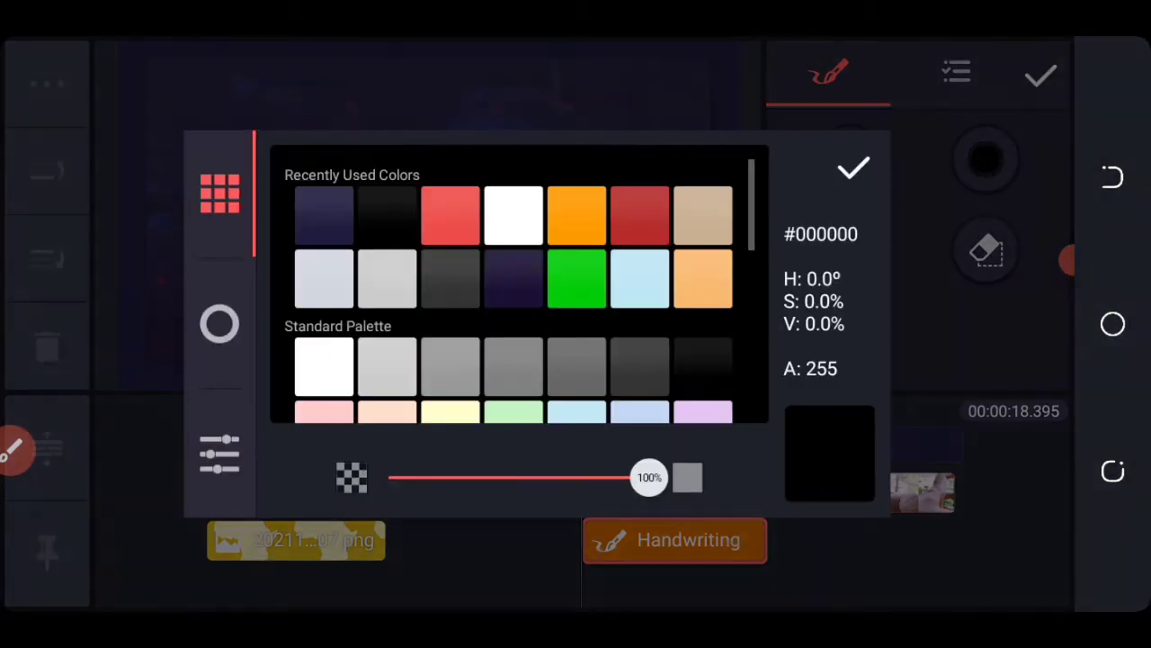
{"action": "left_click", "coordinate": [853, 170]}
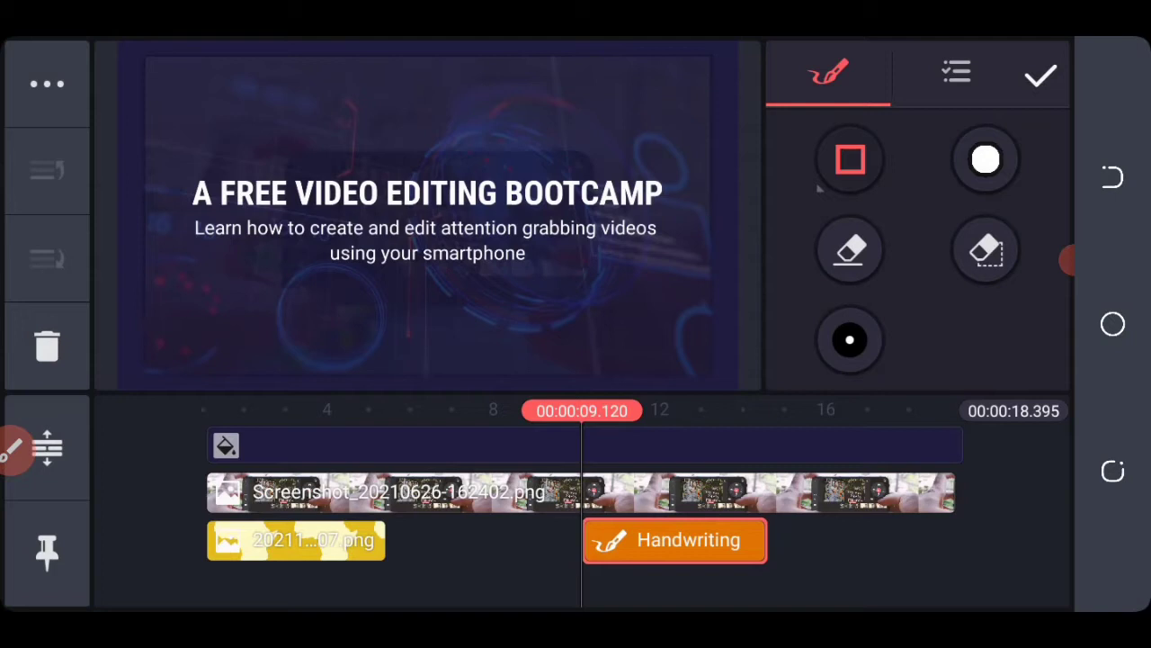
Draw a white rectangular frame around the headline and tagline, then select it for In Animation.
{"action": "left_click_drag", "start_coordinate": [162, 162], "coordinate": [603, 162]}
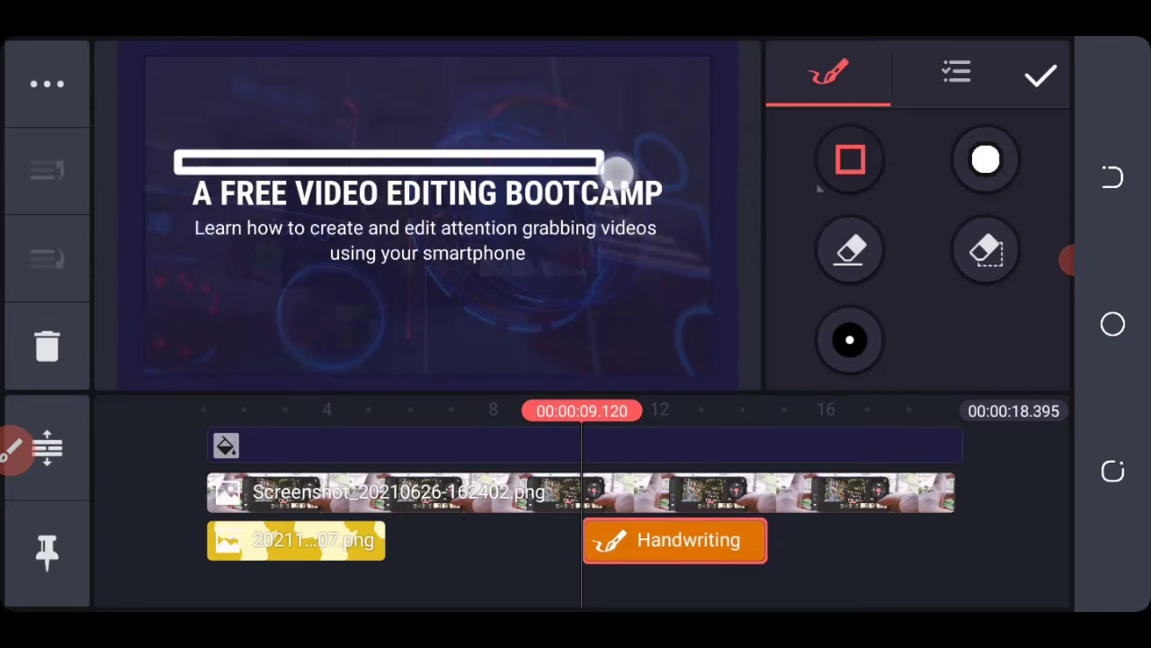
{"action": "left_click_drag", "start_coordinate": [612, 171], "coordinate": [674, 279]}
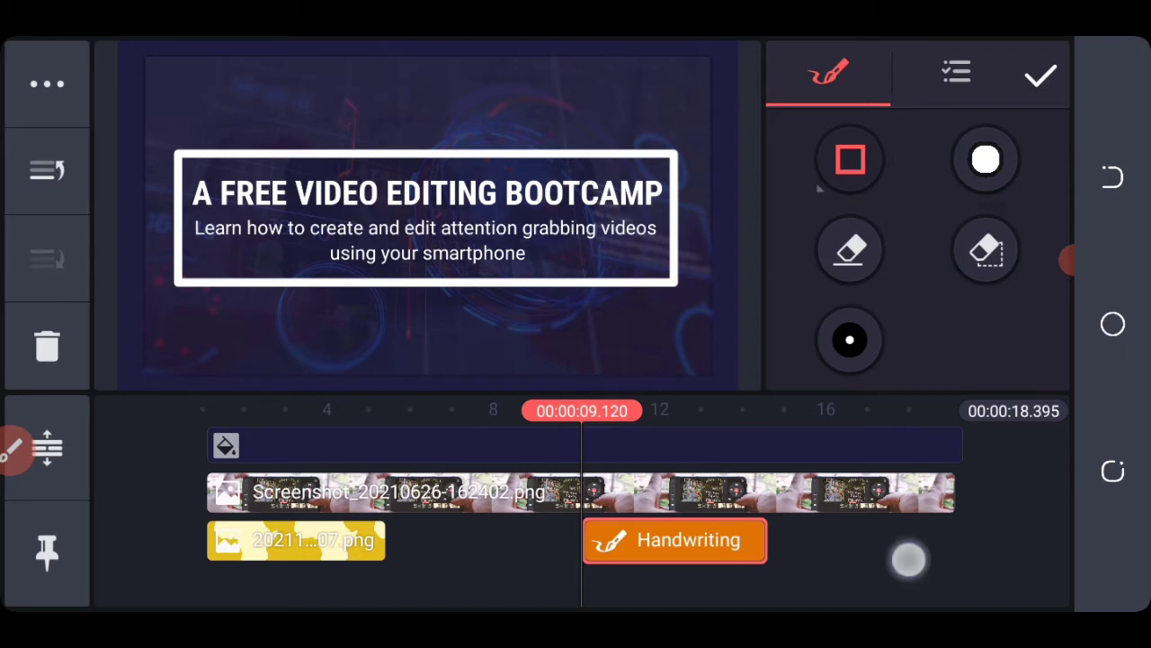
{"action": "left_click", "coordinate": [1038, 75]}
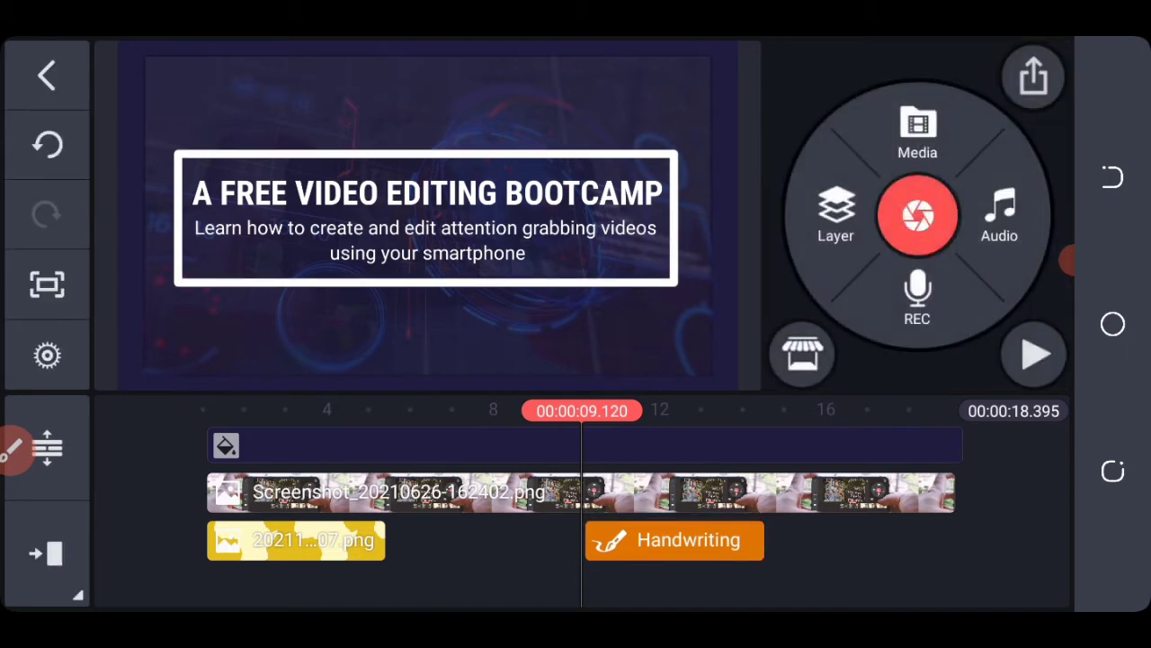
{"action": "left_click", "coordinate": [674, 540]}
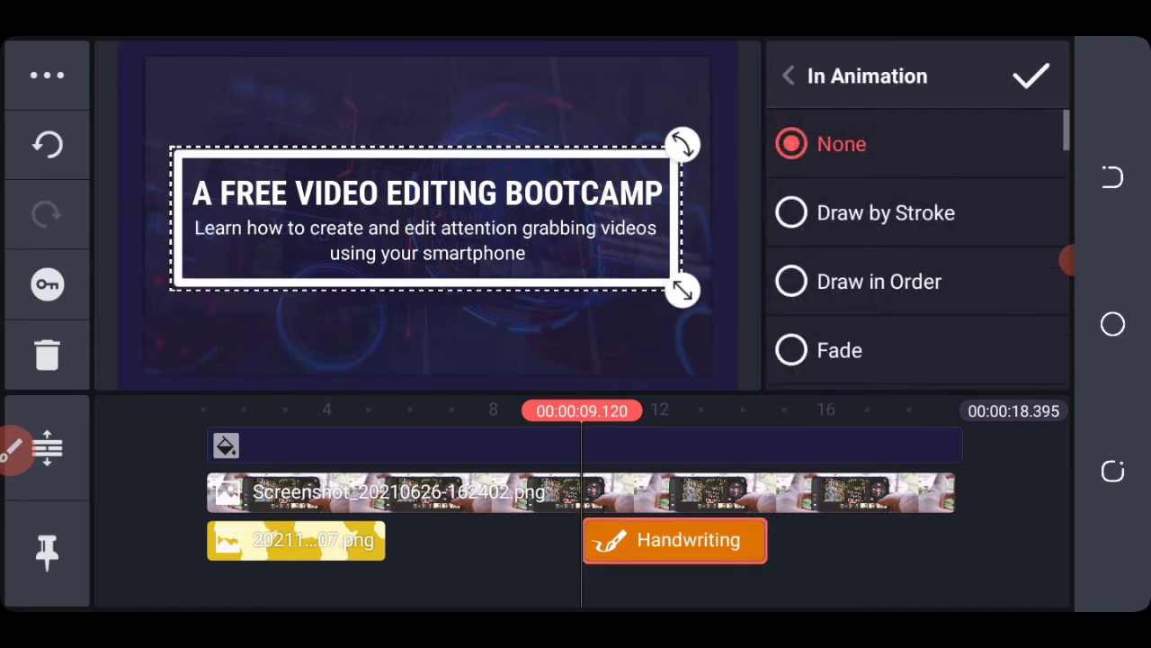
{"action": "left_click", "coordinate": [885, 212]}
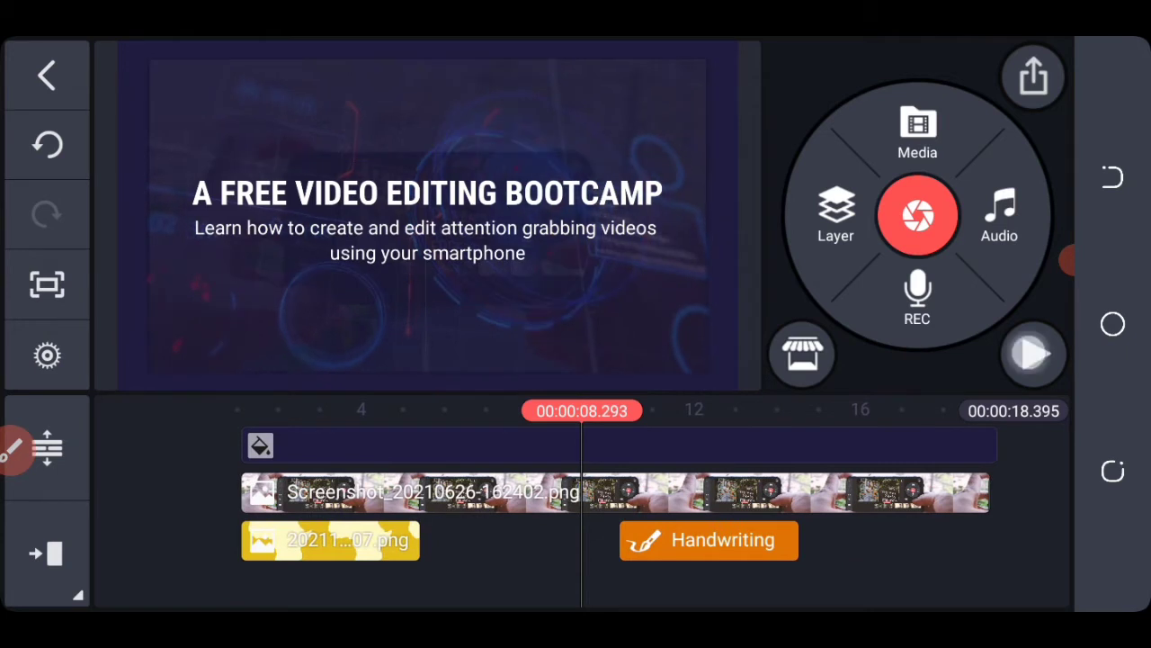
Select the bootcamp title and white frame clips and give the frame an exit animation.
{"action": "left_click", "coordinate": [1032, 356]}
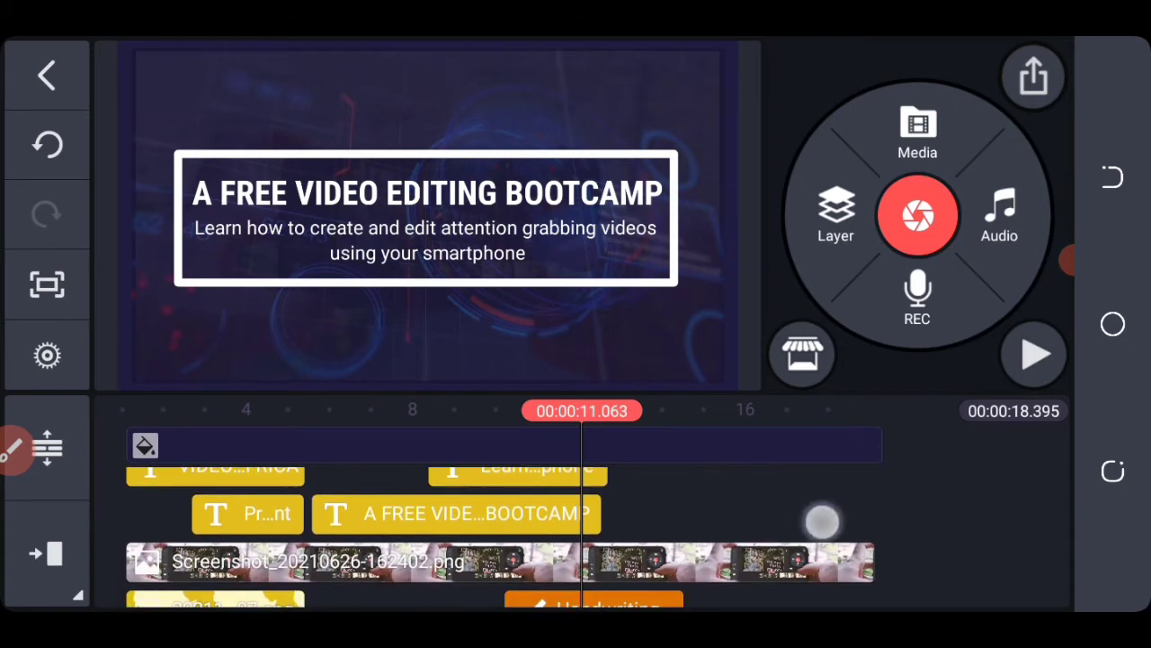
{"action": "scroll", "scroll_direction": "right", "scroll_amount": 3}
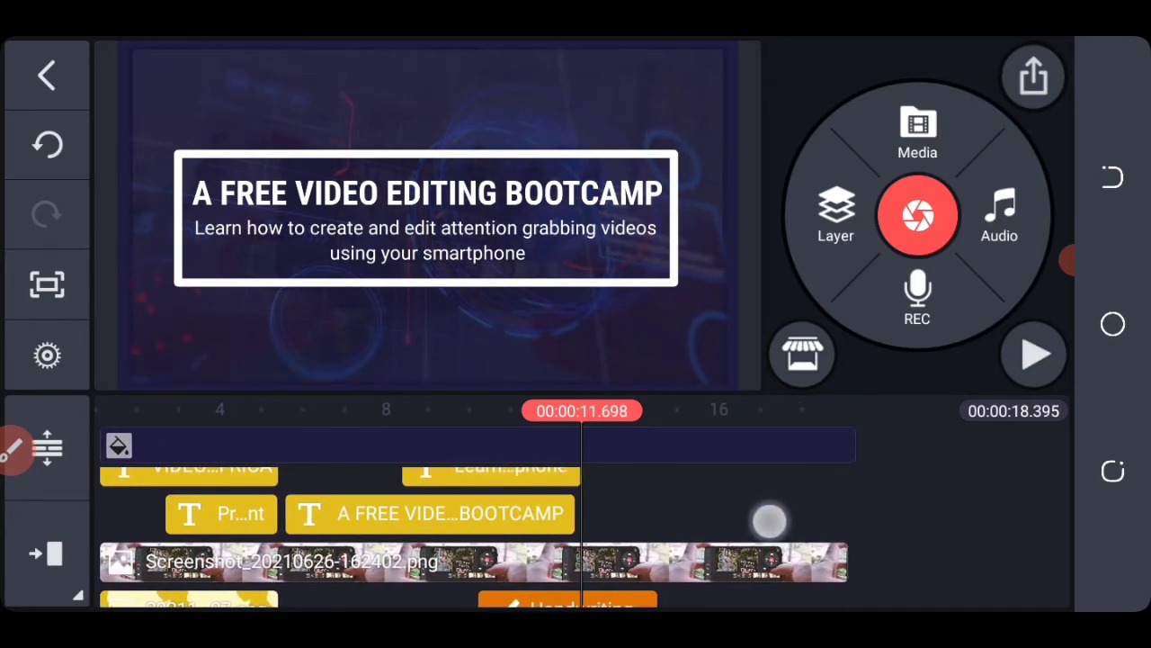
{"action": "left_click", "coordinate": [431, 515]}
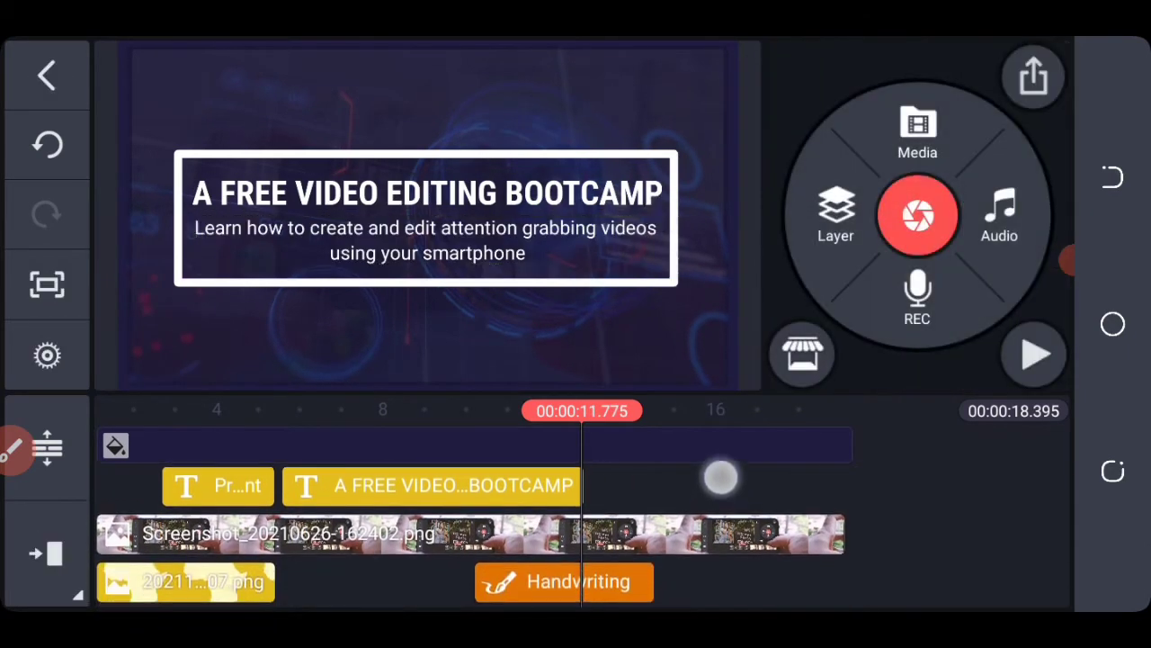
{"action": "left_click", "coordinate": [432, 486]}
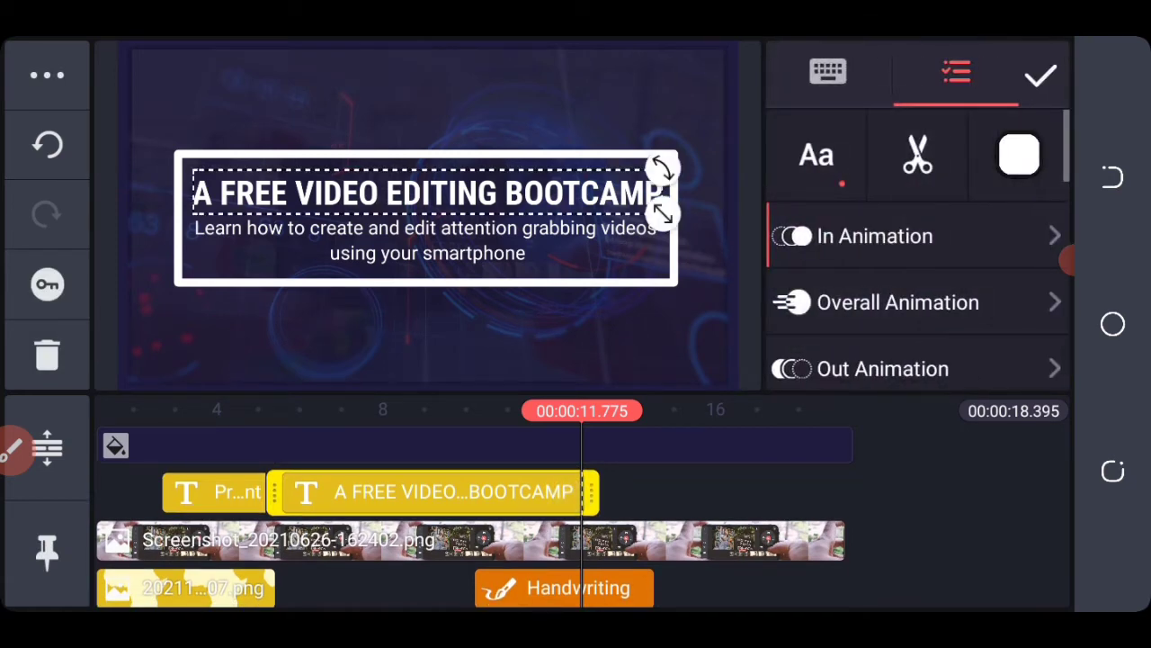
{"action": "left_click", "coordinate": [918, 154]}
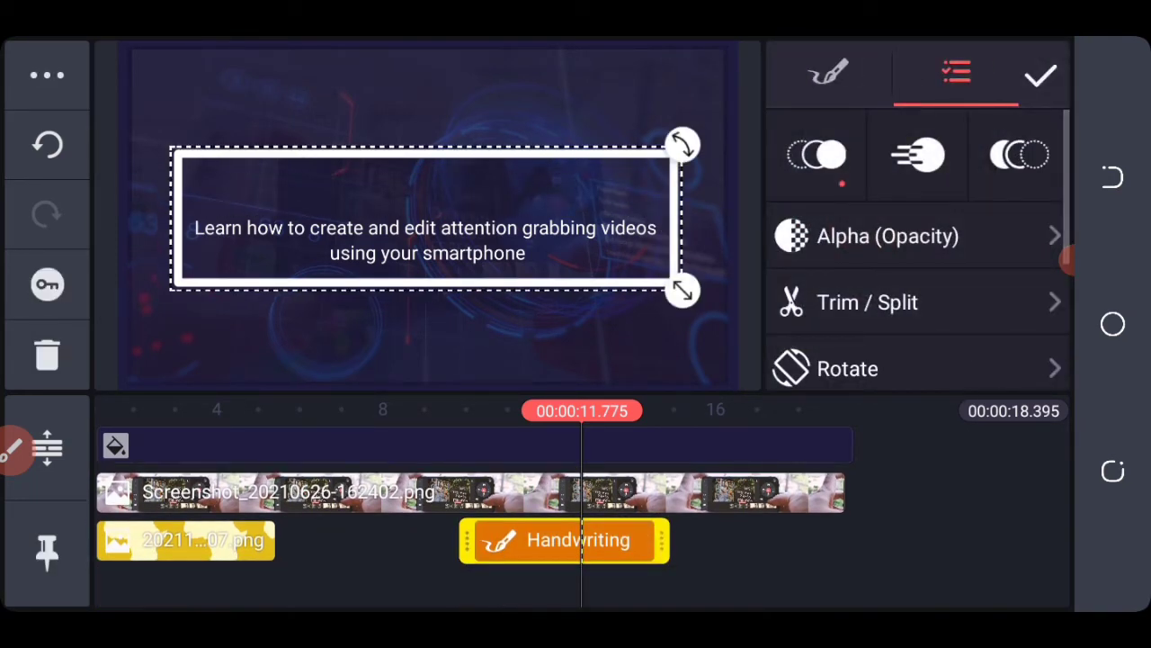
{"action": "left_click", "coordinate": [863, 303]}
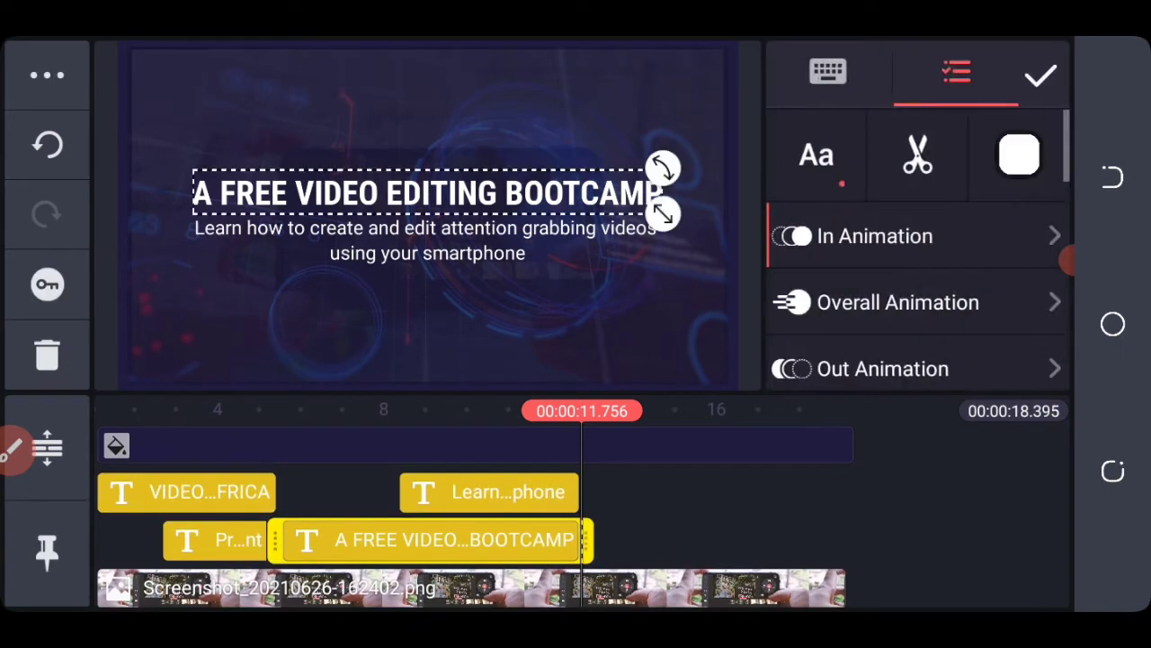
Give the bootcamp title text an exit animation as well.
{"action": "left_click", "coordinate": [881, 367]}
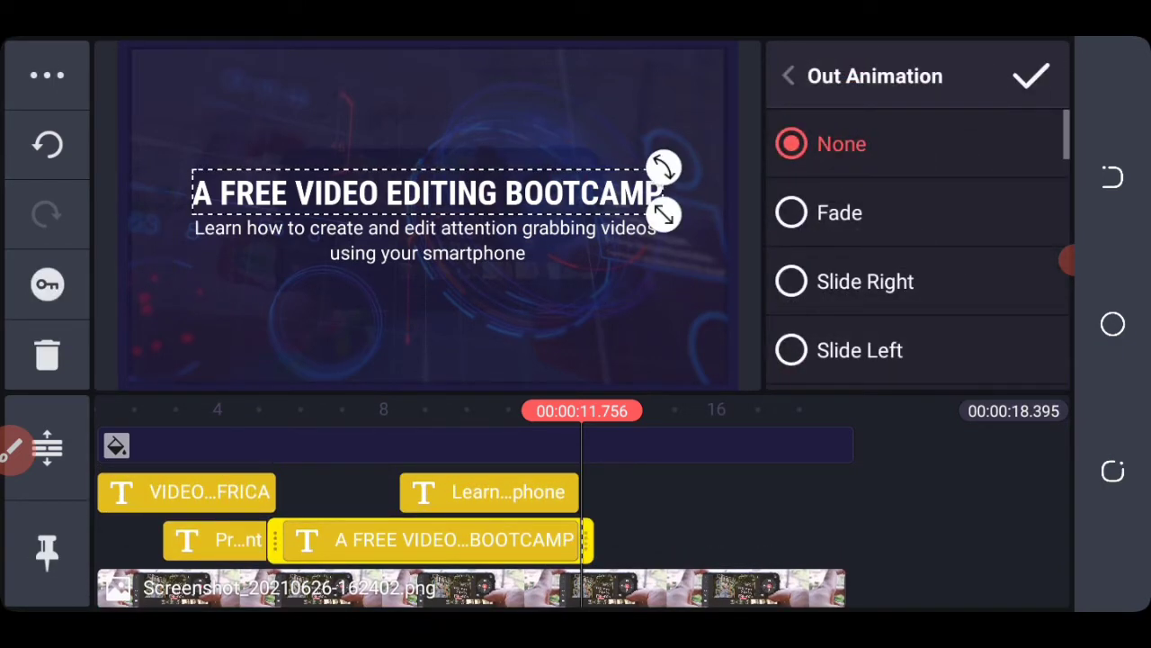
{"action": "scroll", "scroll_direction": "down", "scroll_amount": 3}
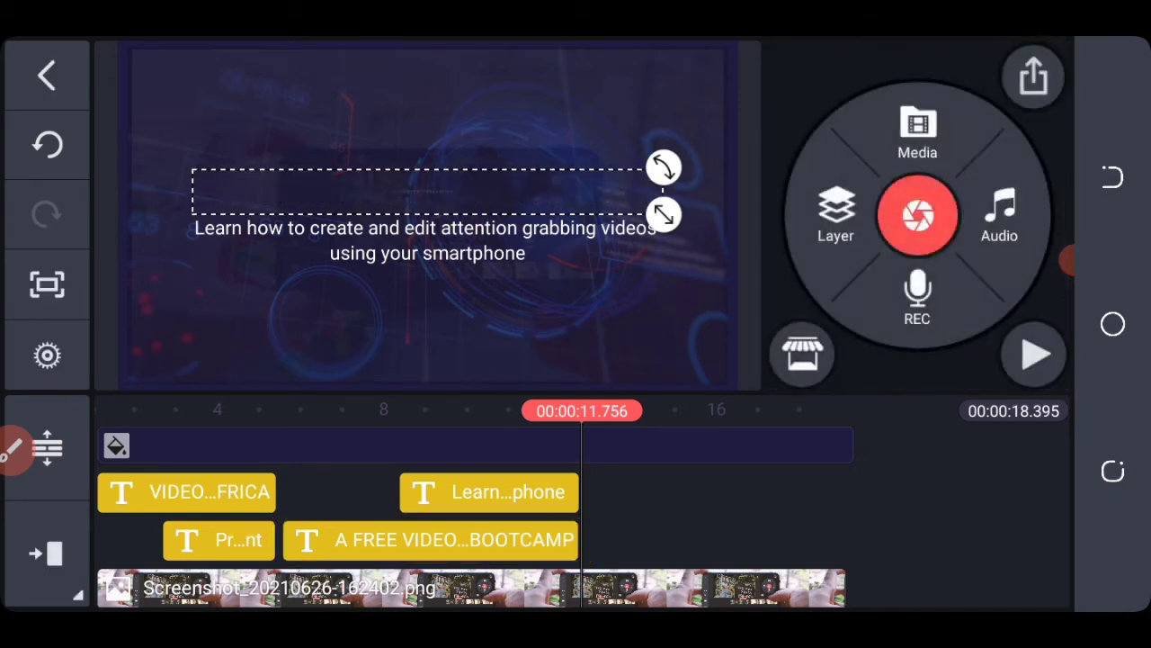
{"action": "left_click", "coordinate": [489, 493]}
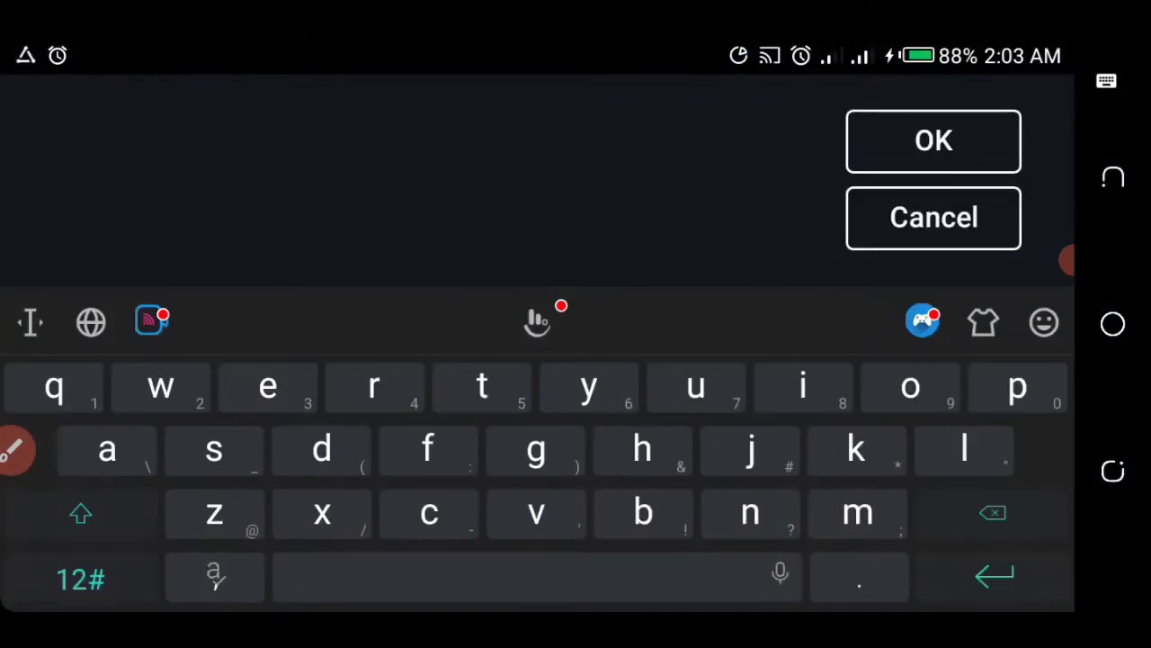
Enter a new text layer reading 'You Will Learn' and confirm it.
{"action": "left_click", "coordinate": [588, 387]}
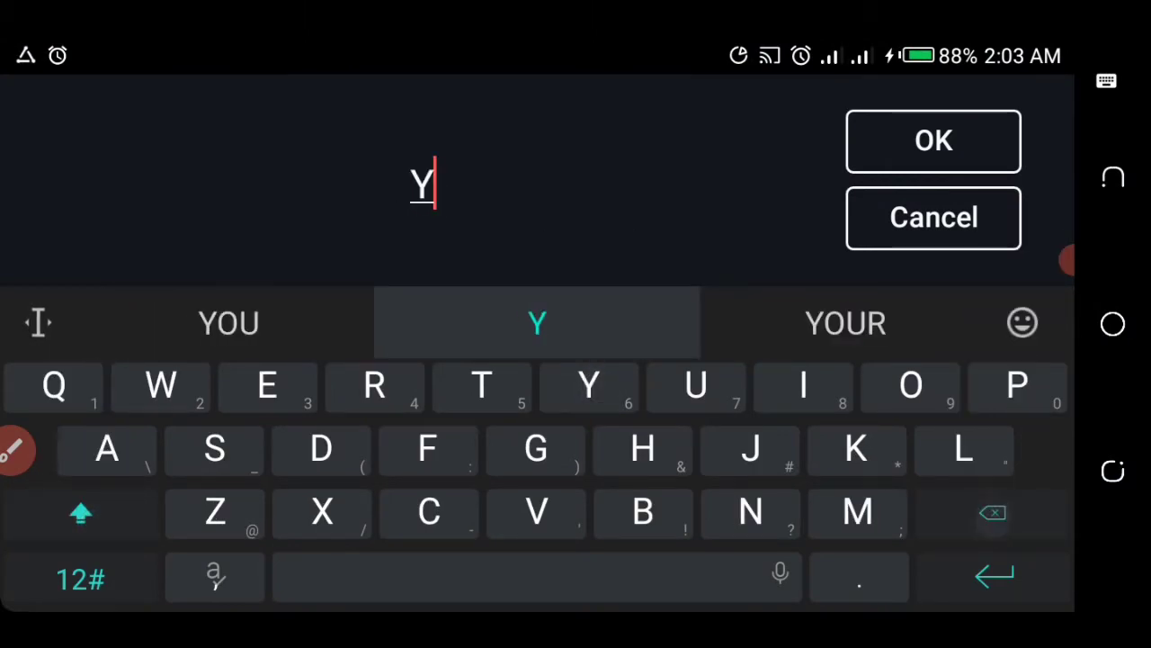
{"action": "left_click", "coordinate": [911, 389]}
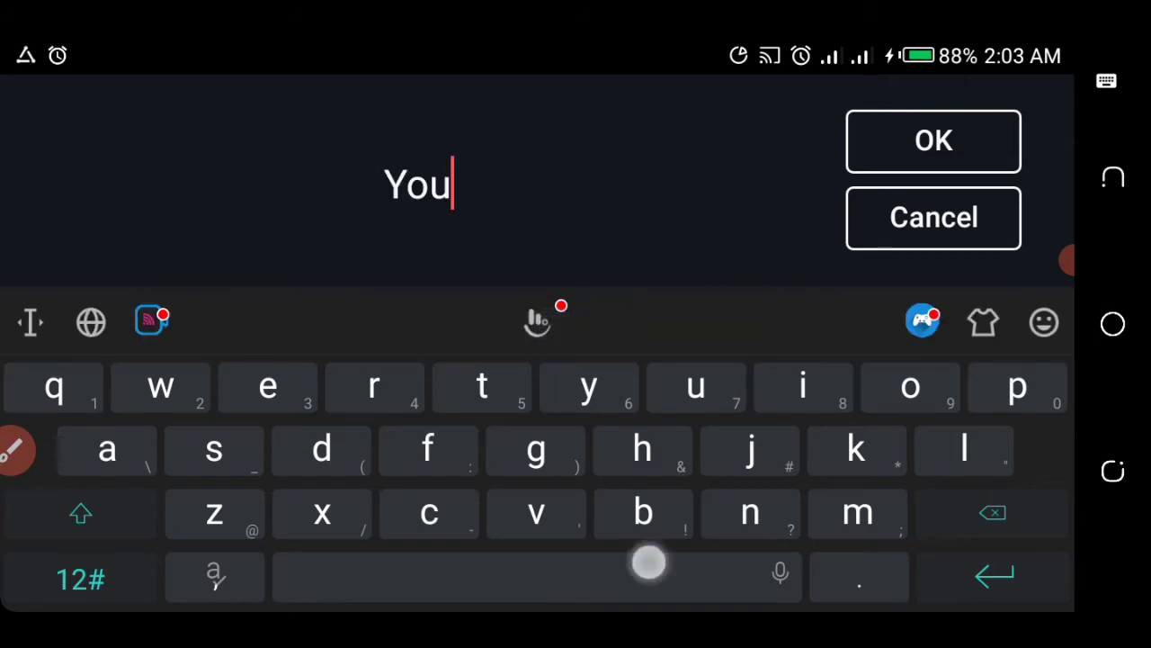
{"action": "left_click", "coordinate": [79, 514]}
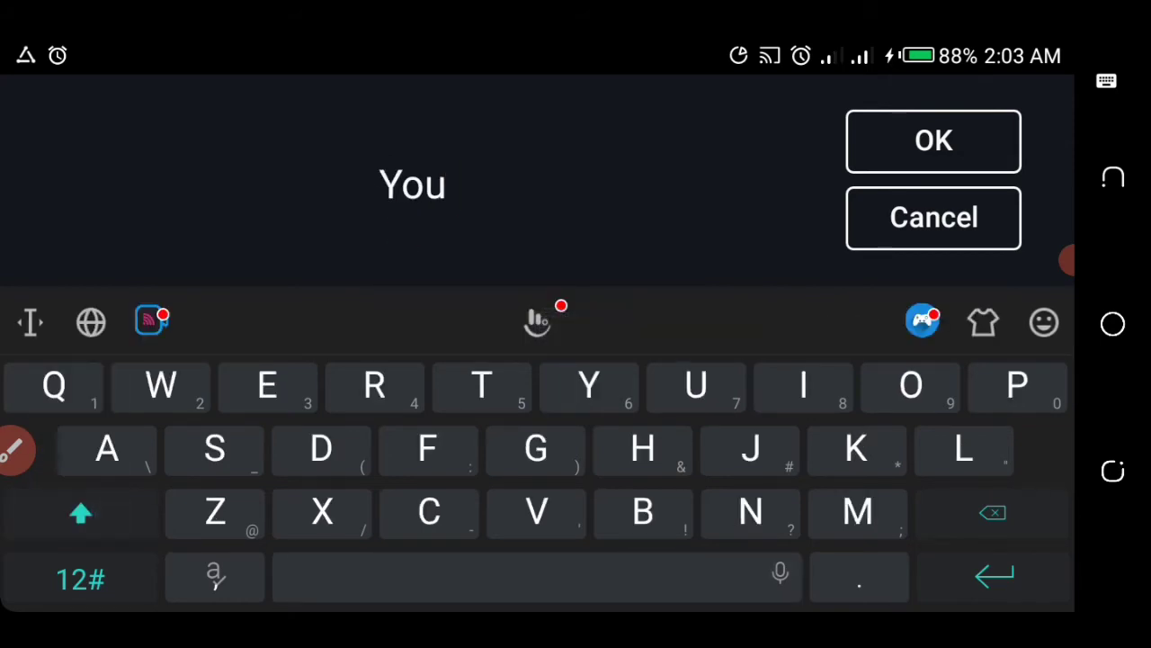
{"action": "type", "text": "Will L"}
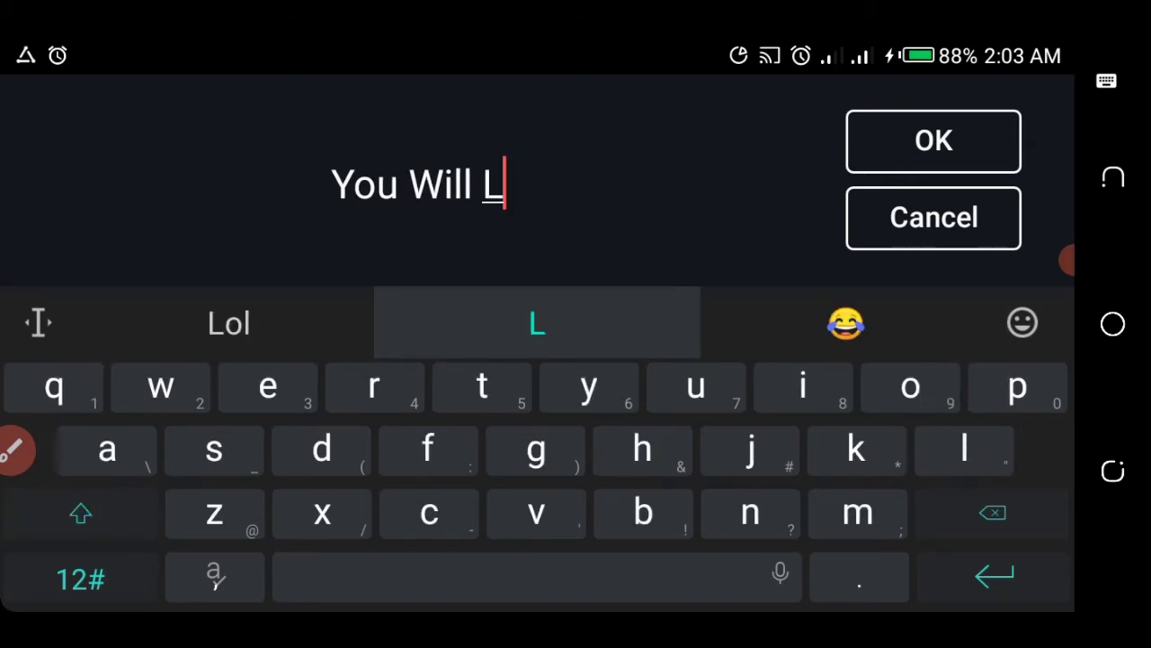
{"action": "left_click", "coordinate": [267, 387]}
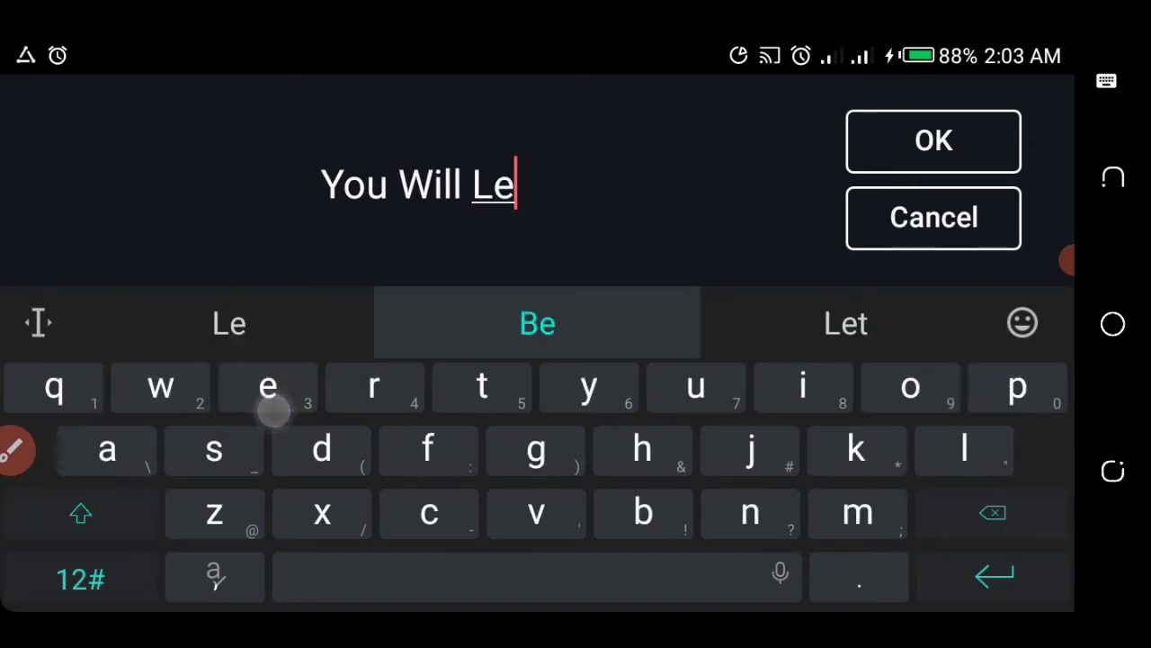
{"action": "left_click", "coordinate": [536, 324]}
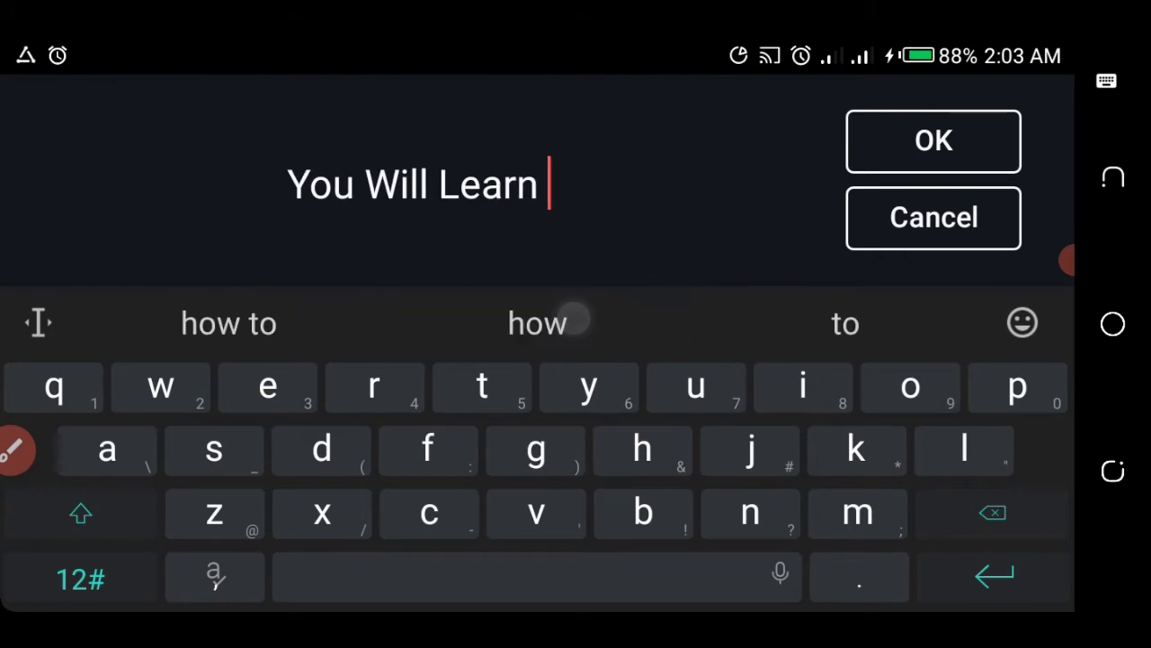
{"action": "left_click", "coordinate": [934, 141]}
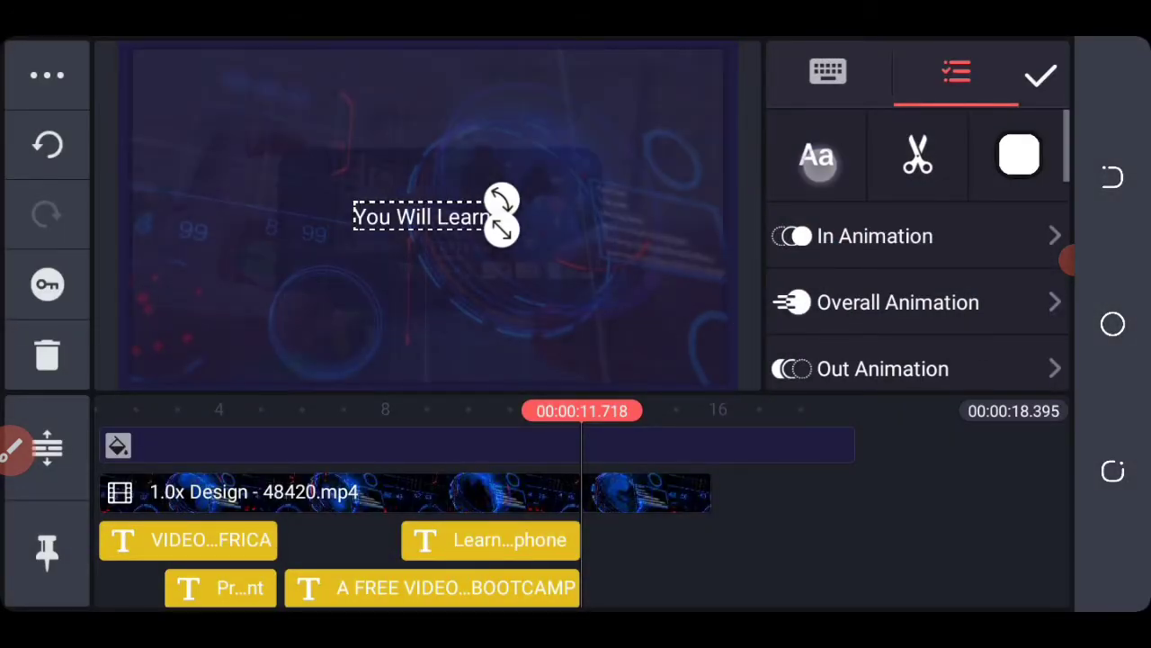
Style the heading in Roboto Condensed Bold, underlined, enlarged and placed higher in the frame.
{"action": "left_click", "coordinate": [817, 155]}
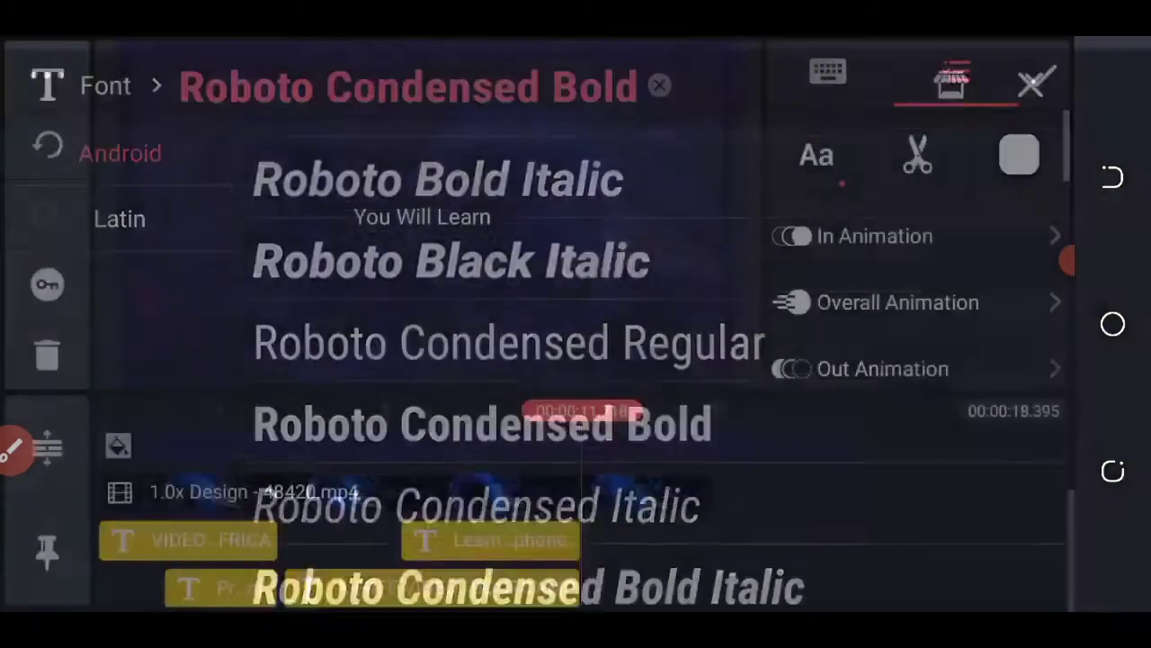
{"action": "left_click", "coordinate": [1037, 75]}
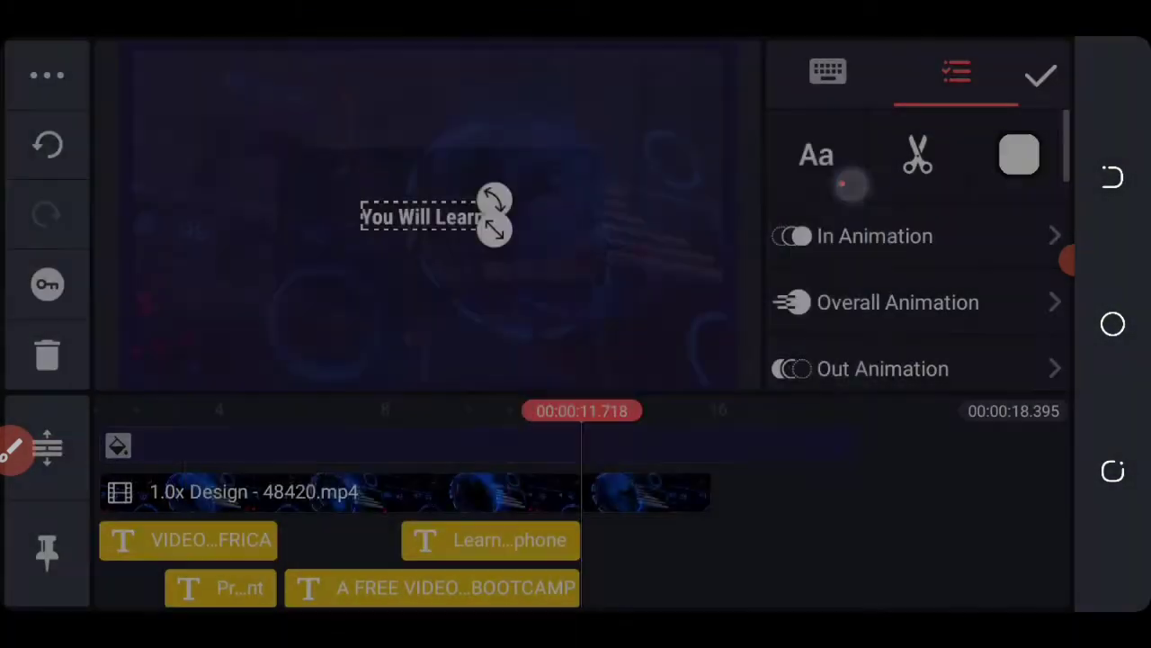
{"action": "scroll", "scroll_direction": "down", "scroll_amount": 3}
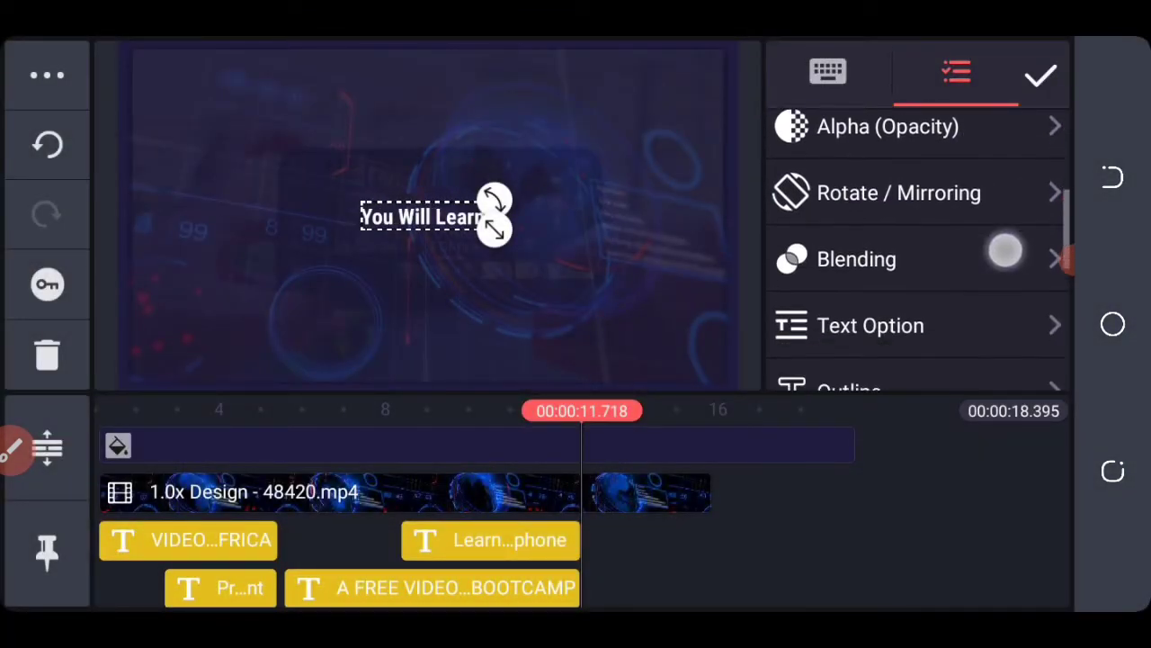
{"action": "left_click", "coordinate": [871, 326]}
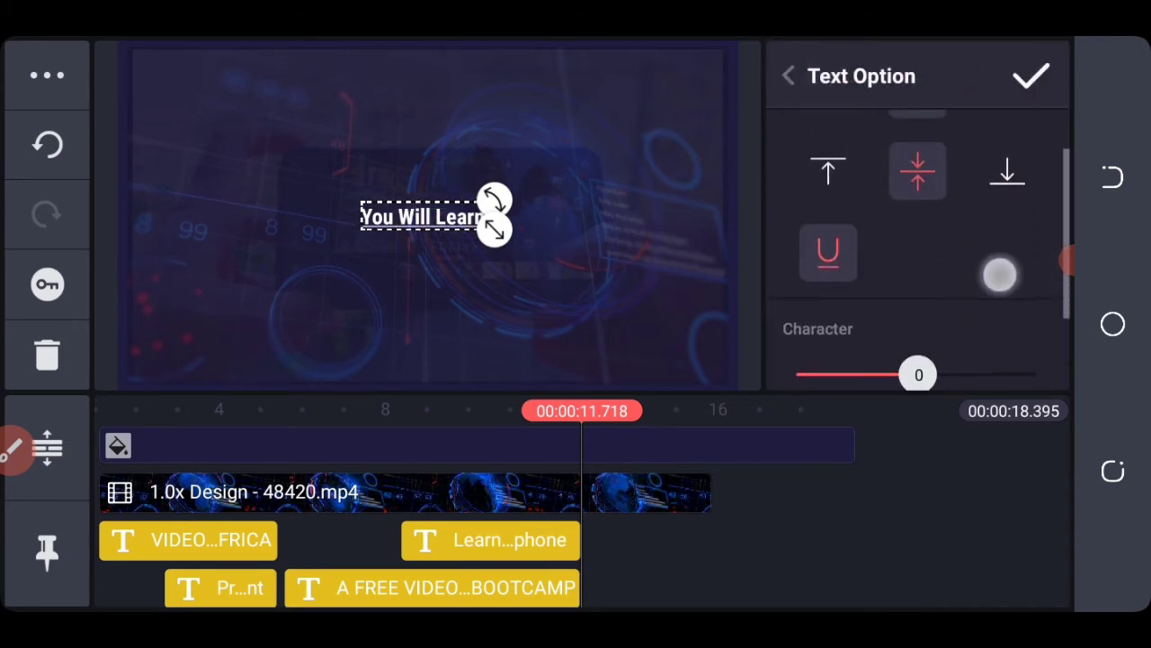
{"action": "scroll", "scroll_direction": "down", "scroll_amount": 3}
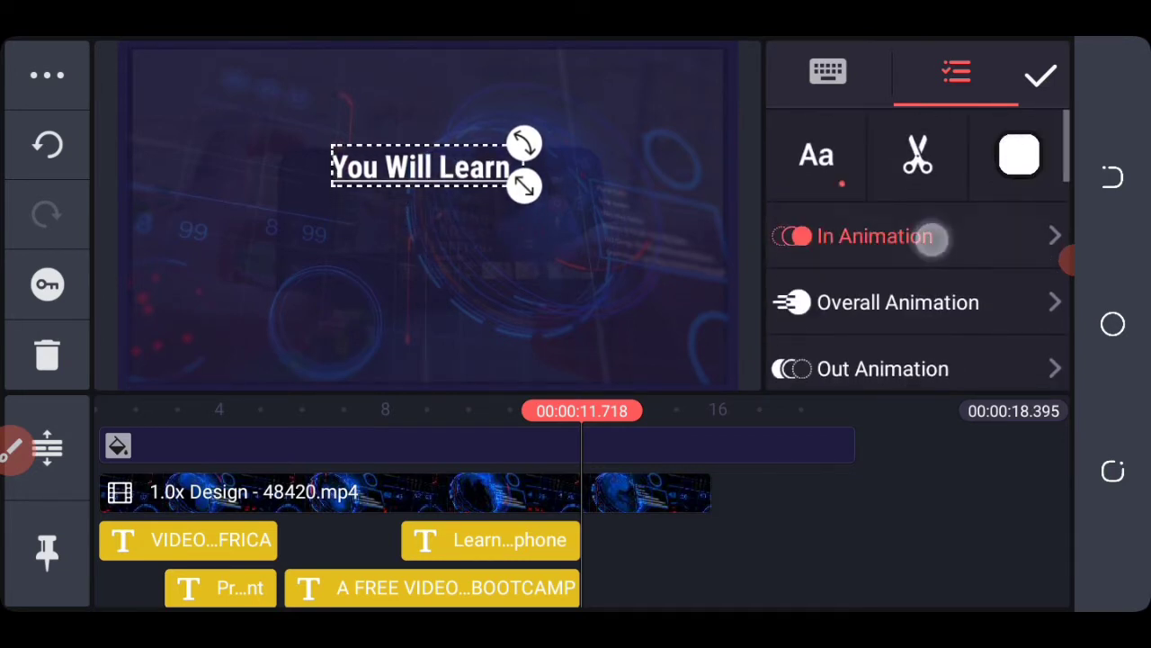
{"action": "left_click", "coordinate": [873, 236]}
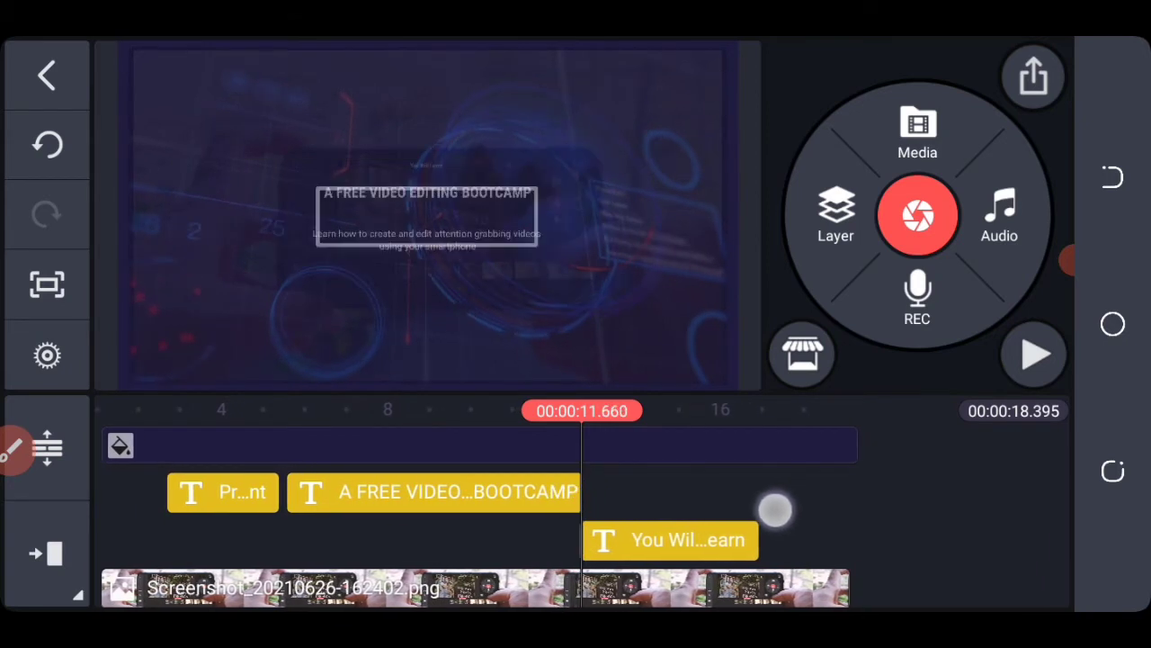
Position the pasted three-line list (Video Creation and Editing, Change Video Background, Transitions and Effects) below the heading.
{"action": "left_click_drag", "start_coordinate": [776, 511], "coordinate": [703, 523]}
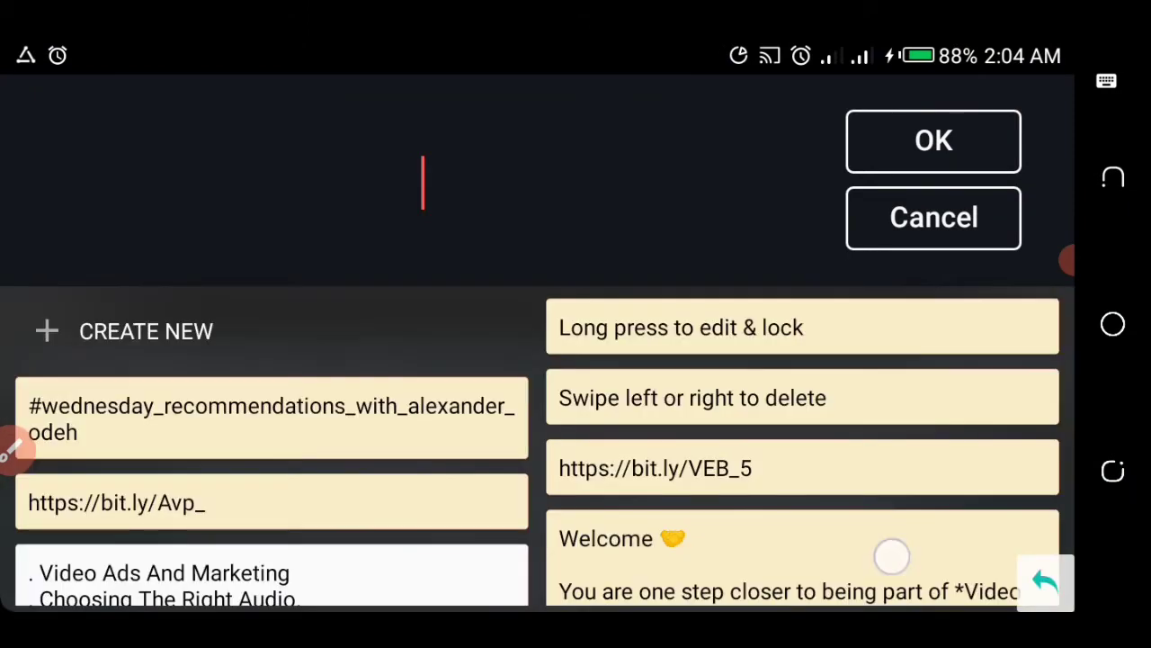
{"action": "scroll", "scroll_direction": "down", "scroll_amount": 3}
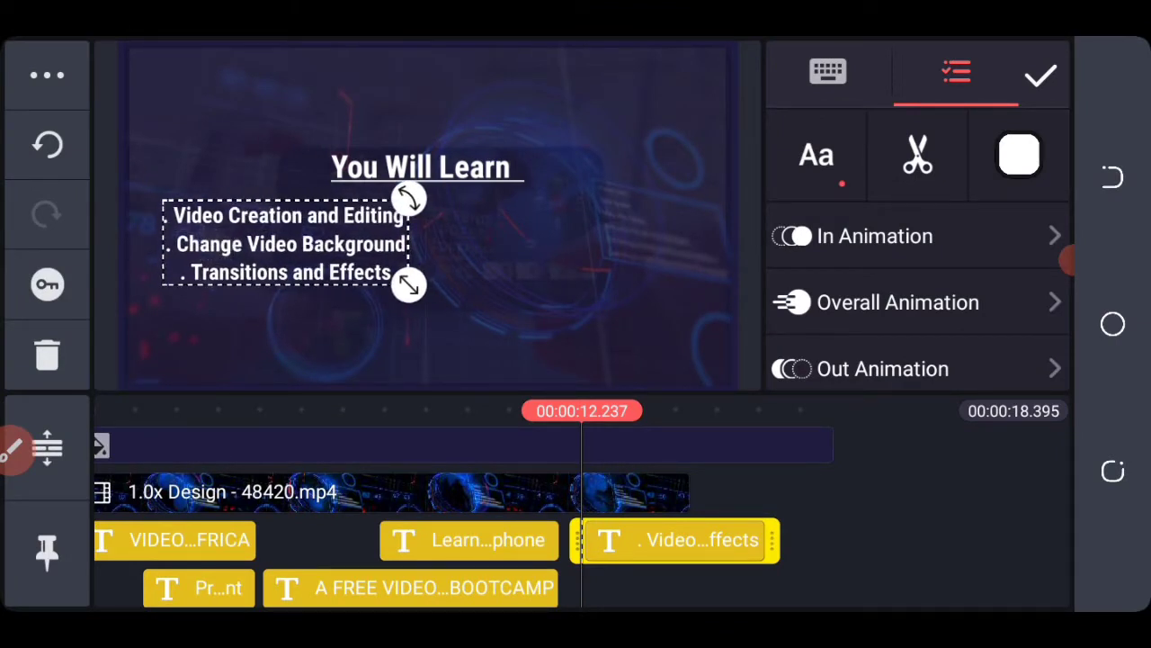
Confirm the list placement and left-align its three lines.
{"action": "left_click", "coordinate": [1032, 76]}
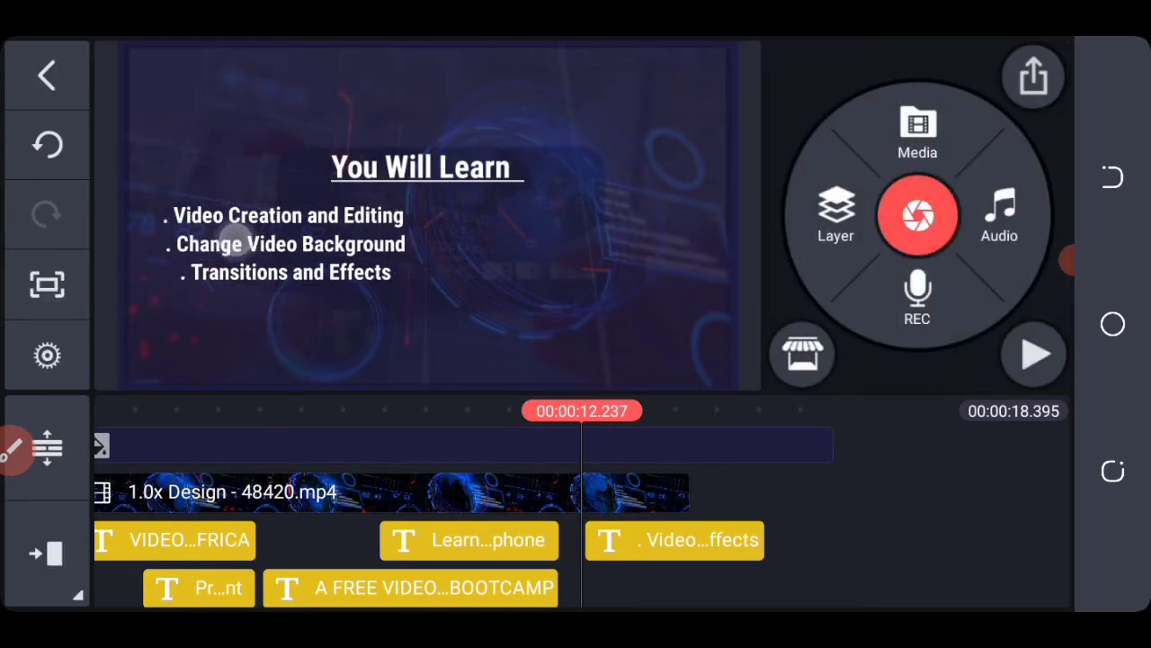
{"action": "left_click", "coordinate": [674, 540]}
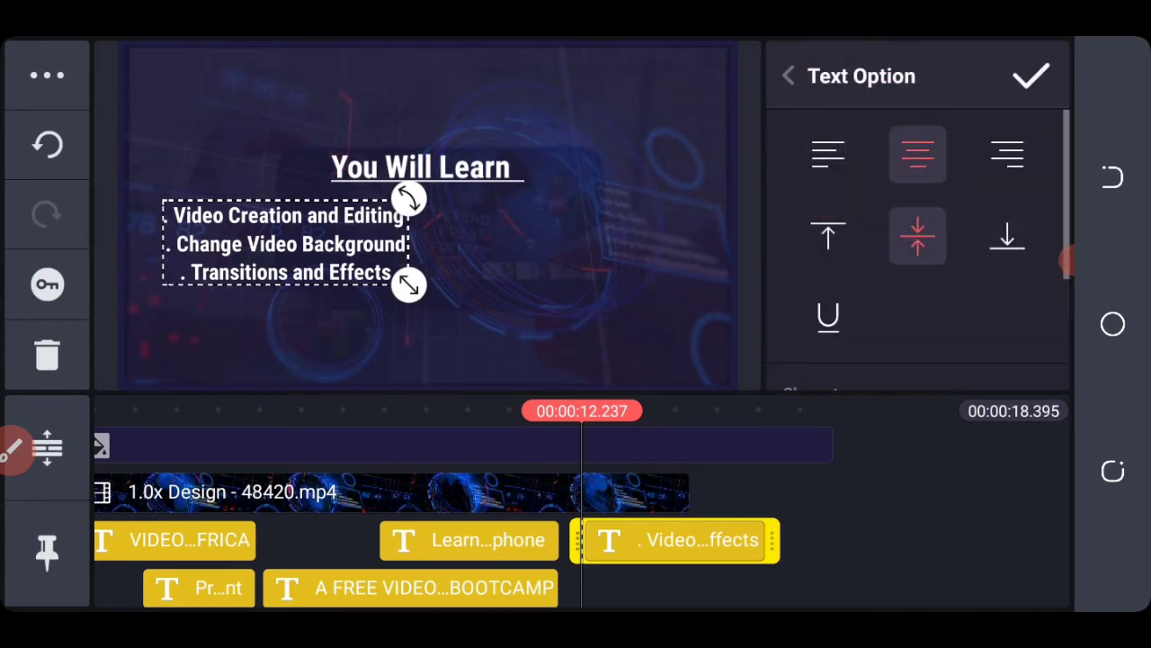
{"action": "left_click", "coordinate": [827, 155]}
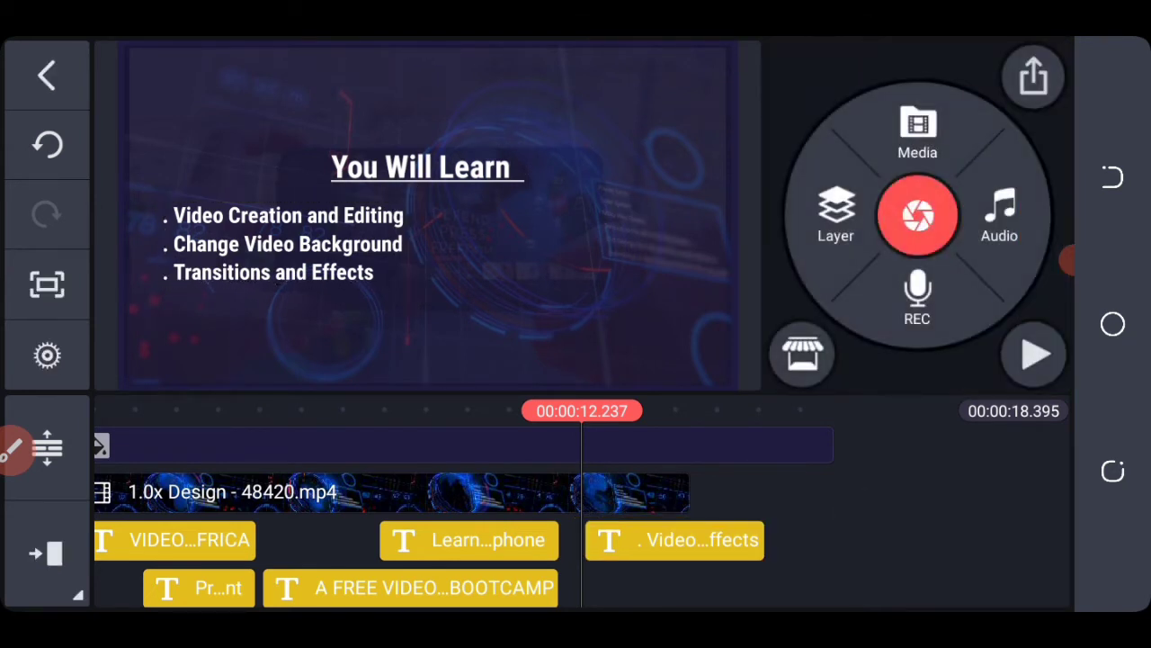
Give the list a typewriter entrance animation lasting about 2 seconds.
{"action": "left_click", "coordinate": [674, 540]}
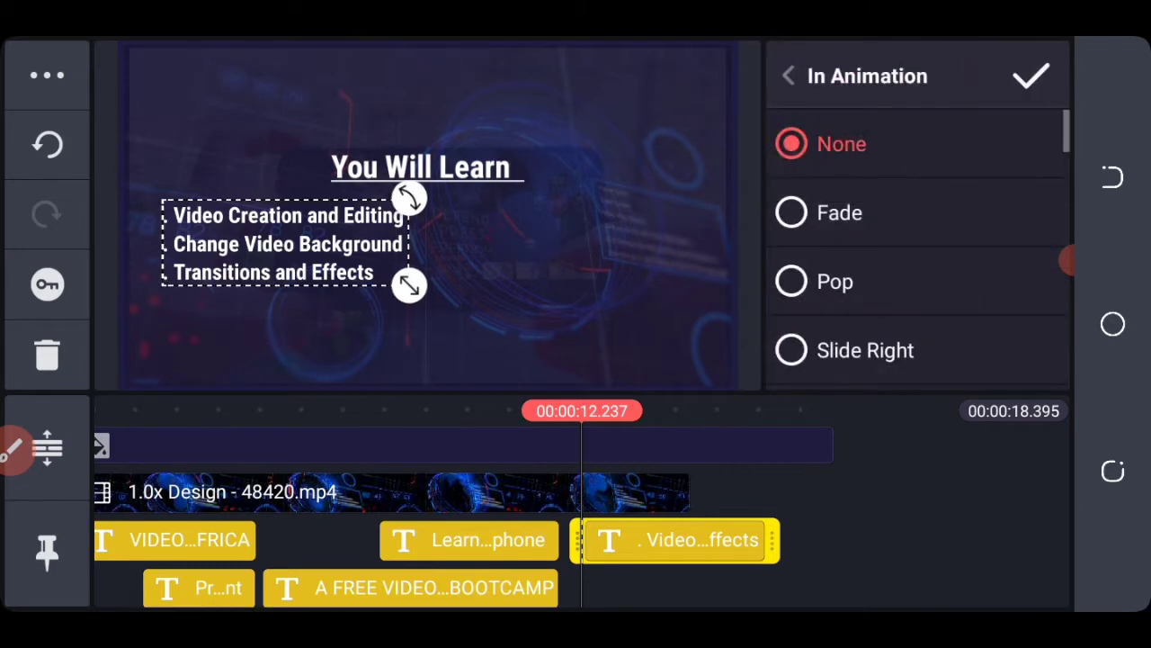
{"action": "scroll", "scroll_direction": "down", "scroll_amount": 3}
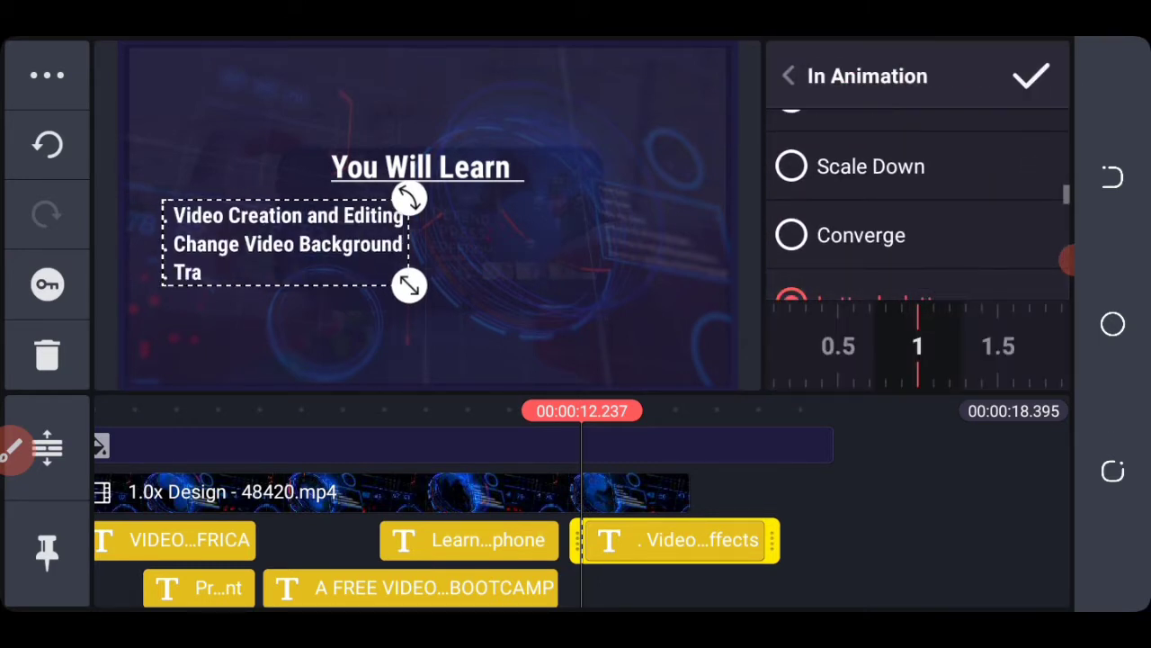
{"action": "left_click_drag", "start_coordinate": [917, 345], "coordinate": [939, 360]}
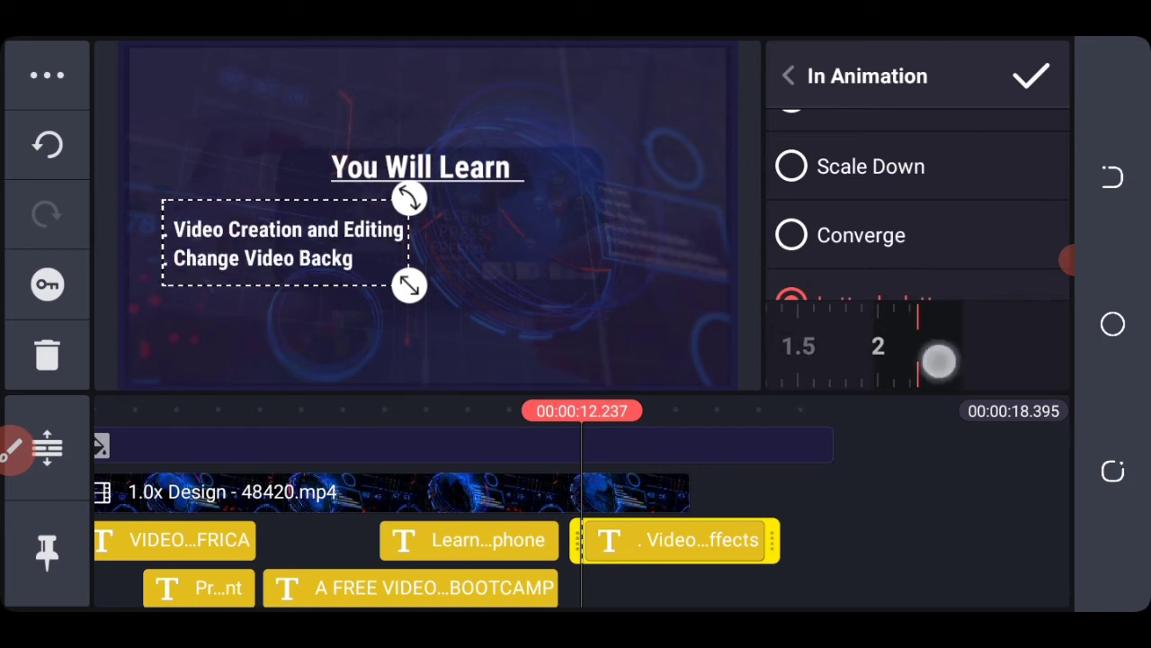
{"action": "left_click_drag", "start_coordinate": [939, 360], "coordinate": [1058, 378]}
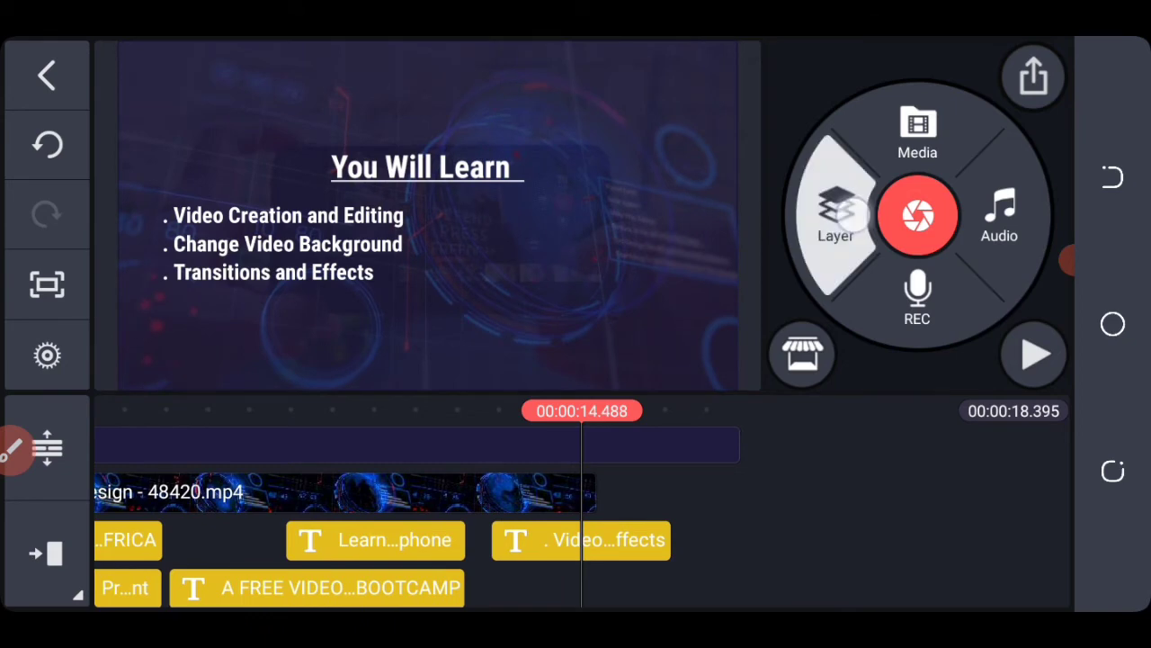
Add the second list (Video Ads And Marketing, Choosing The Right Audio., Monetising Your Skill.) to the right of the first.
{"action": "left_click", "coordinate": [837, 216]}
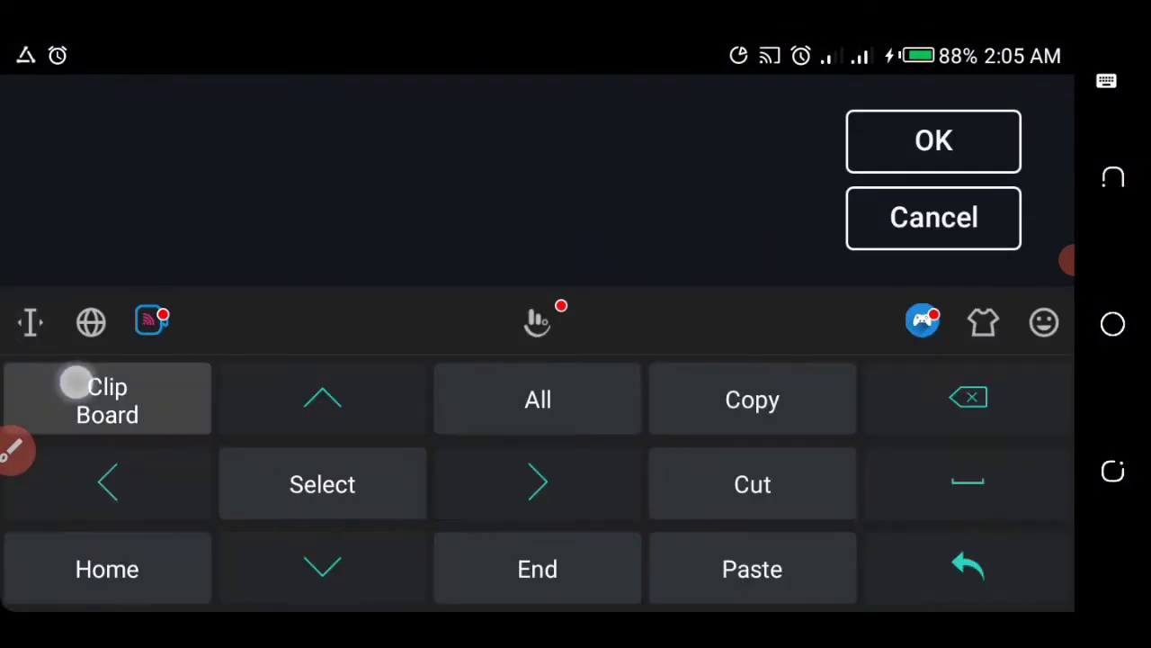
{"action": "left_click", "coordinate": [106, 399]}
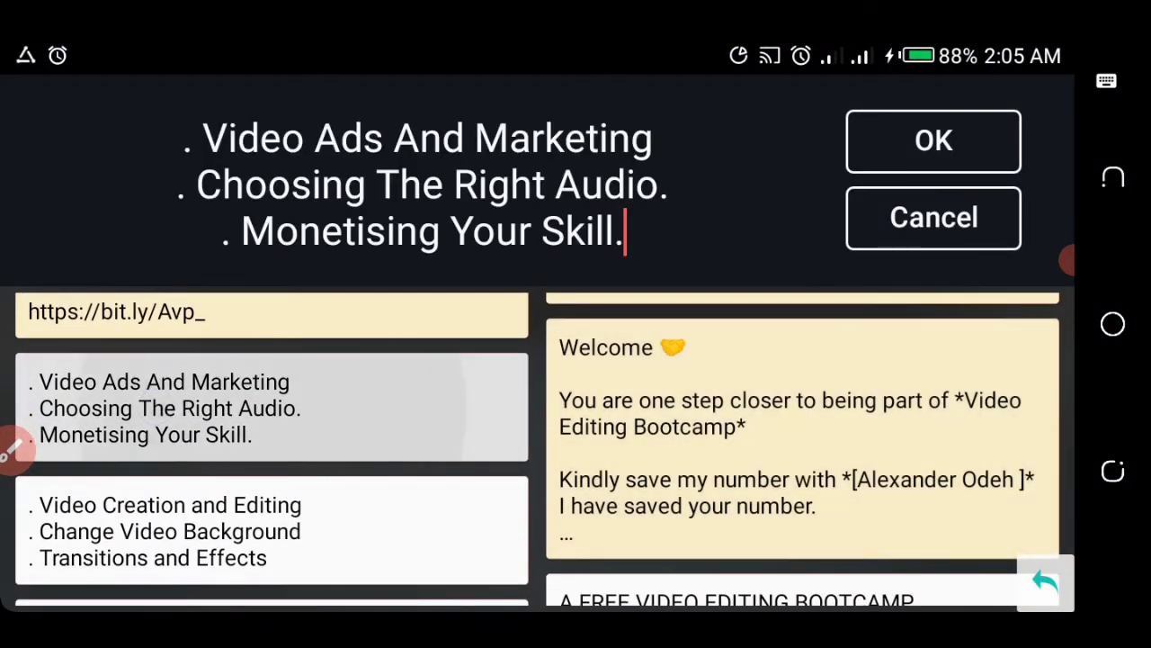
{"action": "left_click", "coordinate": [932, 141]}
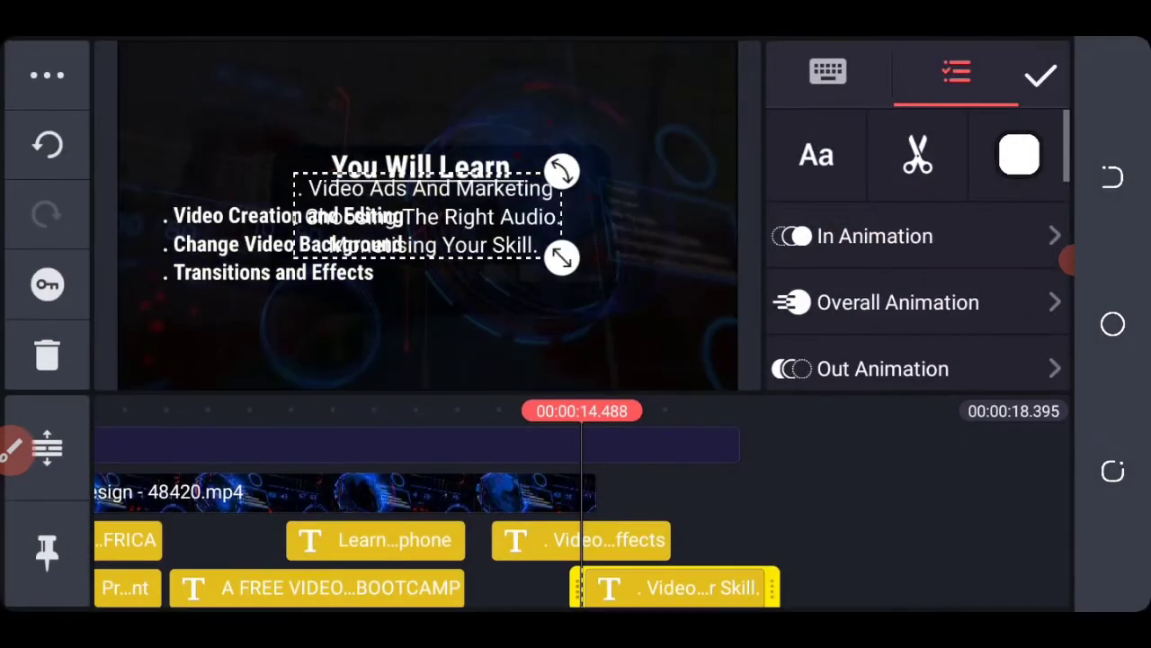
{"action": "left_click", "coordinate": [816, 155]}
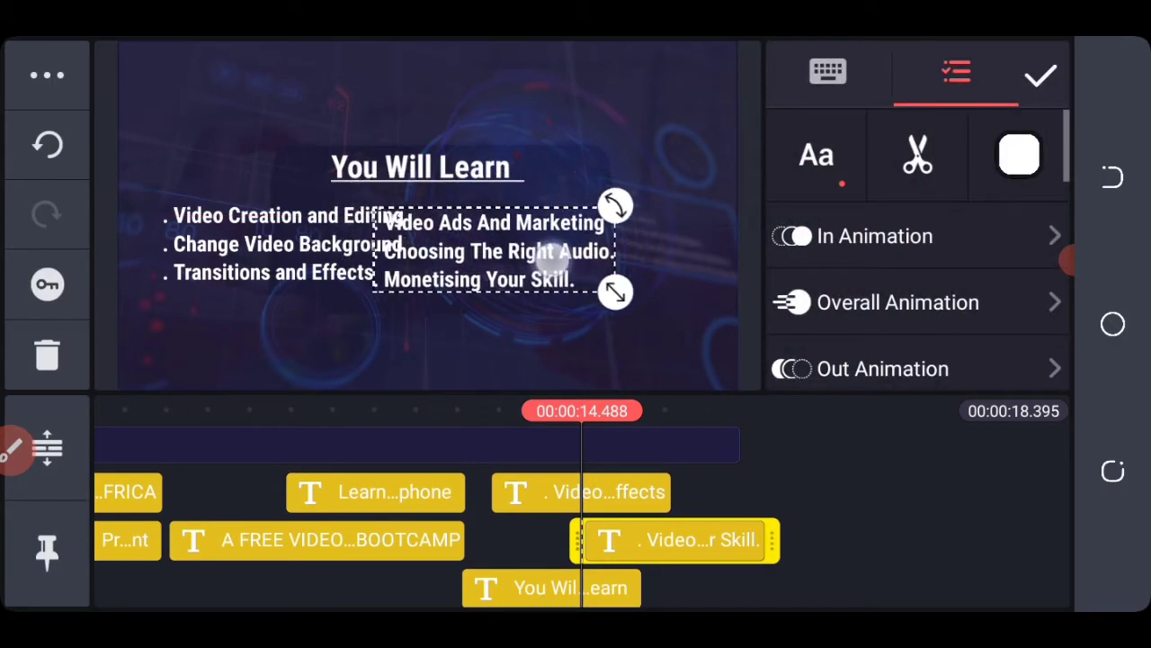
{"action": "left_click_drag", "start_coordinate": [500, 252], "coordinate": [543, 249]}
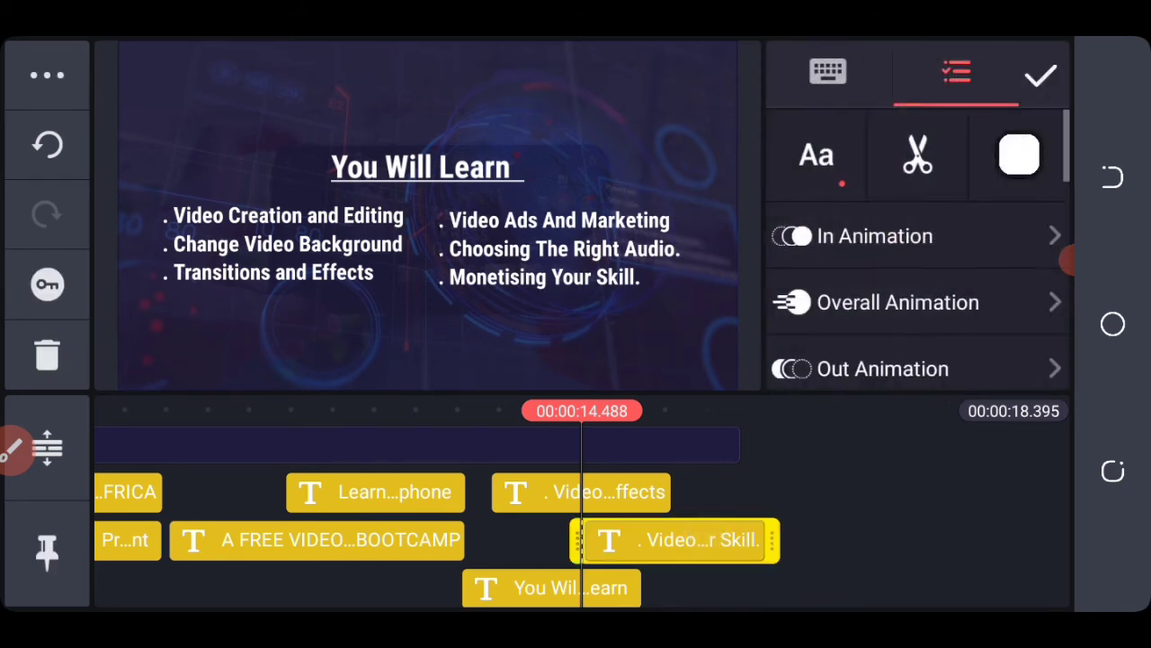
{"action": "left_click", "coordinate": [873, 235]}
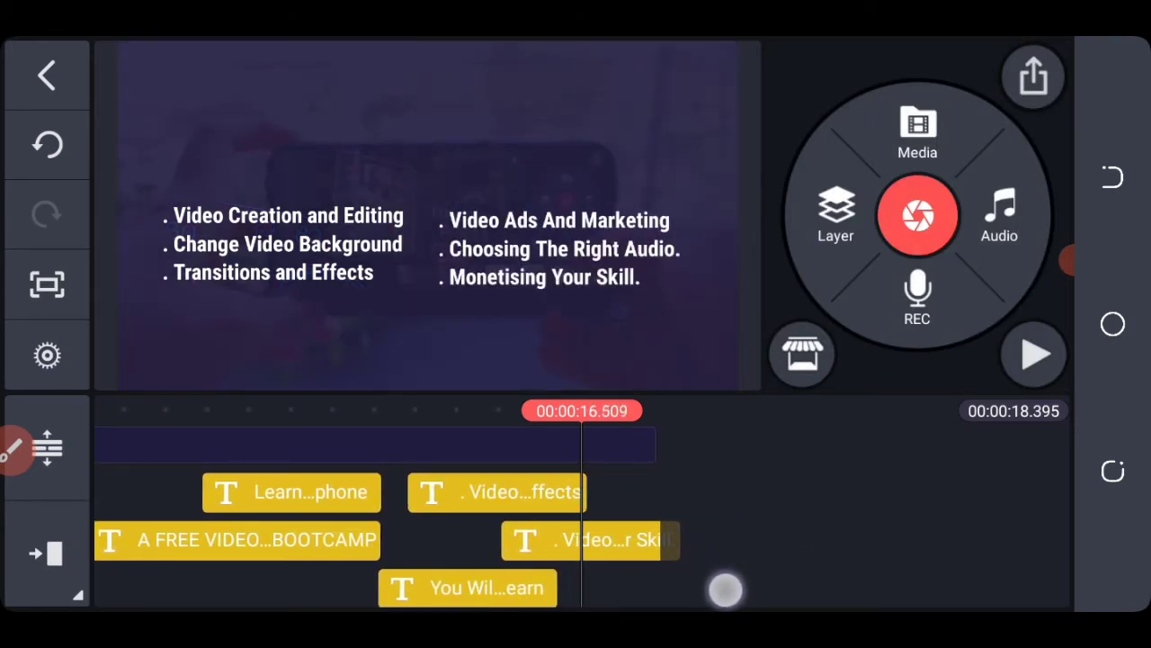
Trim the You Will Learn heading clip at the playhead around 16 seconds.
{"action": "left_click", "coordinate": [468, 590]}
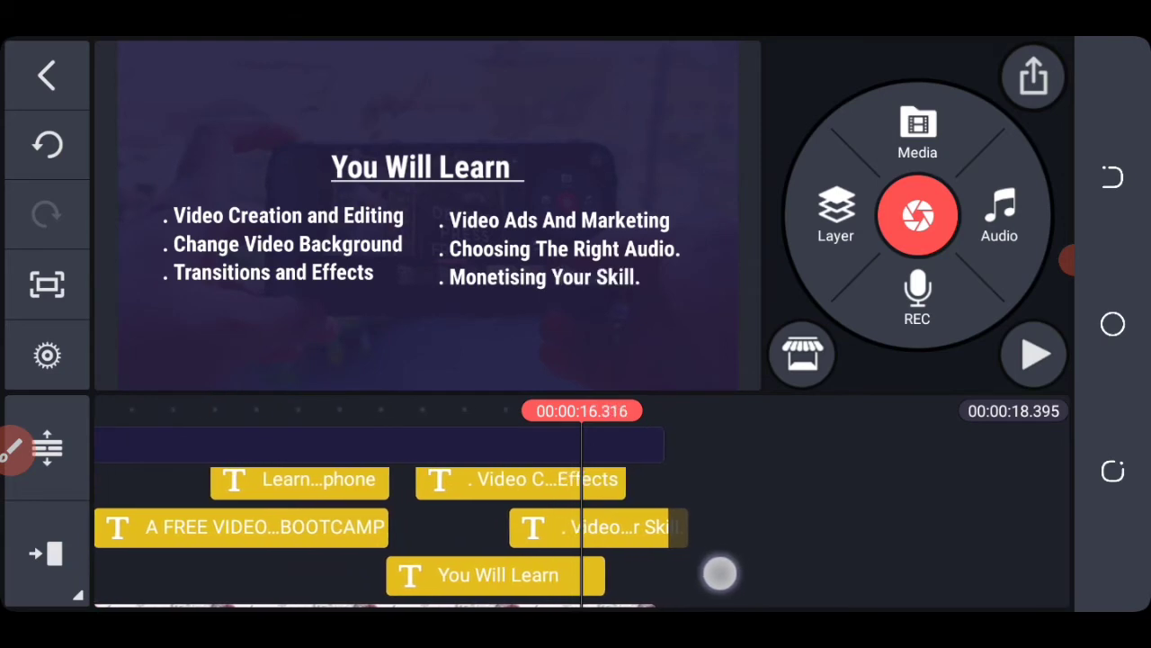
{"action": "left_click", "coordinate": [495, 576]}
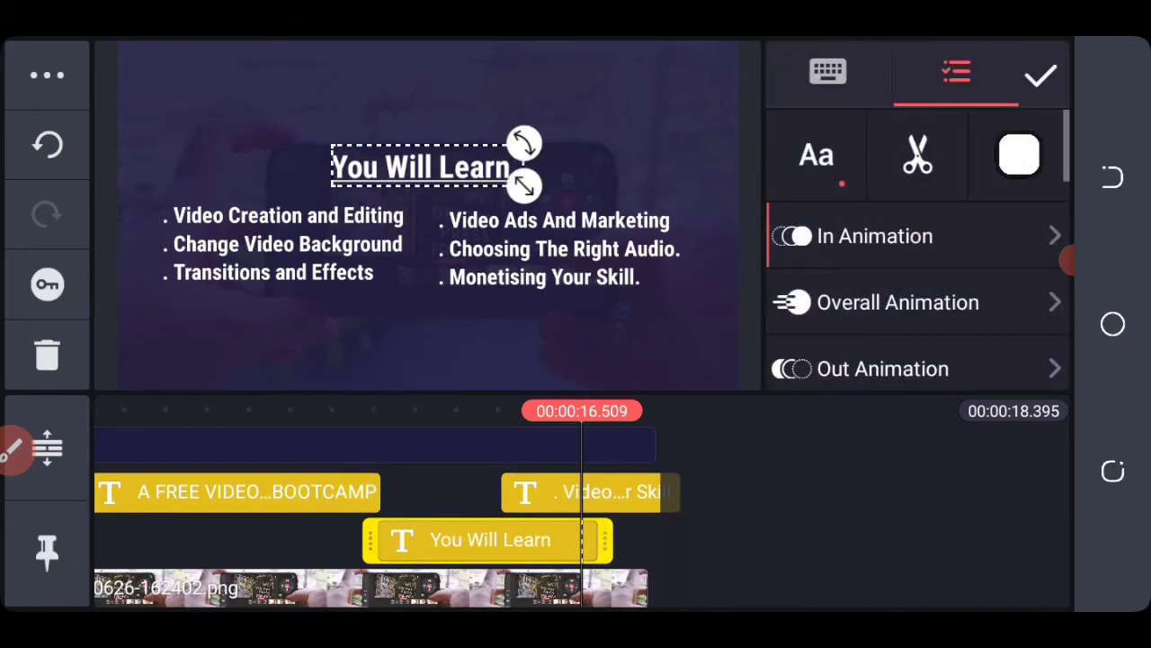
{"action": "left_click", "coordinate": [918, 155]}
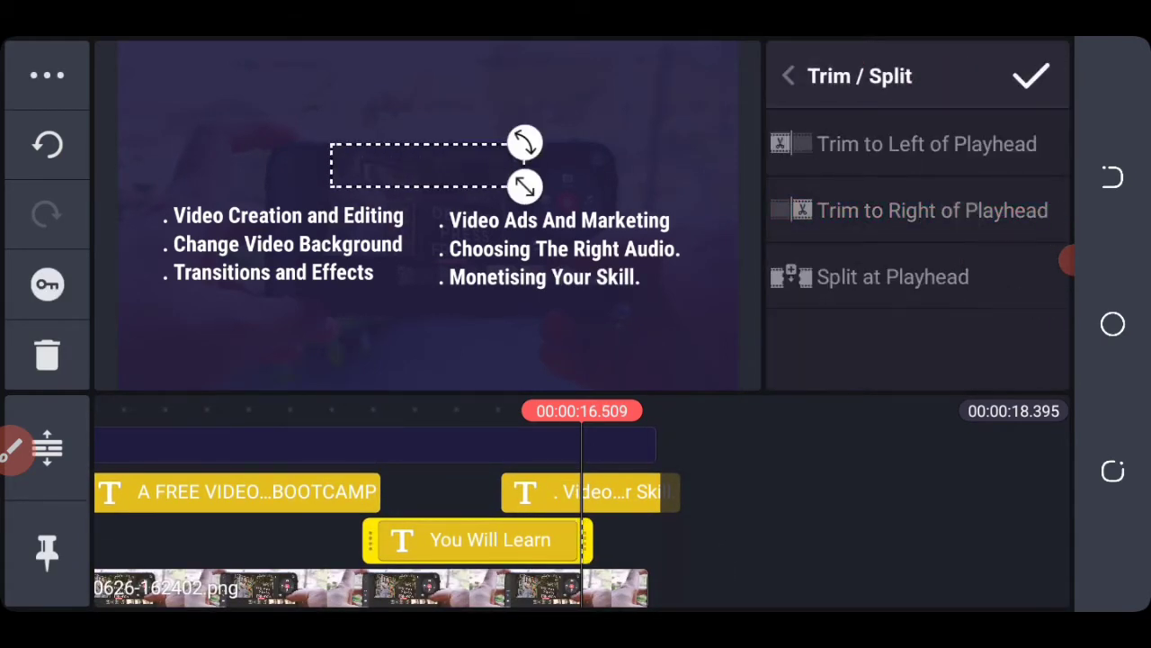
{"action": "left_click", "coordinate": [590, 493]}
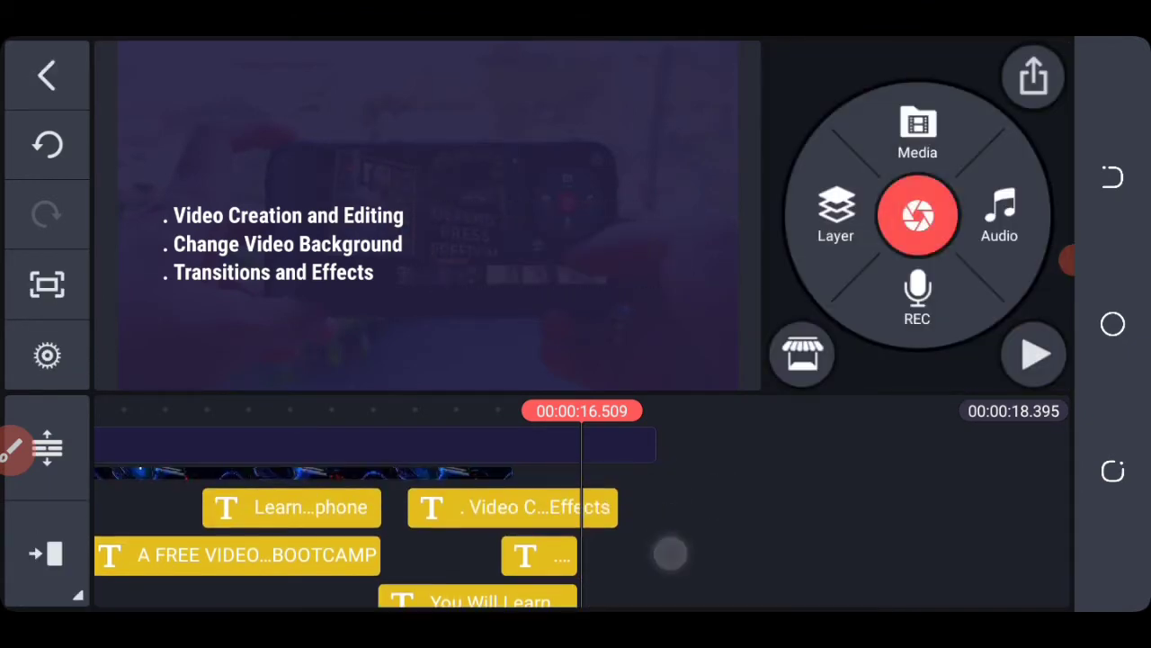
Trim both bulleted list layers so they end together with the heading.
{"action": "left_click", "coordinate": [513, 507]}
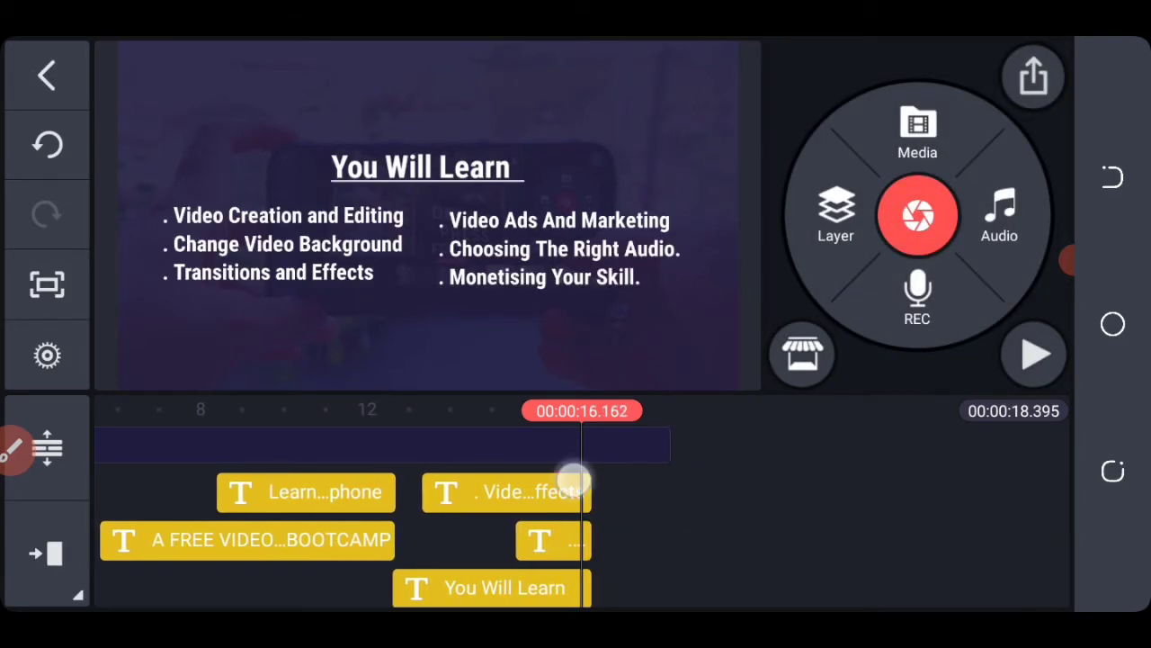
{"action": "left_click", "coordinate": [508, 493]}
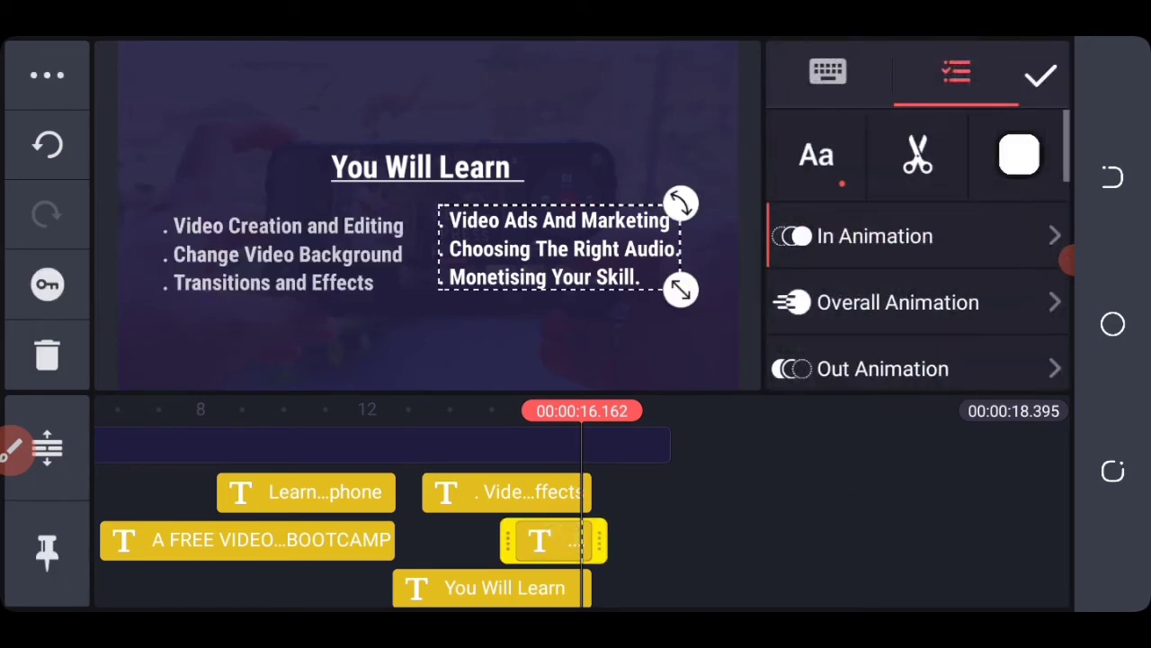
{"action": "left_click", "coordinate": [884, 367]}
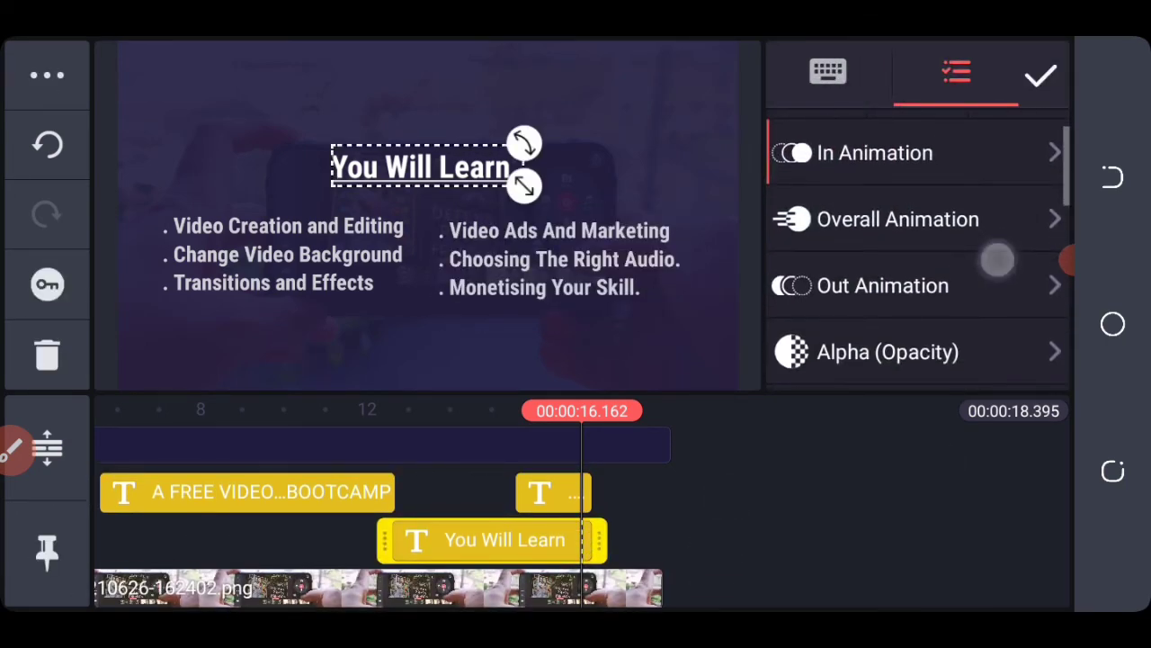
{"action": "left_click", "coordinate": [882, 285]}
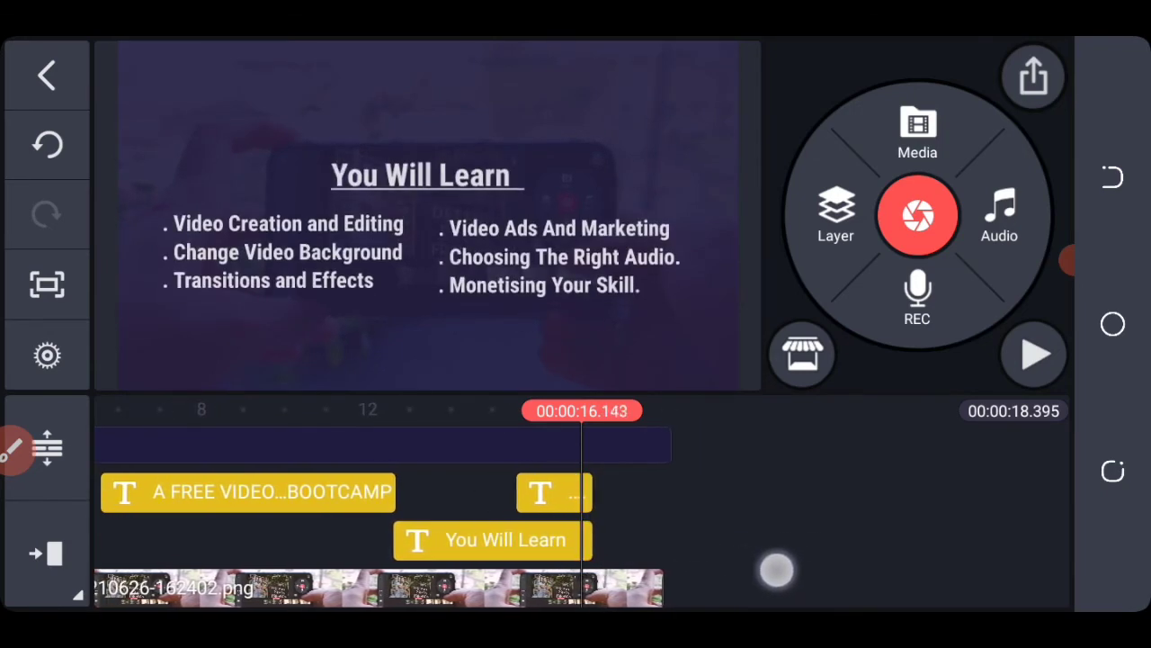
Nudge the left bullet list slightly lower on the slide.
{"action": "left_click", "coordinate": [489, 540]}
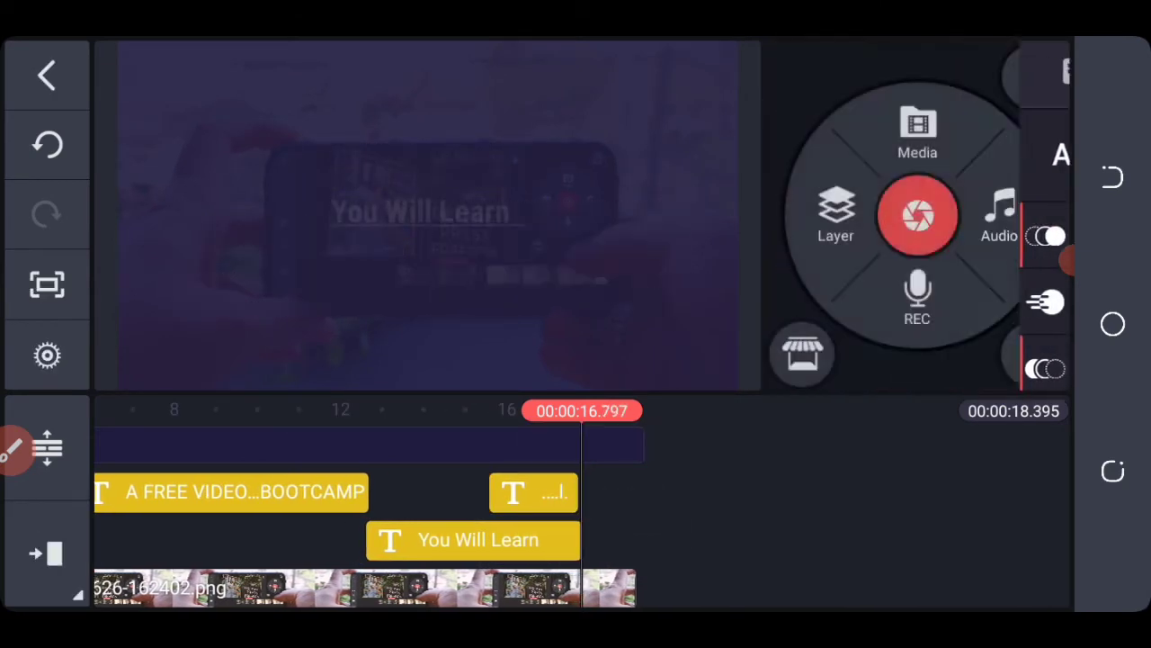
{"action": "left_click", "coordinate": [532, 493]}
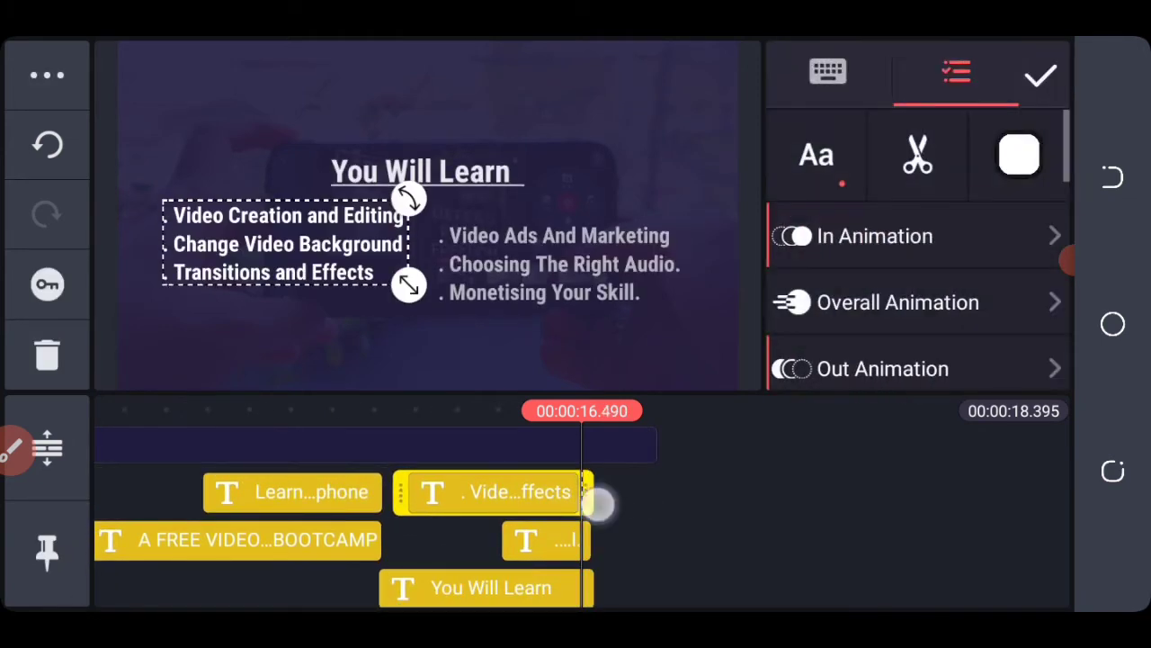
{"action": "left_click", "coordinate": [1037, 75]}
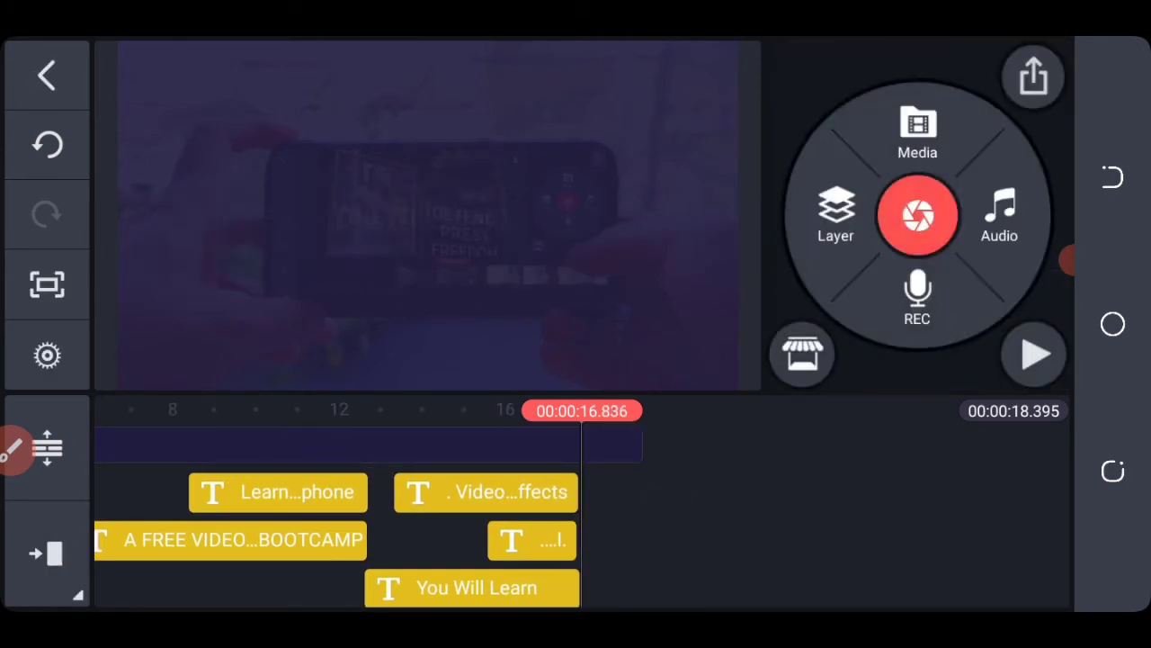
{"action": "left_click", "coordinate": [532, 540]}
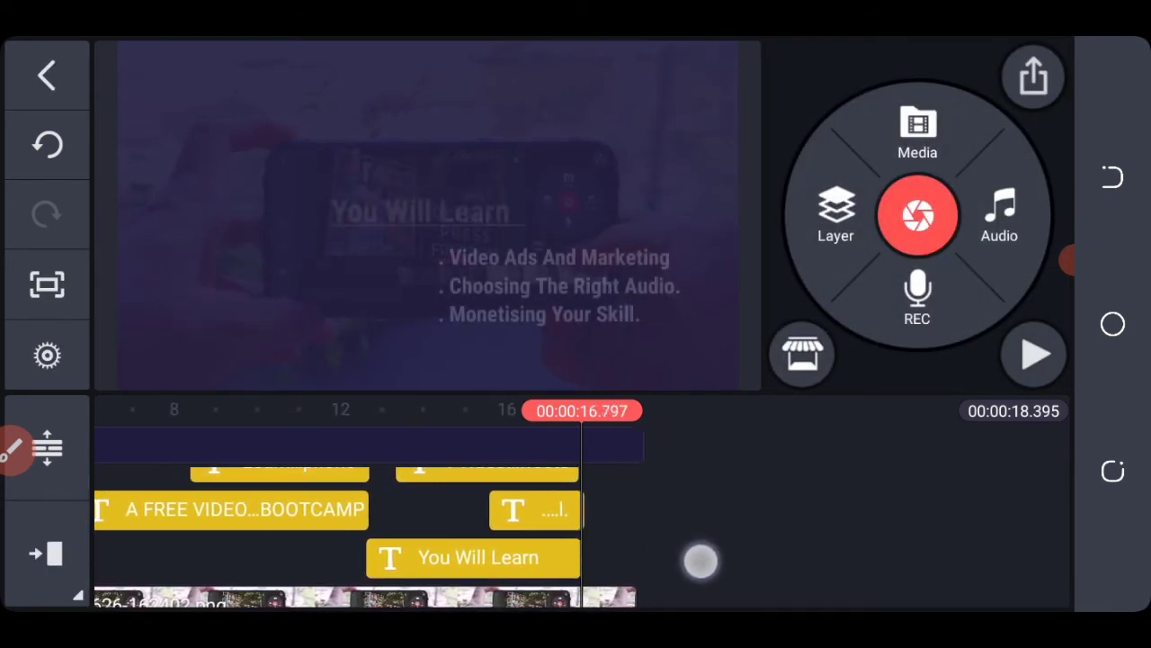
Move the You Will Learn title lower too and dismiss the Insufficient storage popup with Cancel.
{"action": "left_click", "coordinate": [536, 511]}
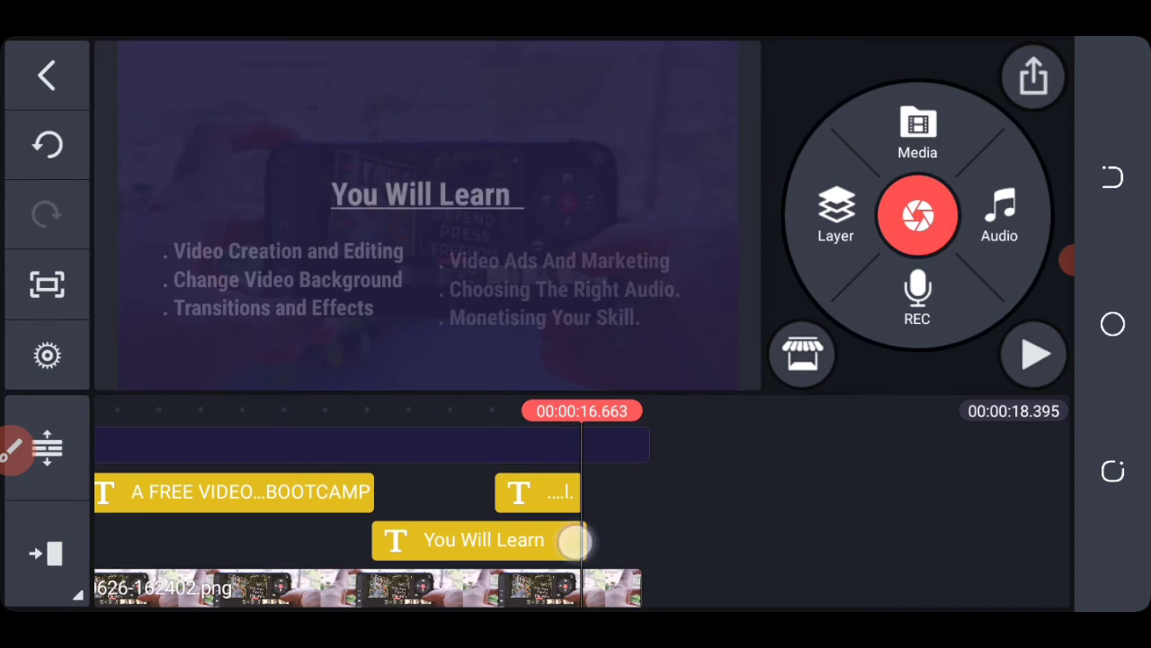
{"action": "left_click", "coordinate": [482, 539]}
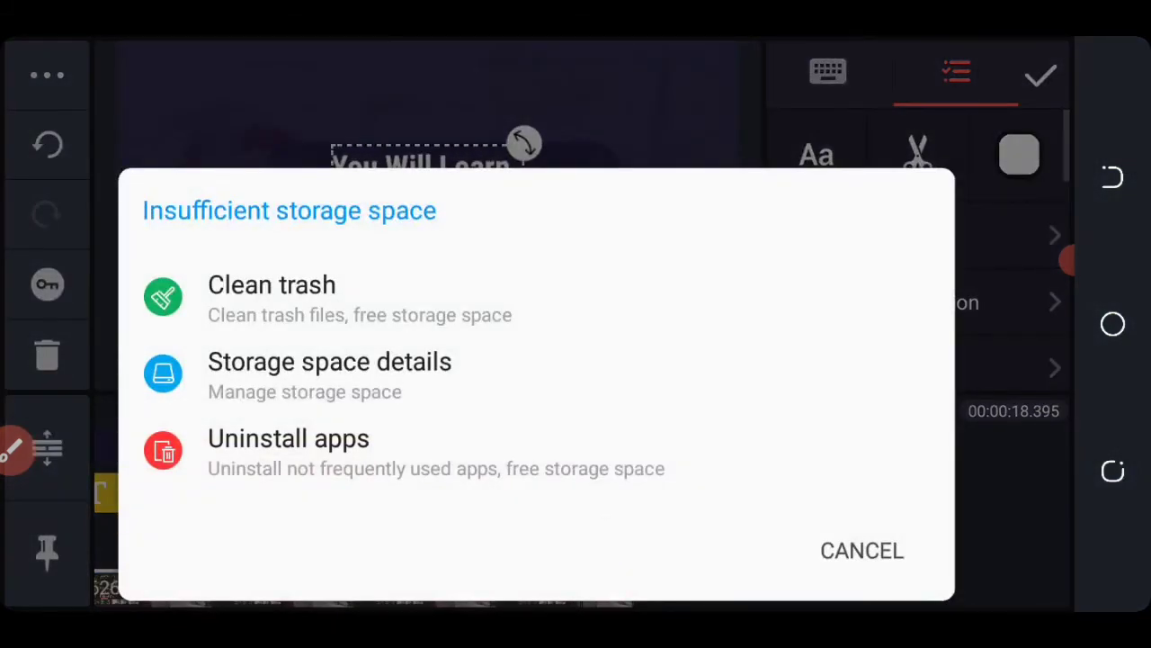
{"action": "left_click", "coordinate": [864, 551]}
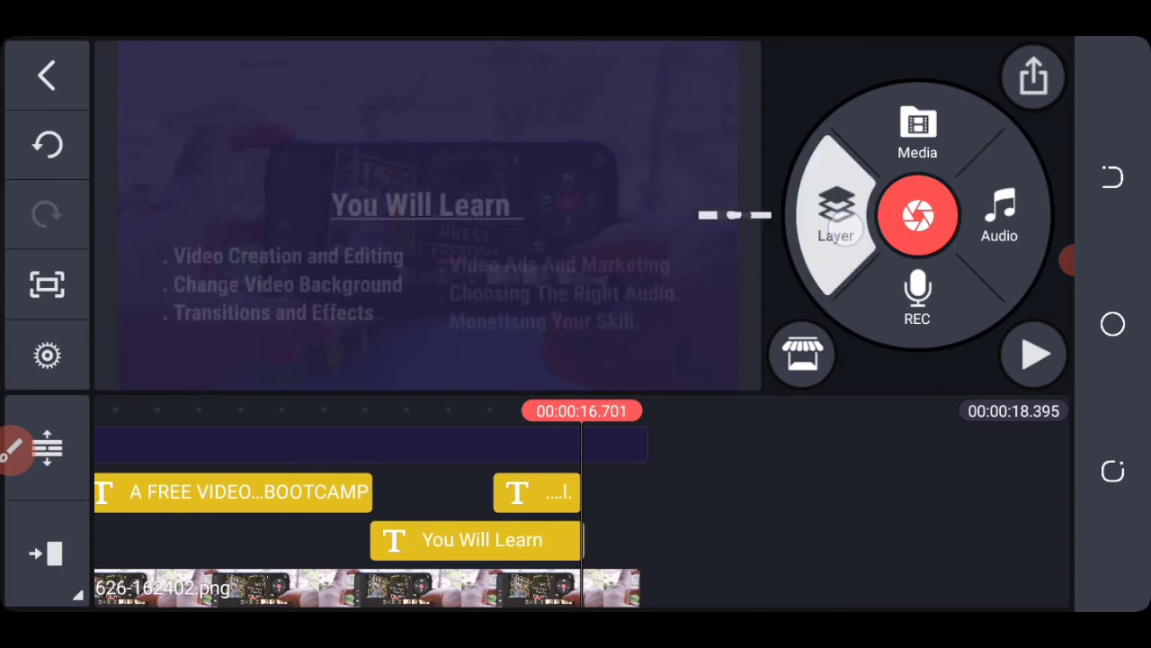
Add a white solid-colour media layer and crop it into a thin button bar.
{"action": "left_click", "coordinate": [834, 216]}
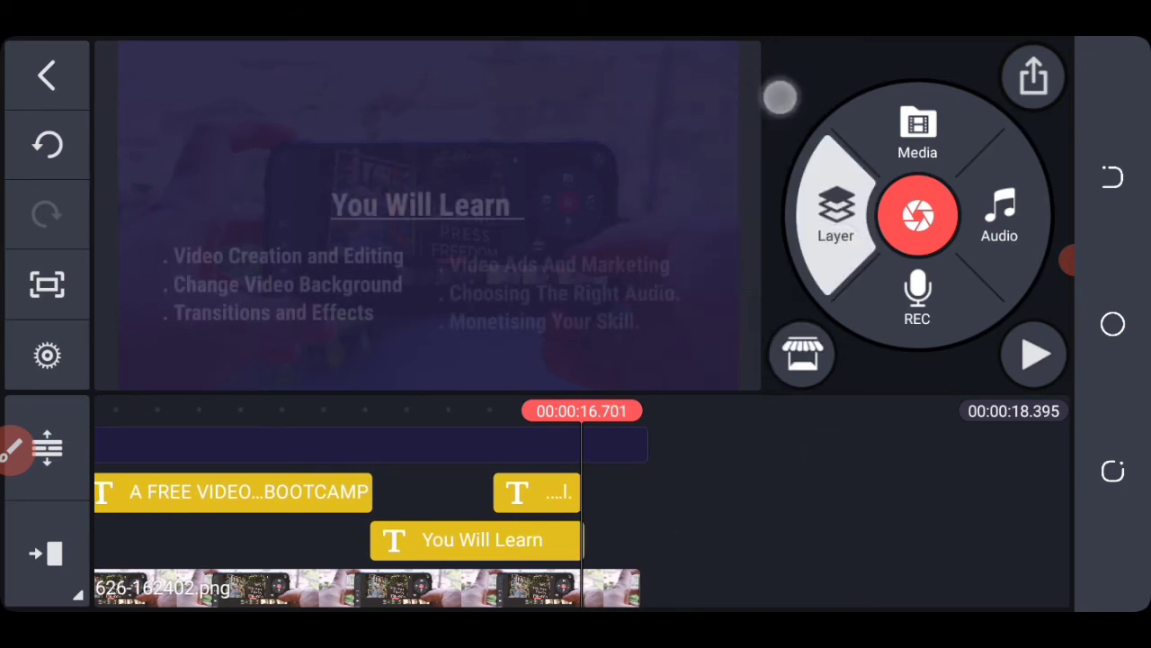
{"action": "left_click", "coordinate": [918, 126]}
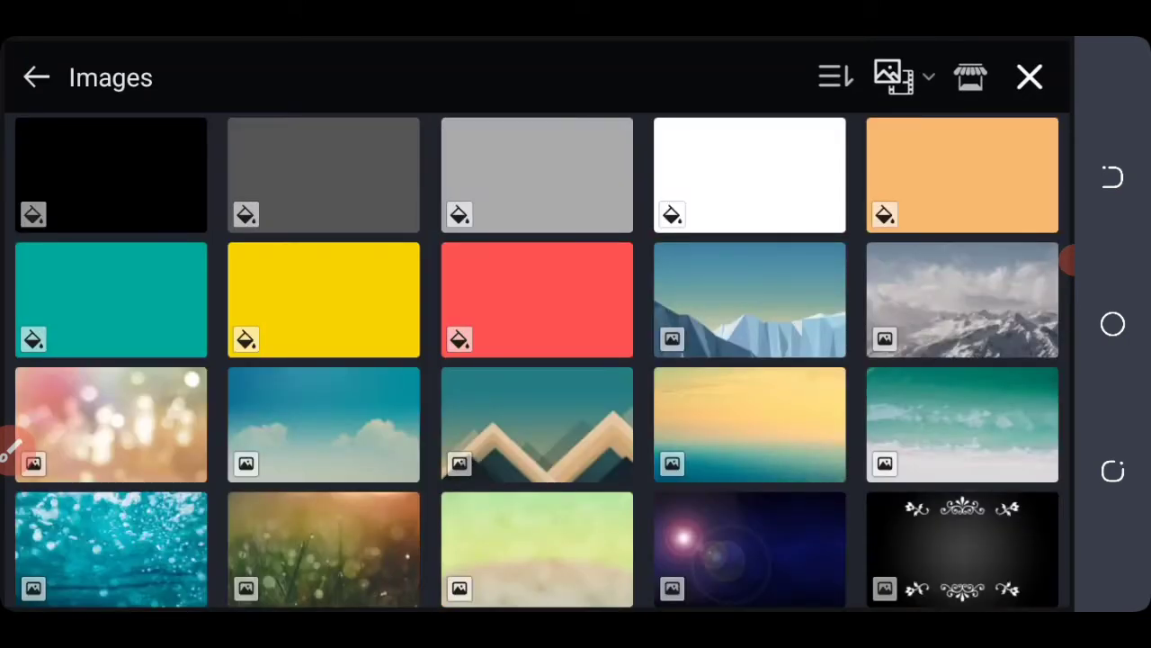
{"action": "left_click", "coordinate": [748, 176]}
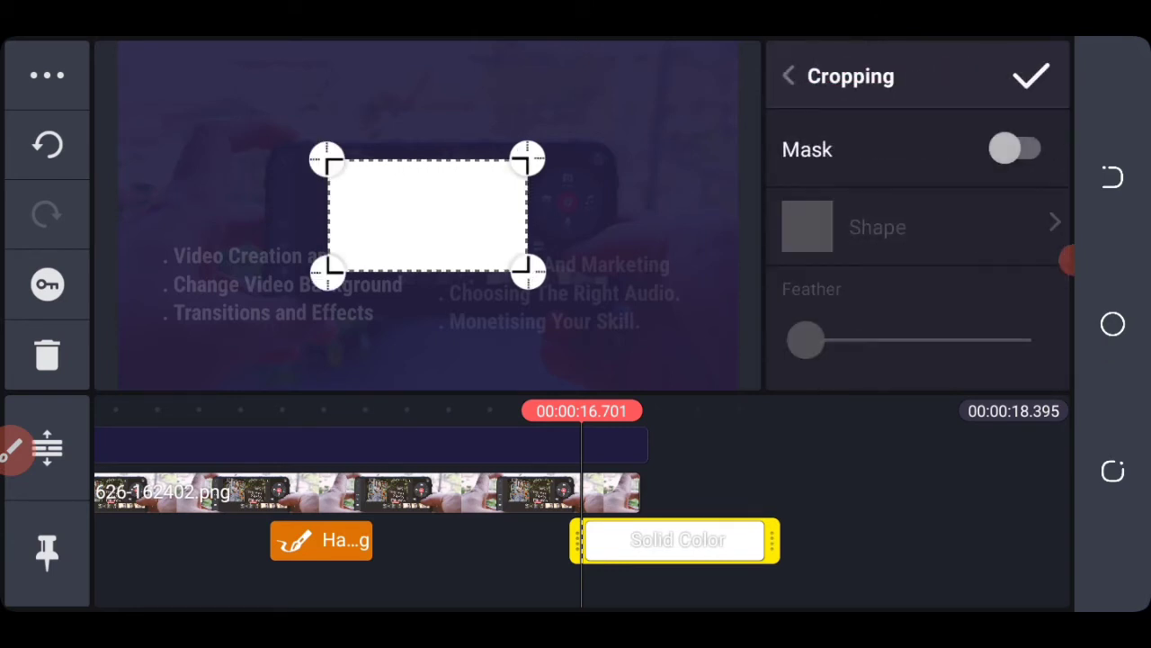
{"action": "left_click_drag", "start_coordinate": [424, 273], "coordinate": [424, 202]}
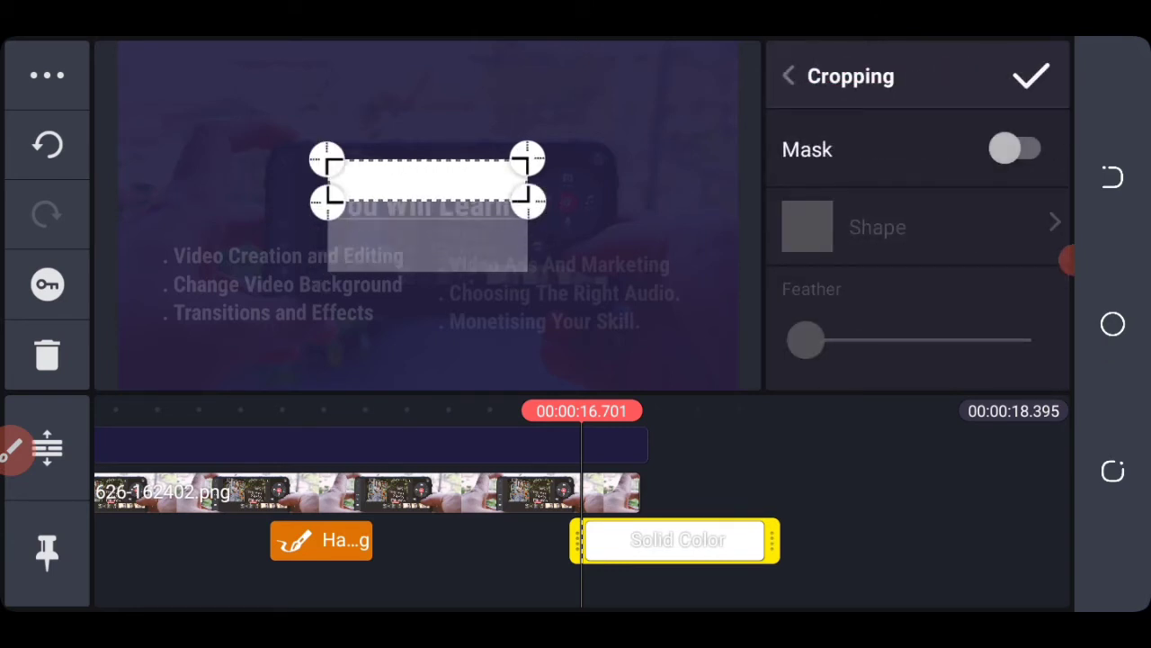
{"action": "left_click", "coordinate": [1017, 148]}
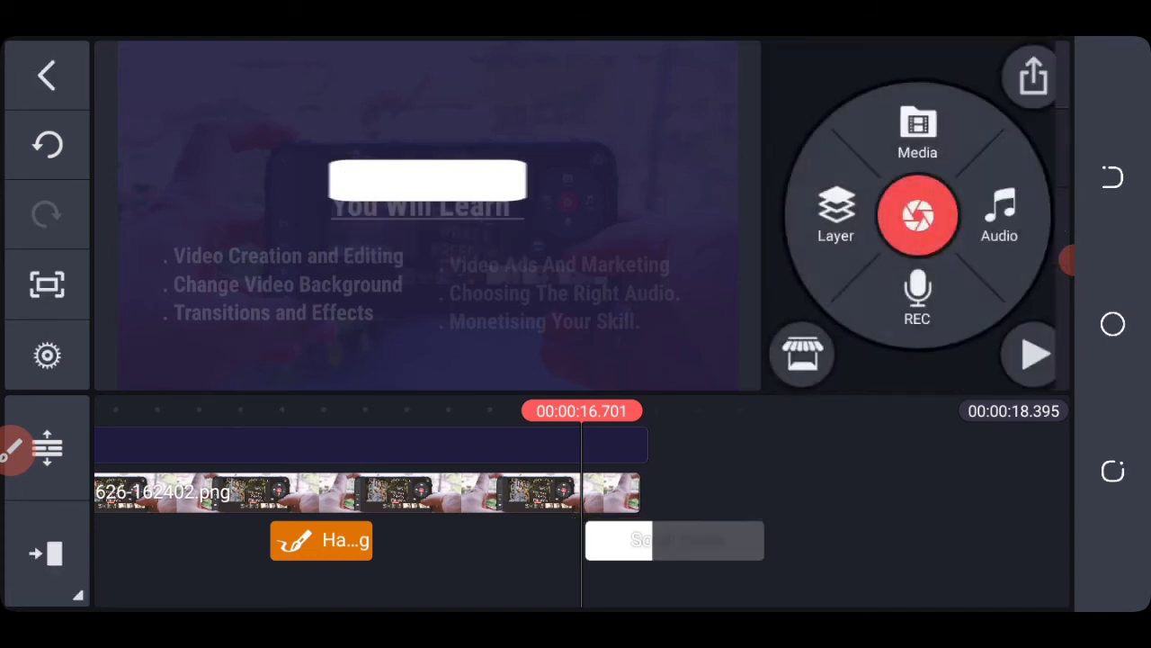
Give the white bar a half-second entrance animation.
{"action": "left_click", "coordinate": [675, 540]}
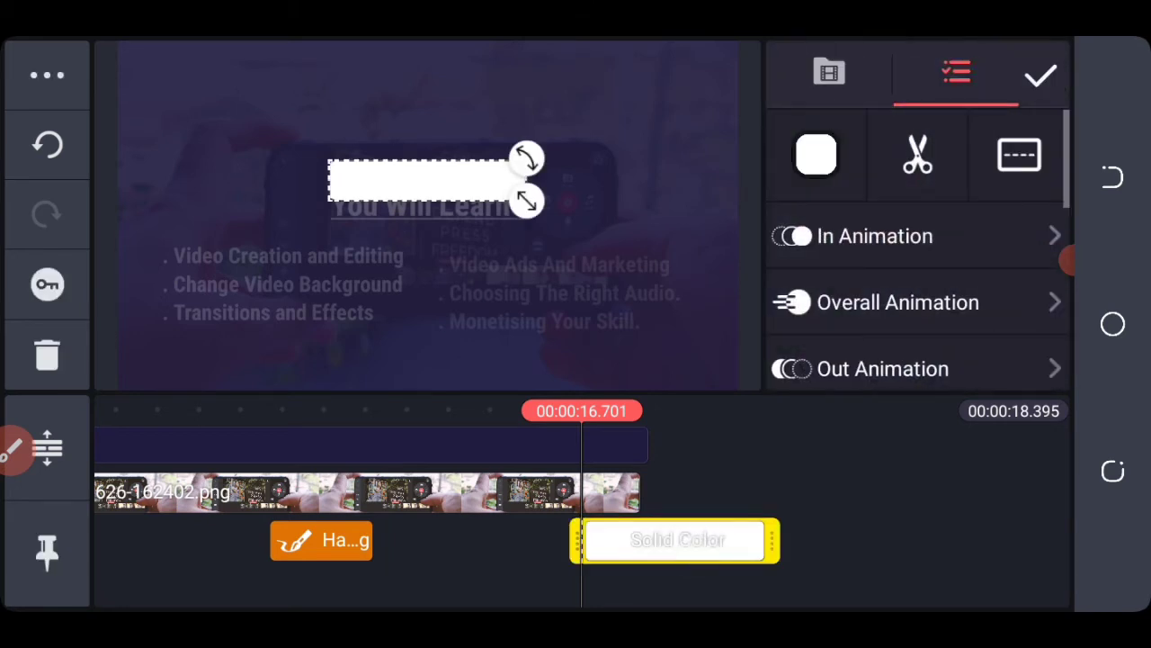
{"action": "left_click", "coordinate": [873, 236]}
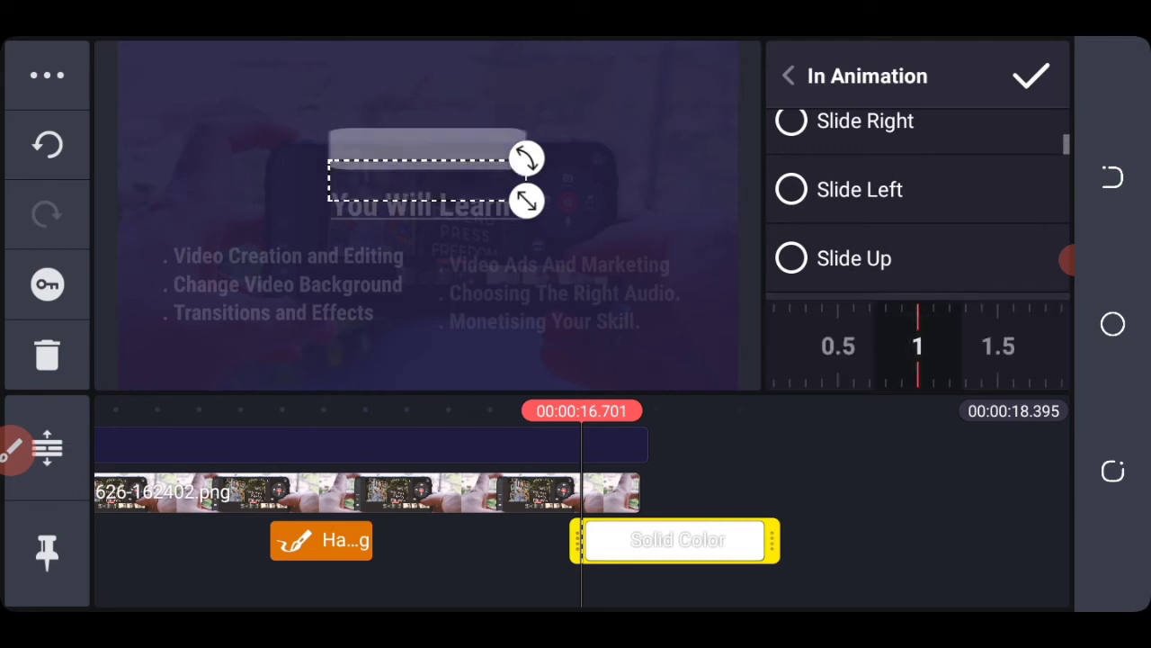
{"action": "left_click_drag", "start_coordinate": [918, 346], "coordinate": [1029, 359]}
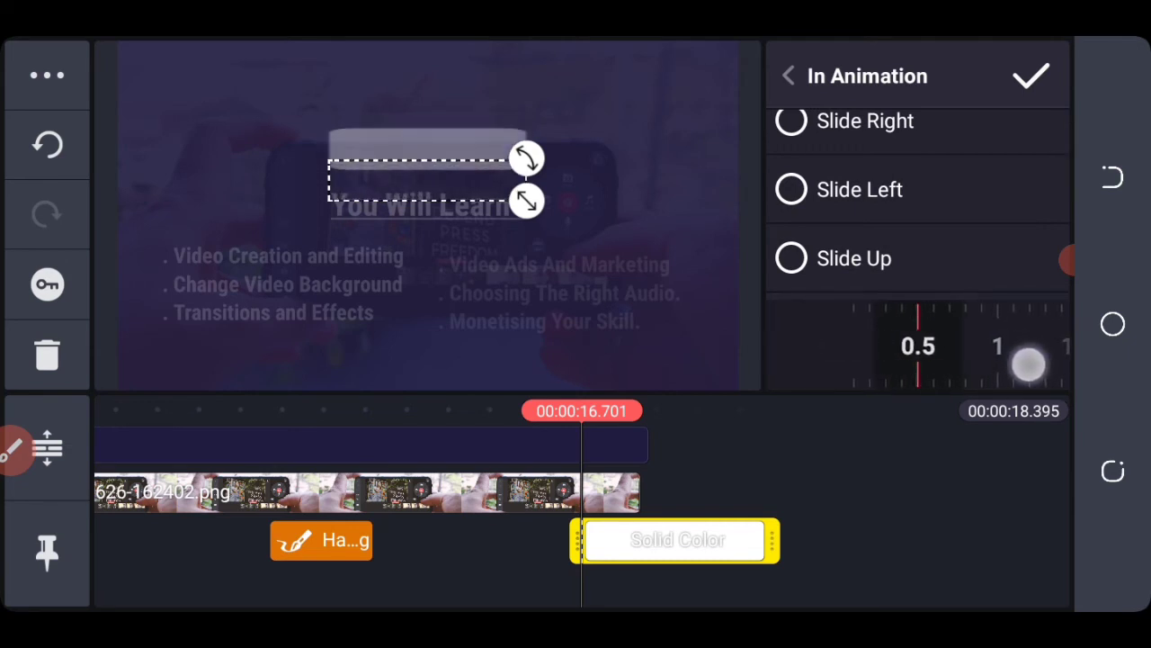
{"action": "left_click", "coordinate": [790, 75]}
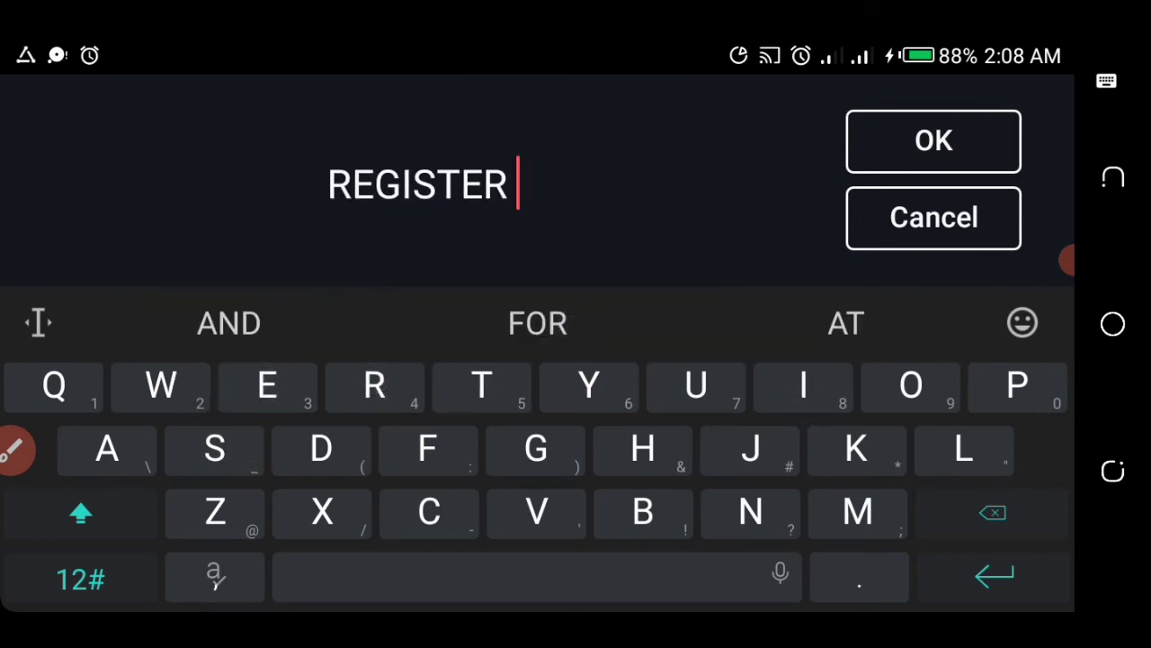
Confirm the REGISTER text and colour it dark navy #211D40.
{"action": "left_click", "coordinate": [932, 141]}
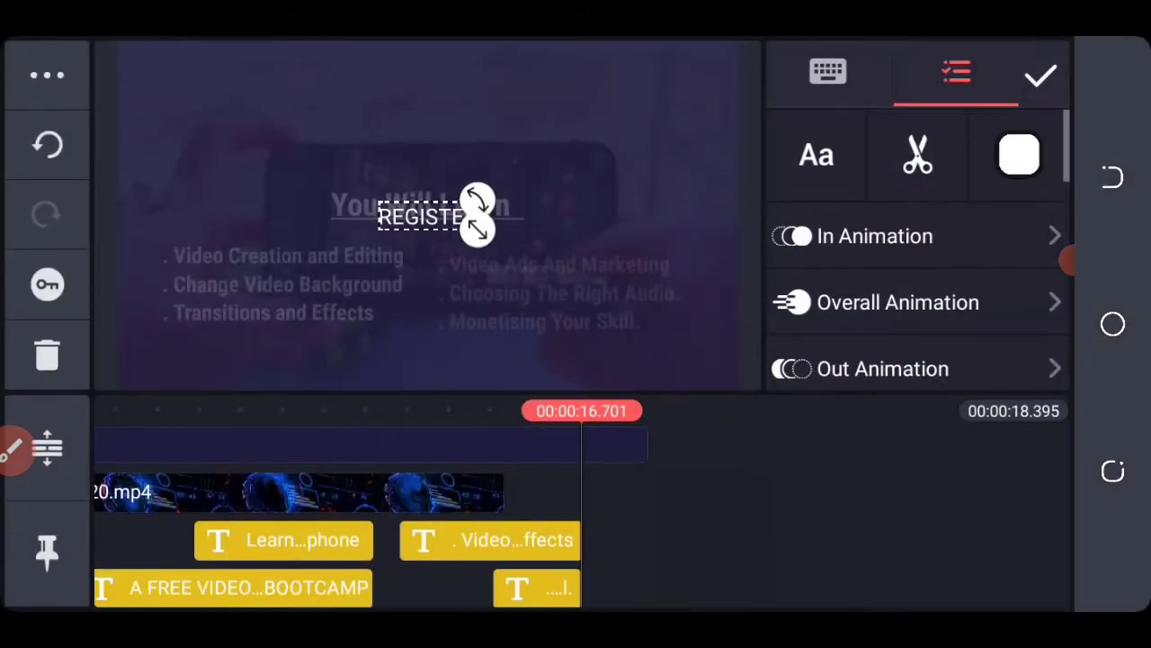
{"action": "left_click", "coordinate": [1016, 155]}
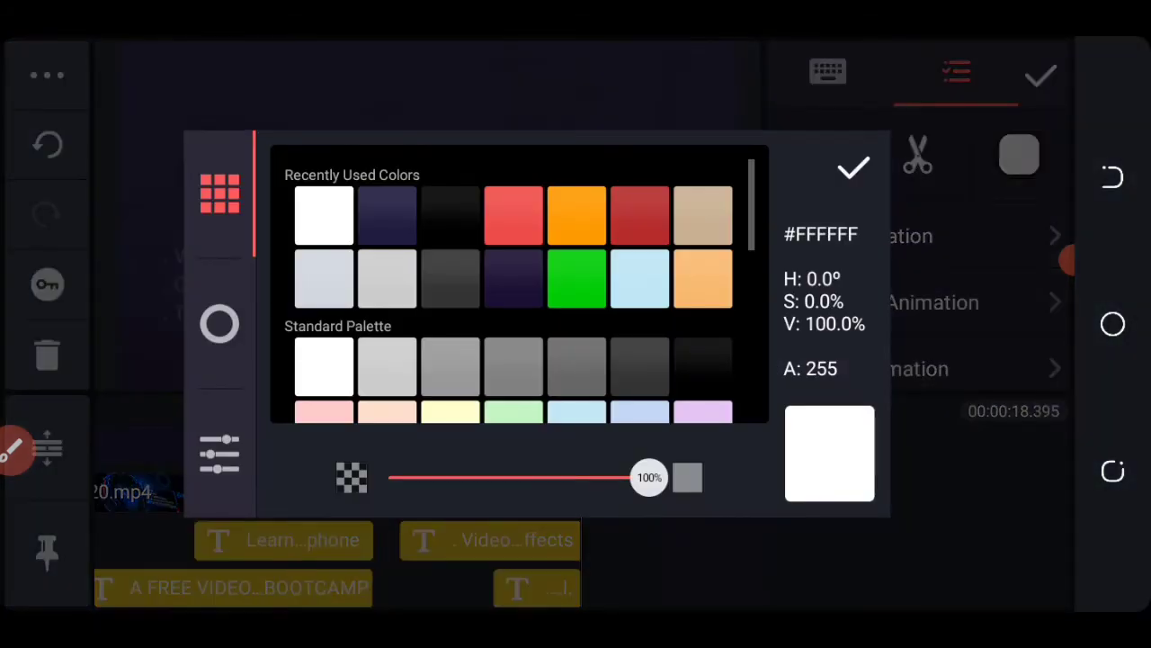
{"action": "left_click", "coordinate": [387, 214]}
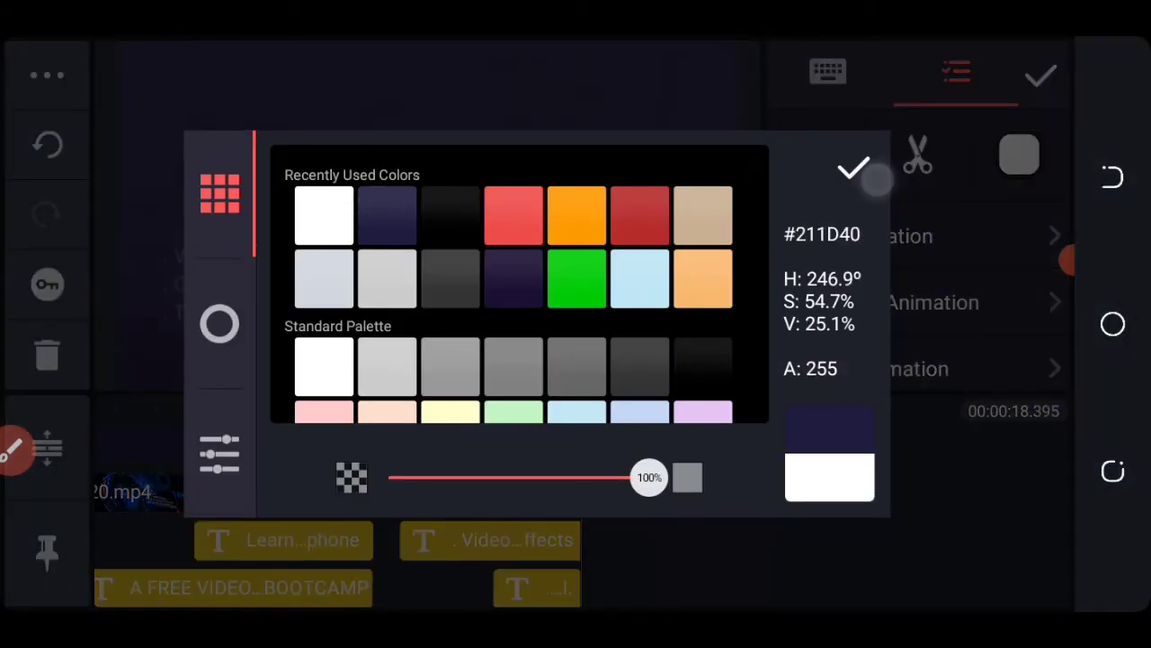
{"action": "left_click", "coordinate": [852, 169]}
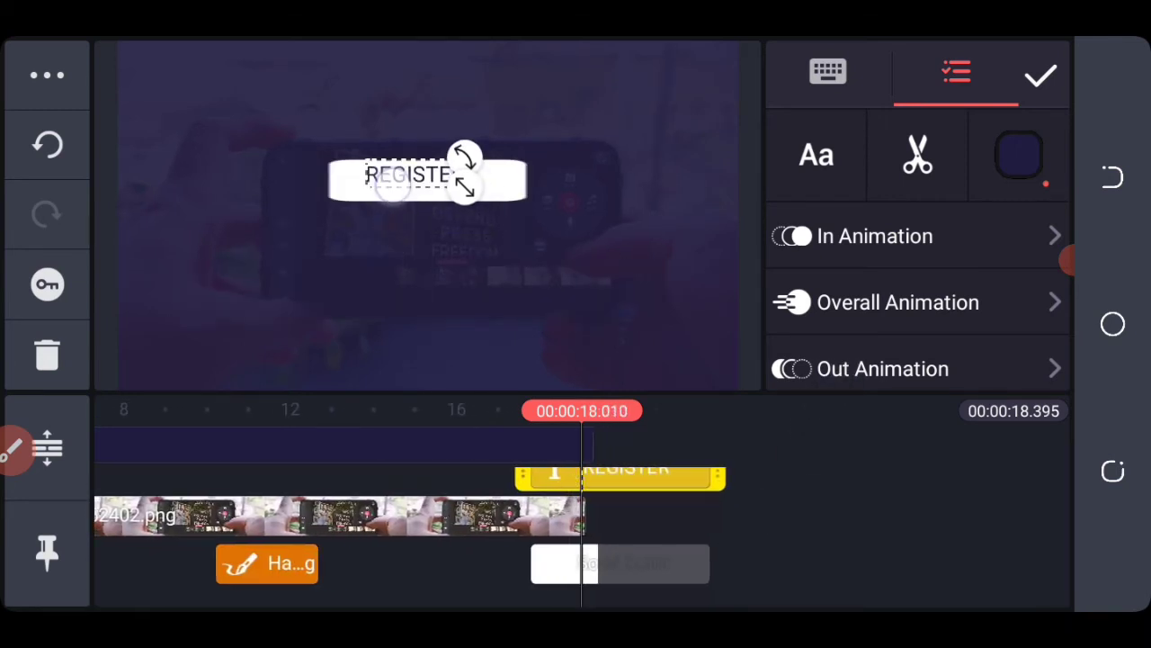
Apply Roboto Condensed Bold to REGISTER, finish editing and browse its entrance animations.
{"action": "left_click", "coordinate": [816, 155]}
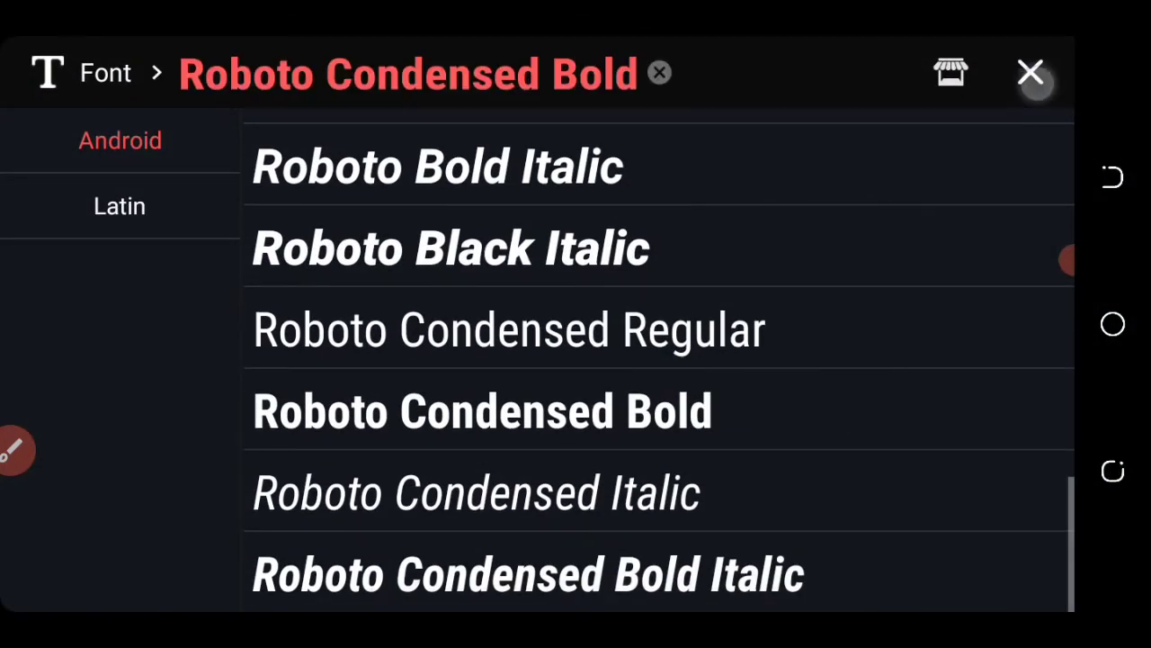
{"action": "left_click", "coordinate": [1025, 74]}
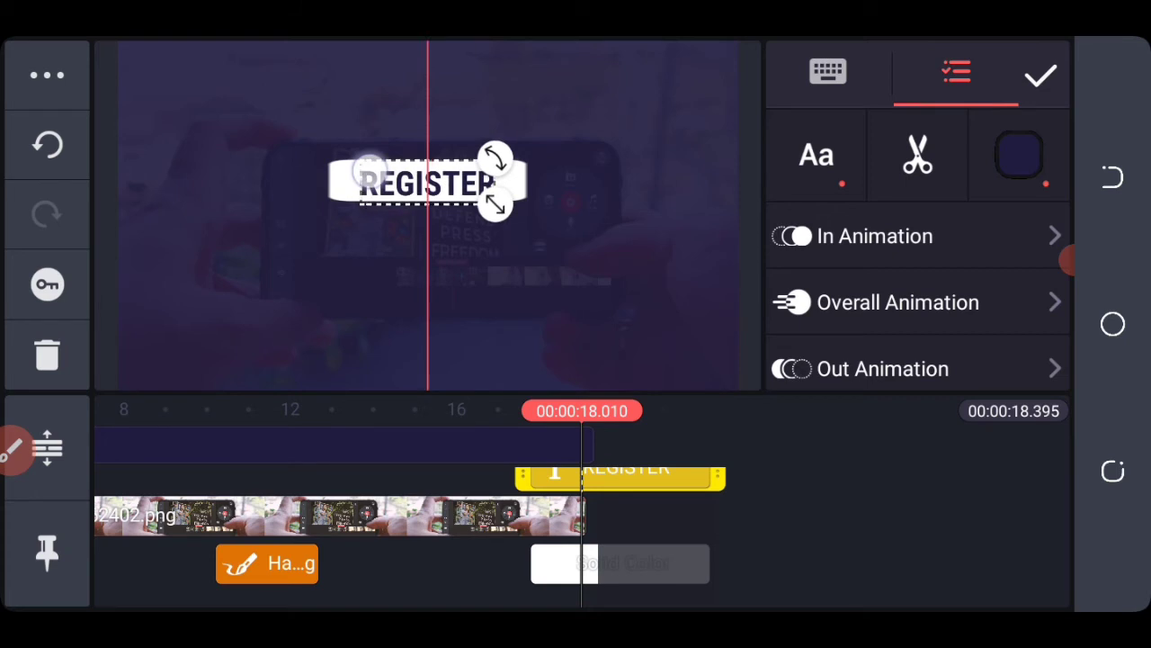
{"action": "left_click", "coordinate": [43, 75]}
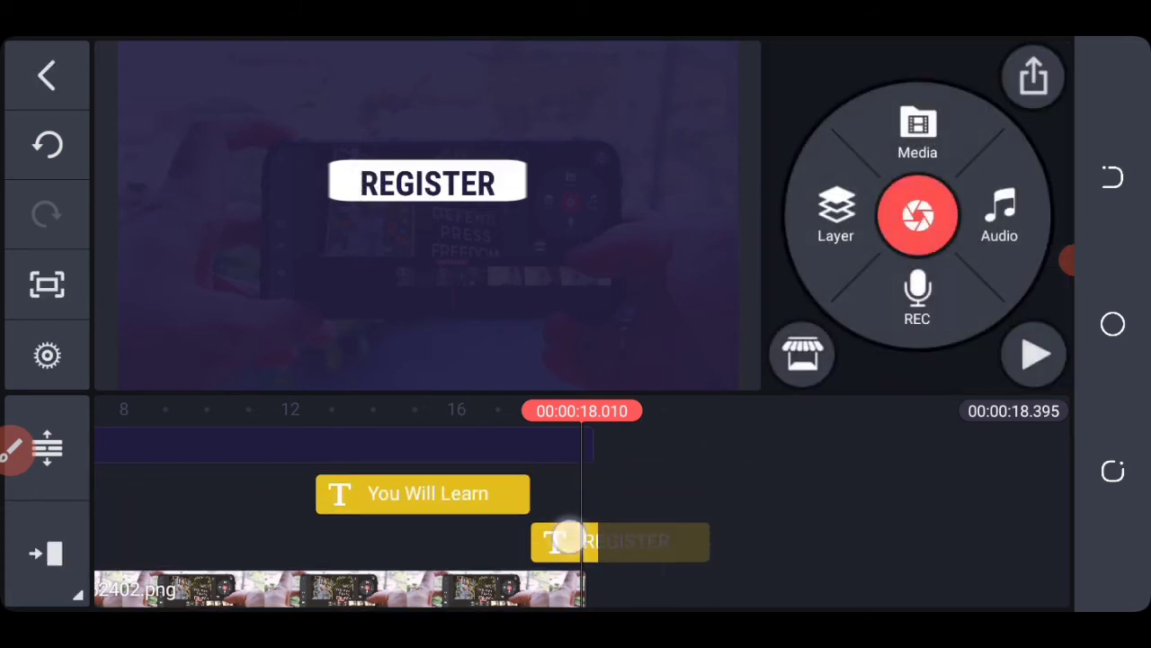
{"action": "left_click", "coordinate": [616, 542]}
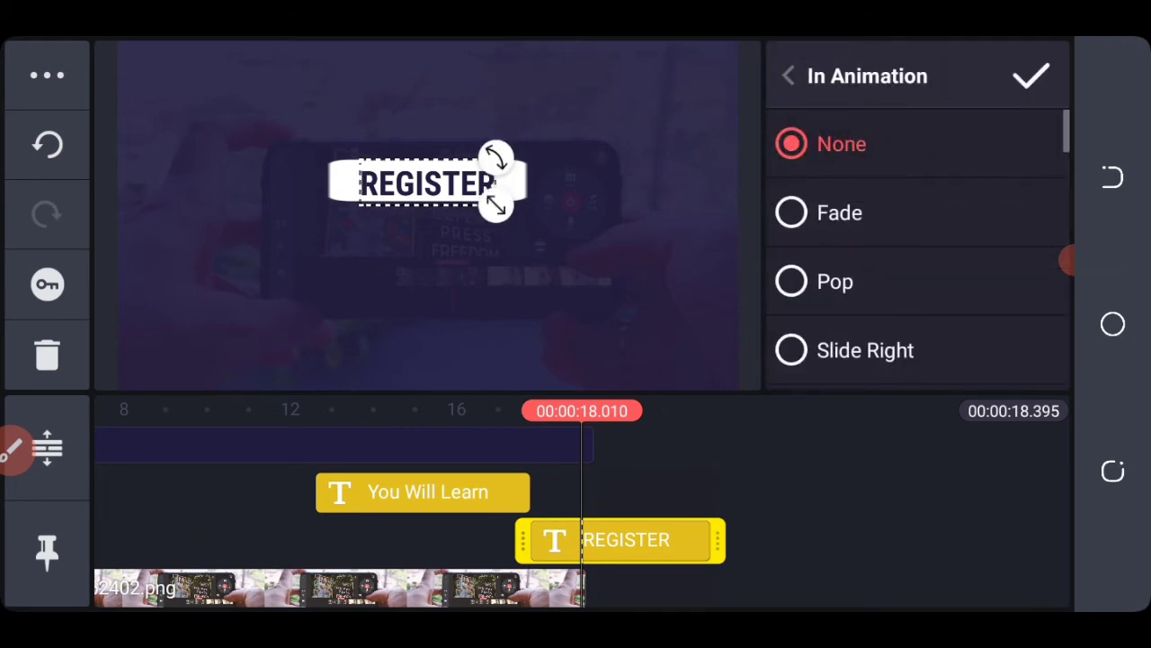
{"action": "scroll", "scroll_direction": "down", "scroll_amount": 3}
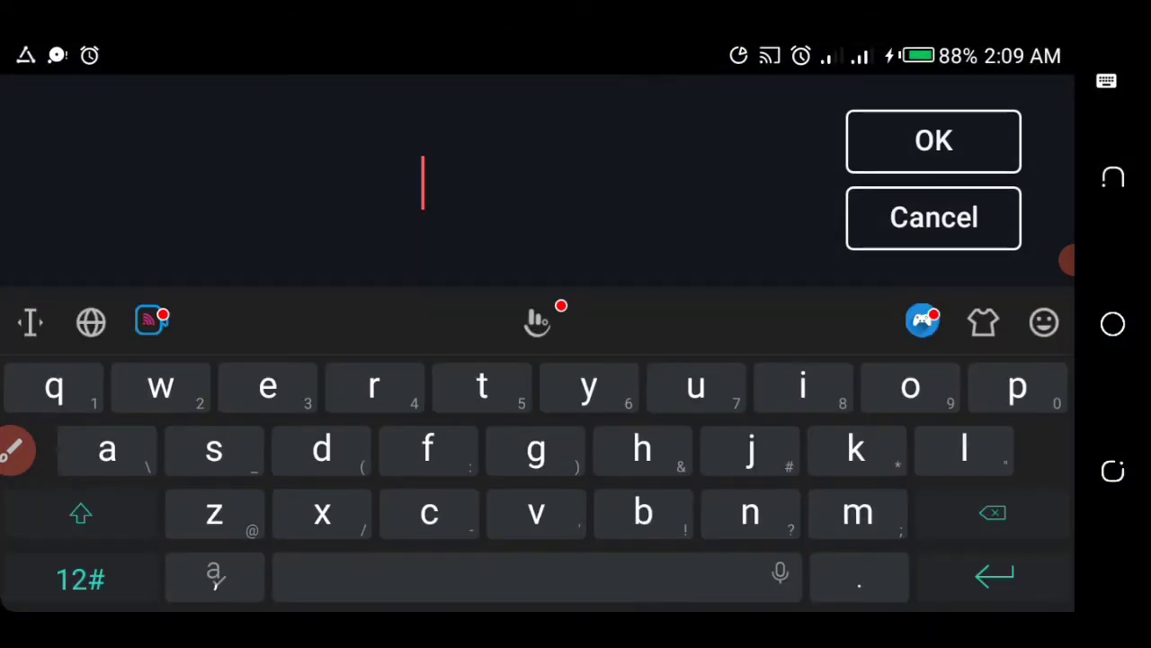
{"action": "left_click", "coordinate": [214, 450]}
{"action": "type", "text": "Send"}
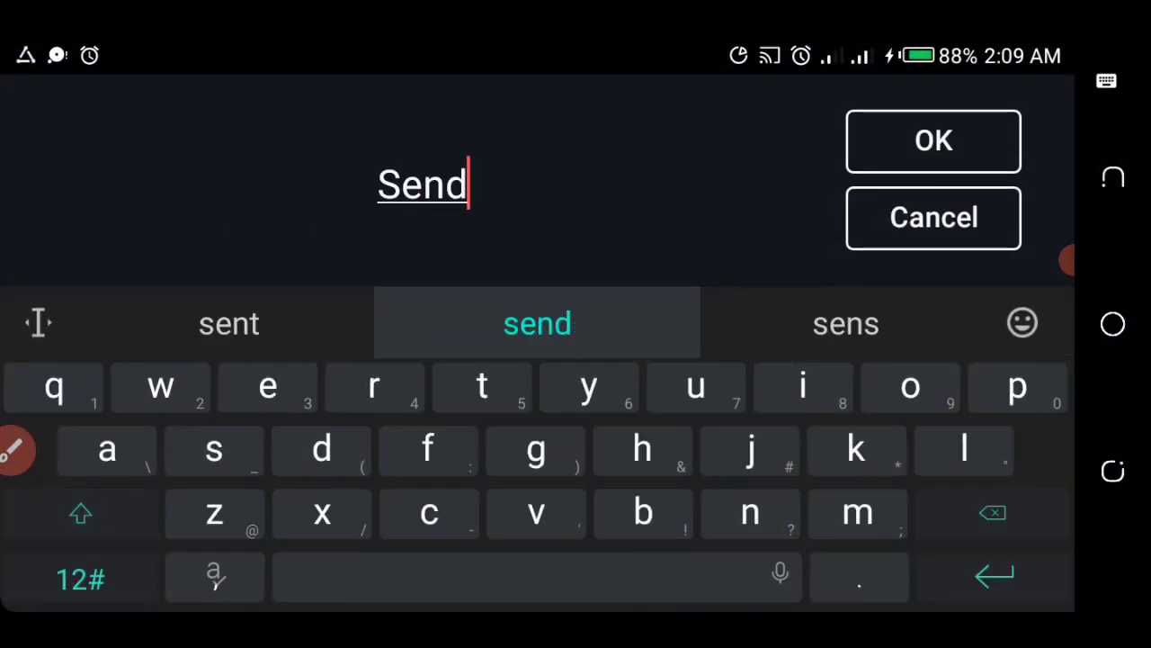
{"action": "key", "text": "SPACE"}
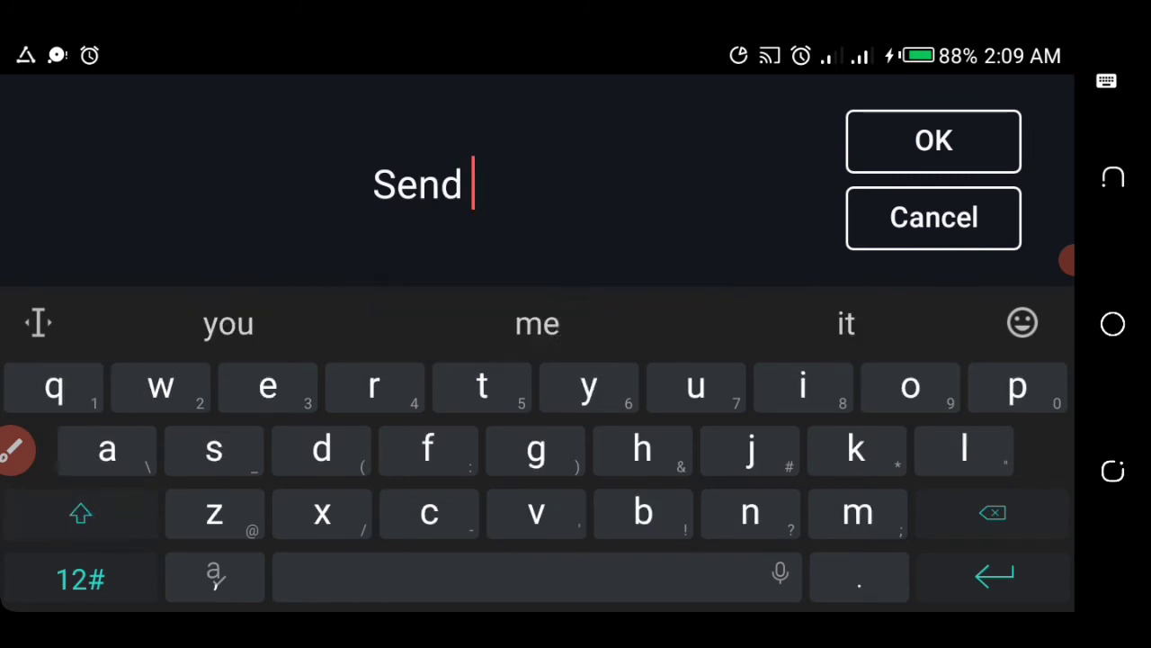
{"action": "left_click", "coordinate": [80, 579]}
{"action": "type", "text": " \"\""}
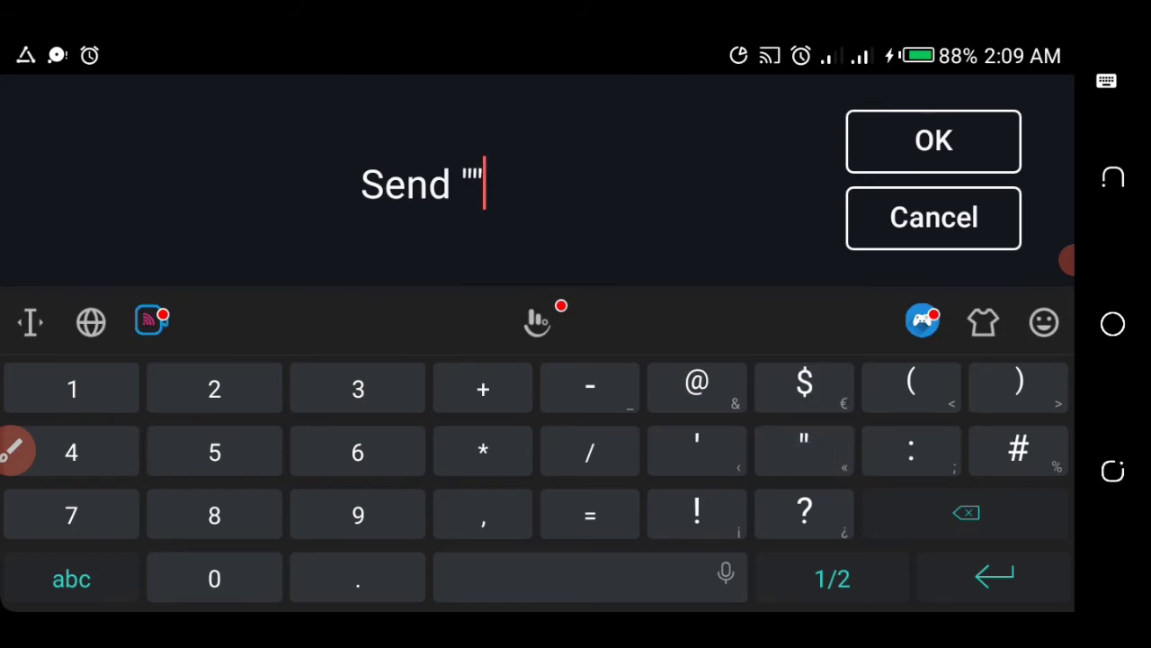
{"action": "left_click", "coordinate": [68, 577]}
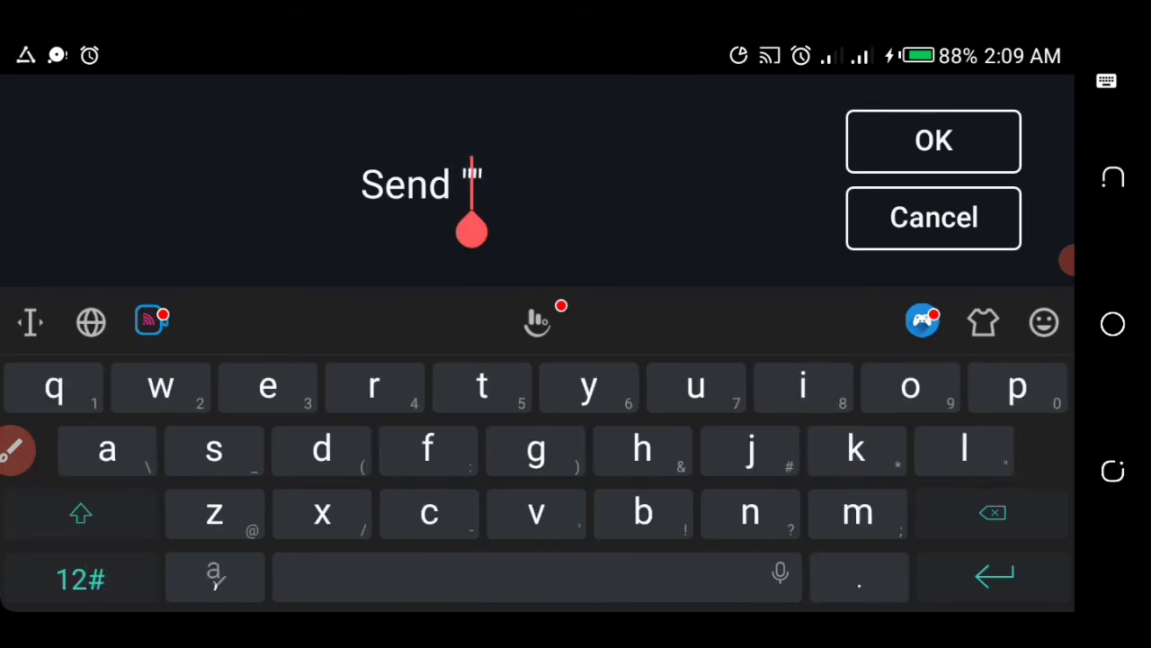
{"action": "left_click", "coordinate": [536, 515]}
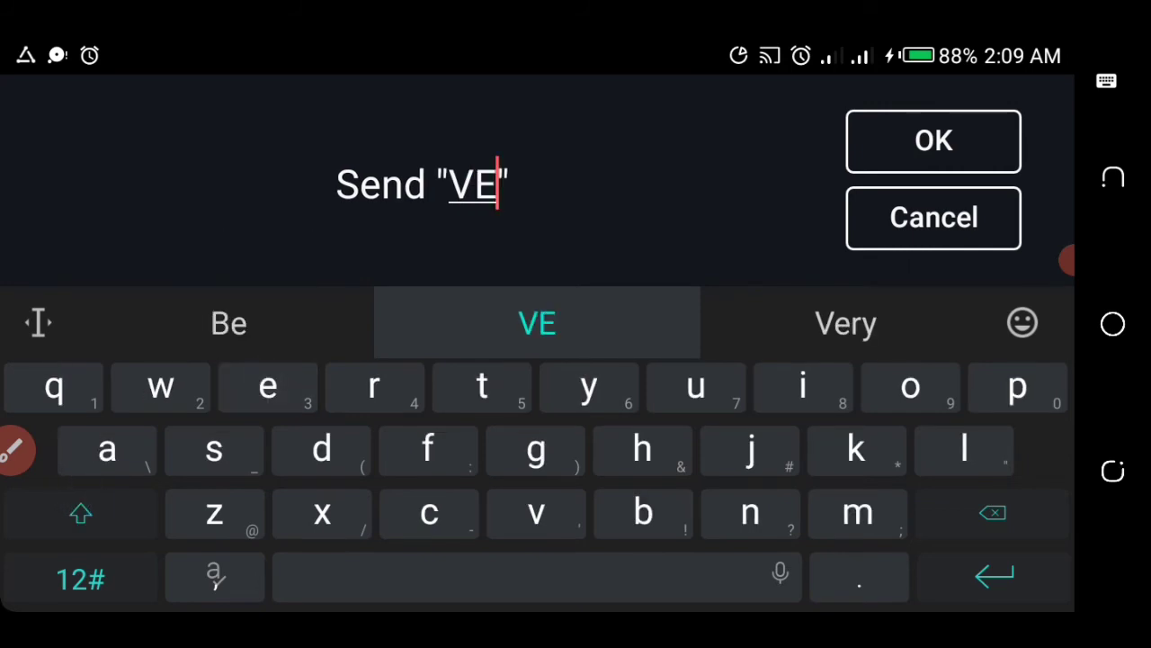
{"action": "left_click", "coordinate": [643, 515]}
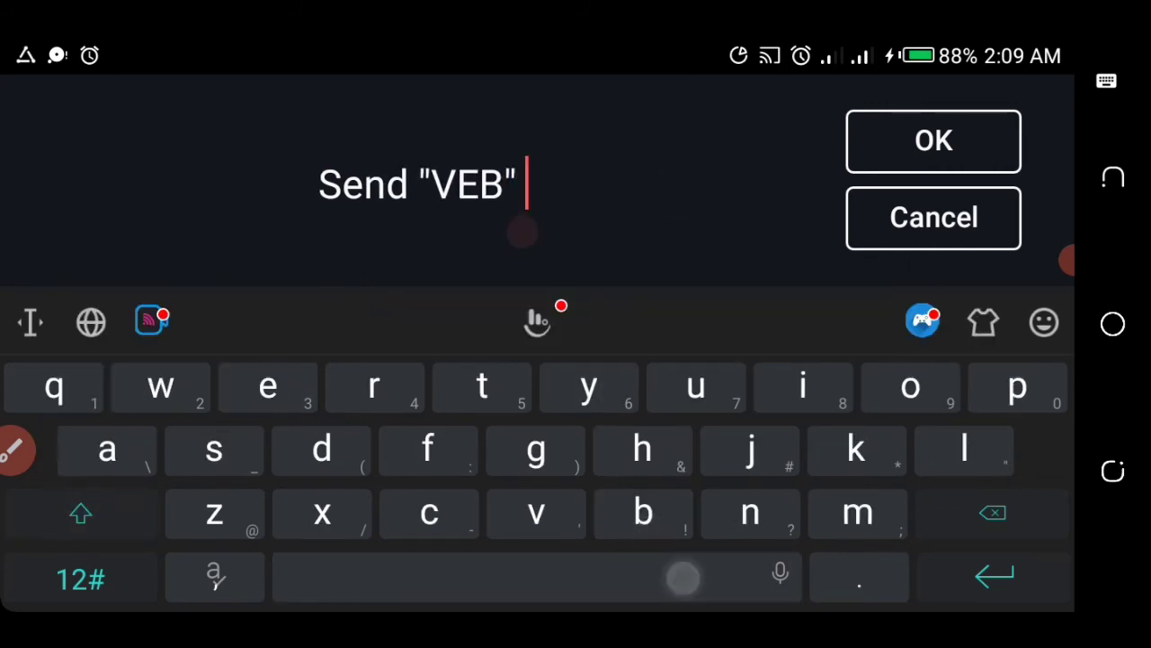
{"action": "left_click", "coordinate": [80, 580]}
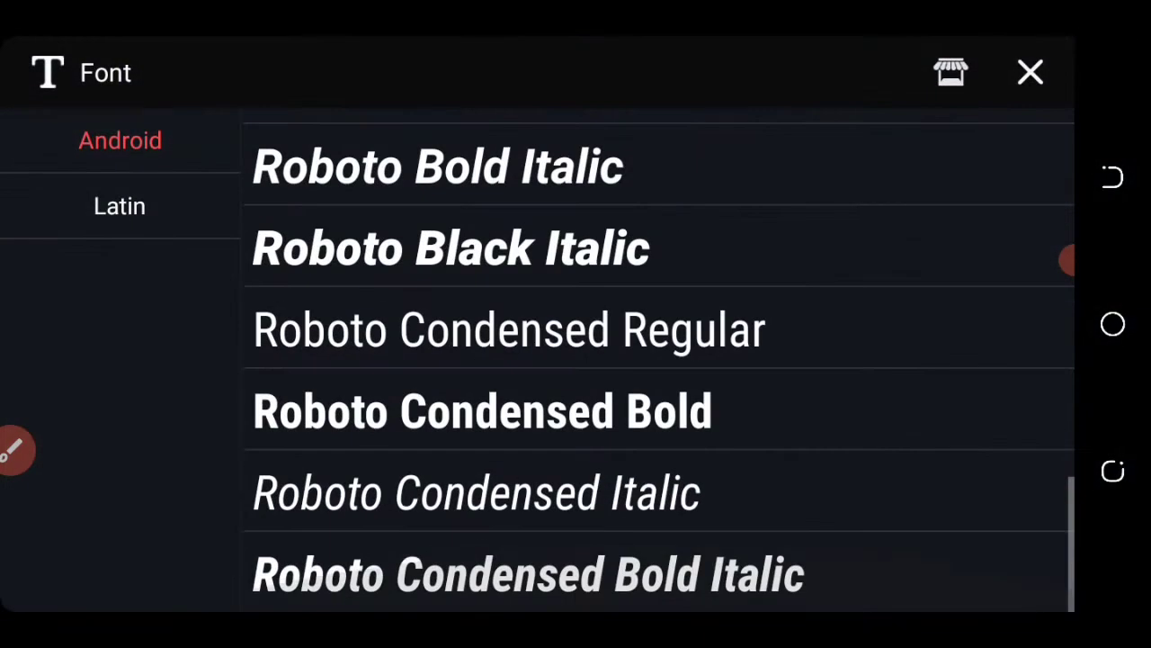
Give the phone-number line a Roboto Condensed font and bring up its entrance animations.
{"action": "left_click", "coordinate": [1029, 72]}
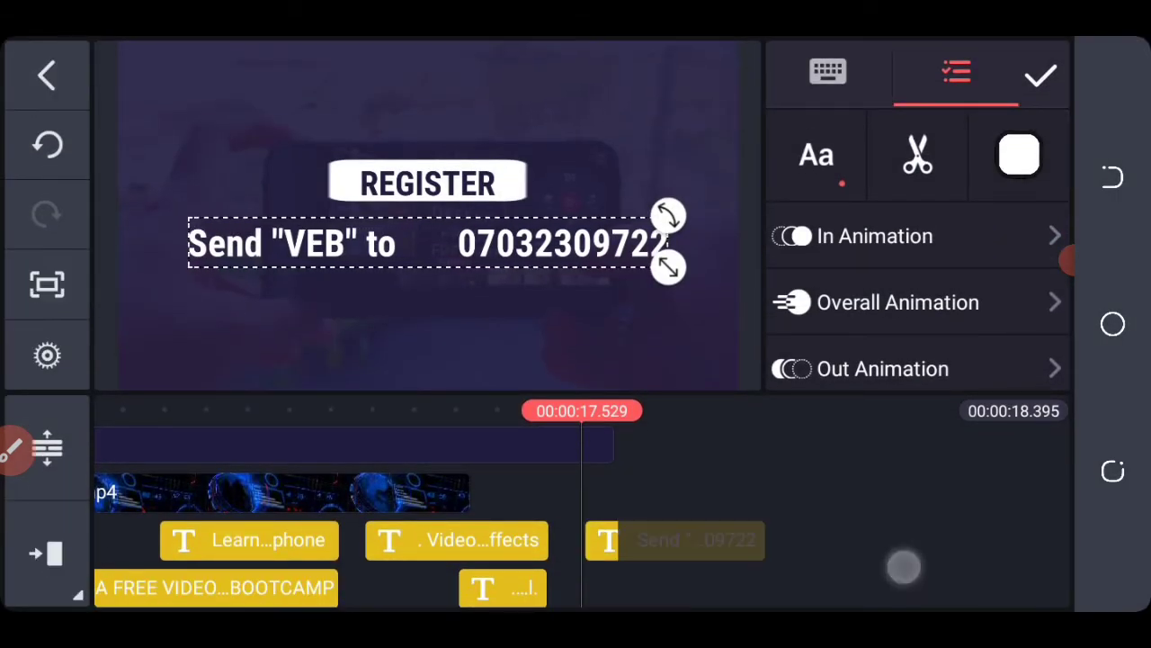
{"action": "left_click", "coordinate": [1036, 75]}
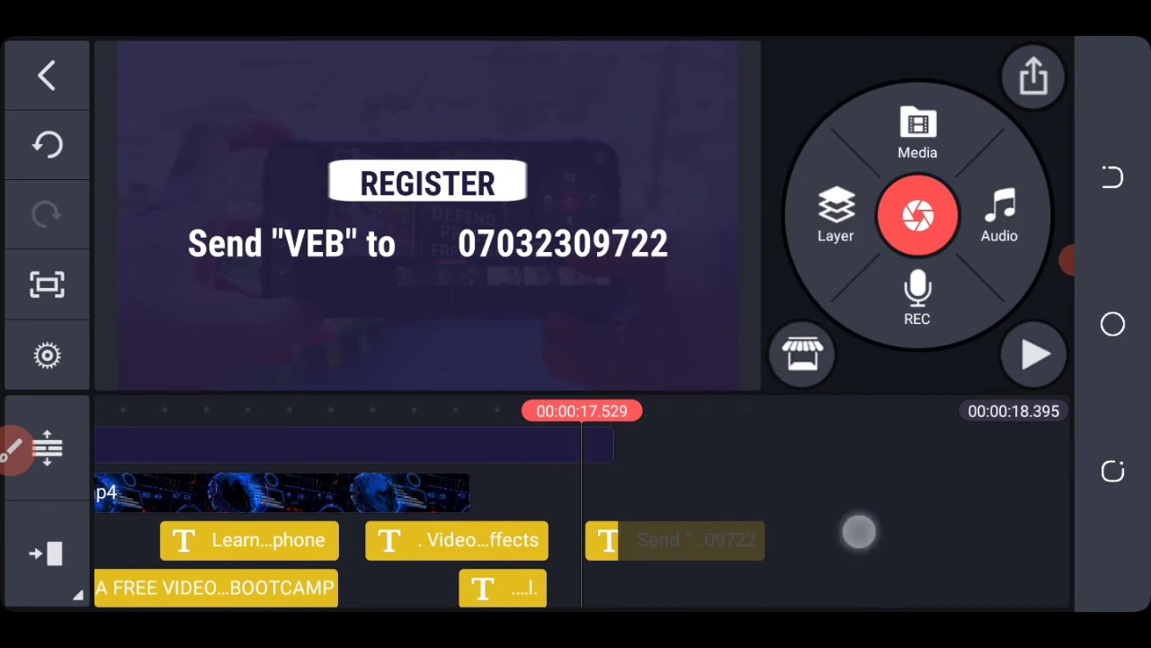
{"action": "left_click", "coordinate": [674, 540]}
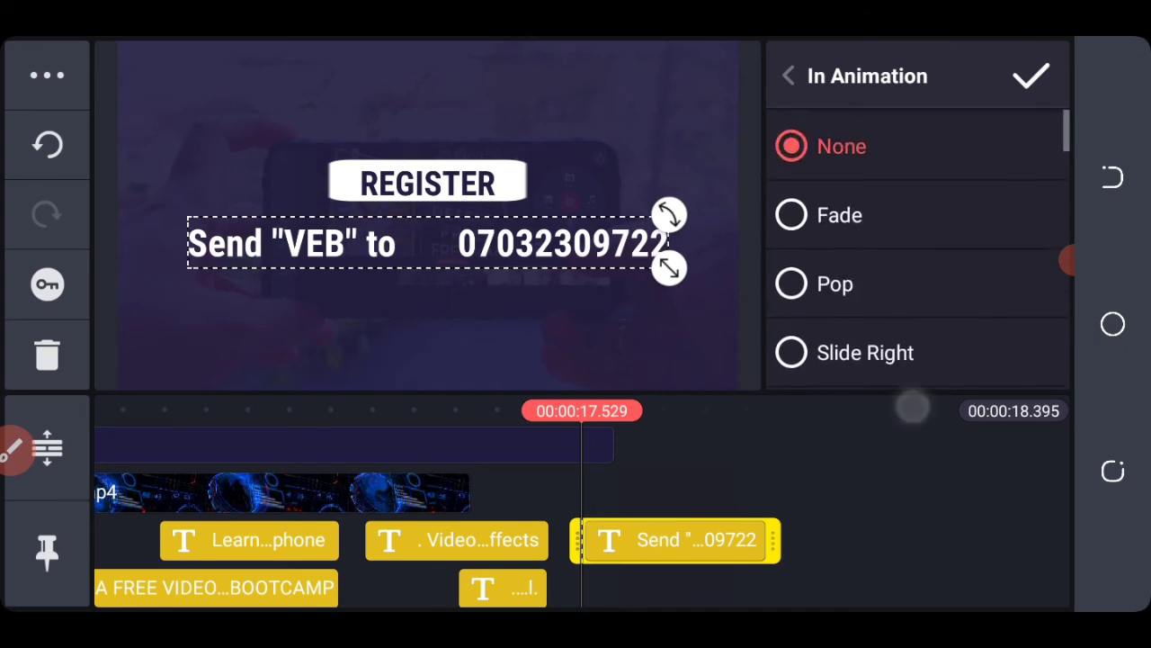
Add the green WhatsApp logo image as a layer between "to" and the phone number.
{"action": "left_click", "coordinate": [838, 214]}
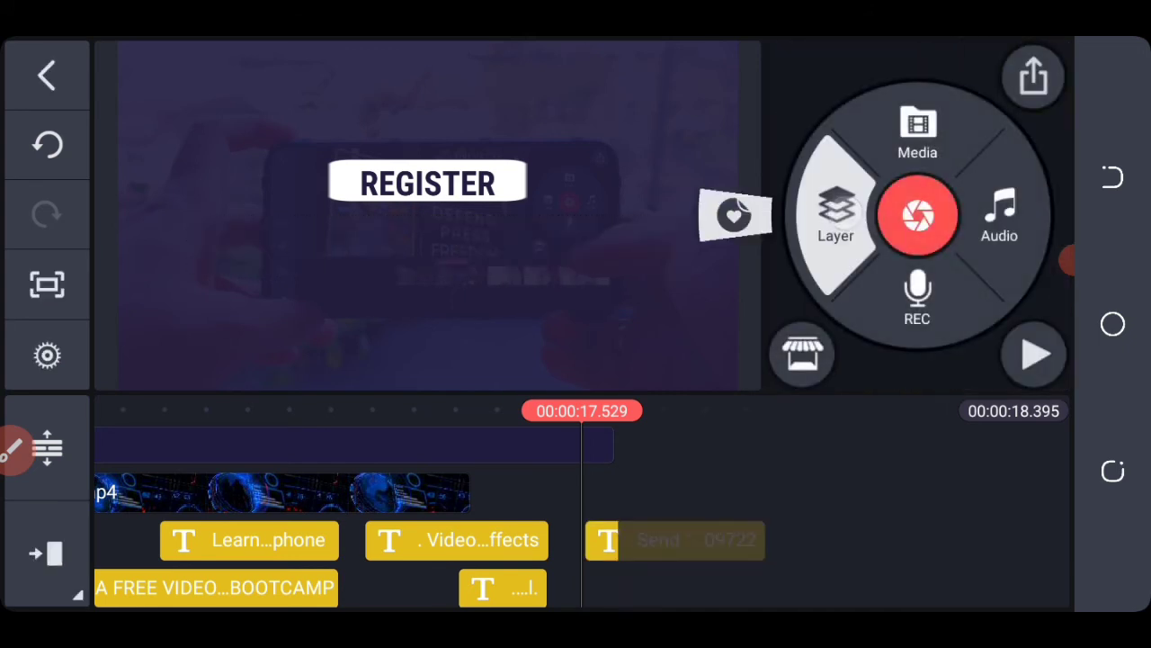
{"action": "left_click", "coordinate": [918, 130]}
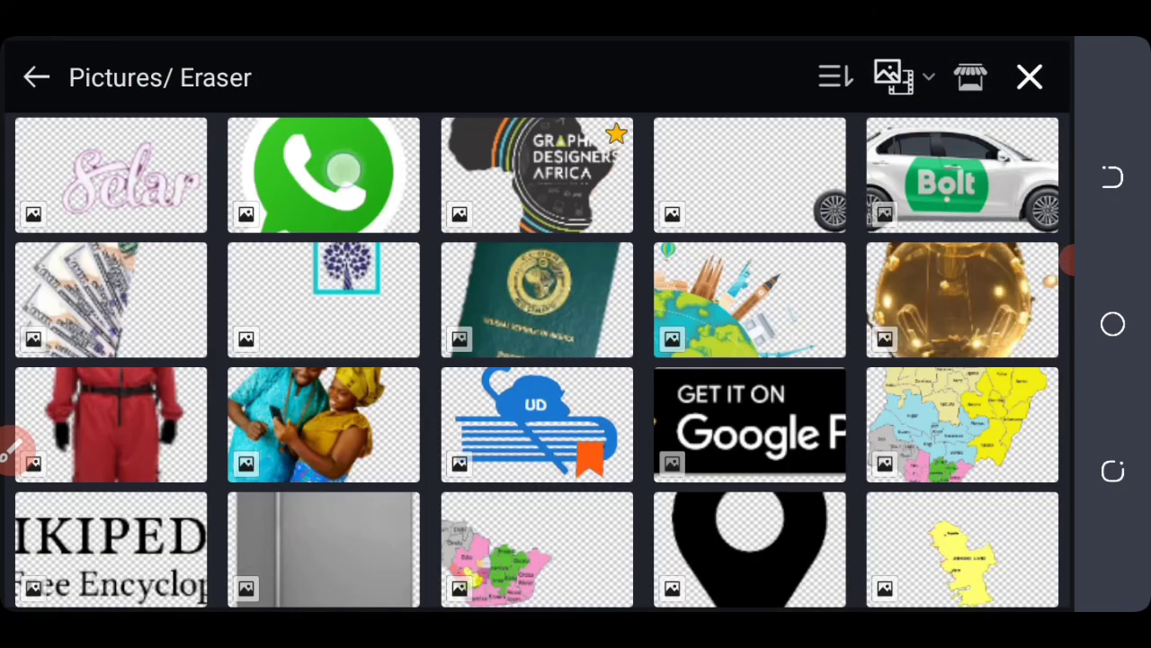
{"action": "left_click", "coordinate": [324, 174]}
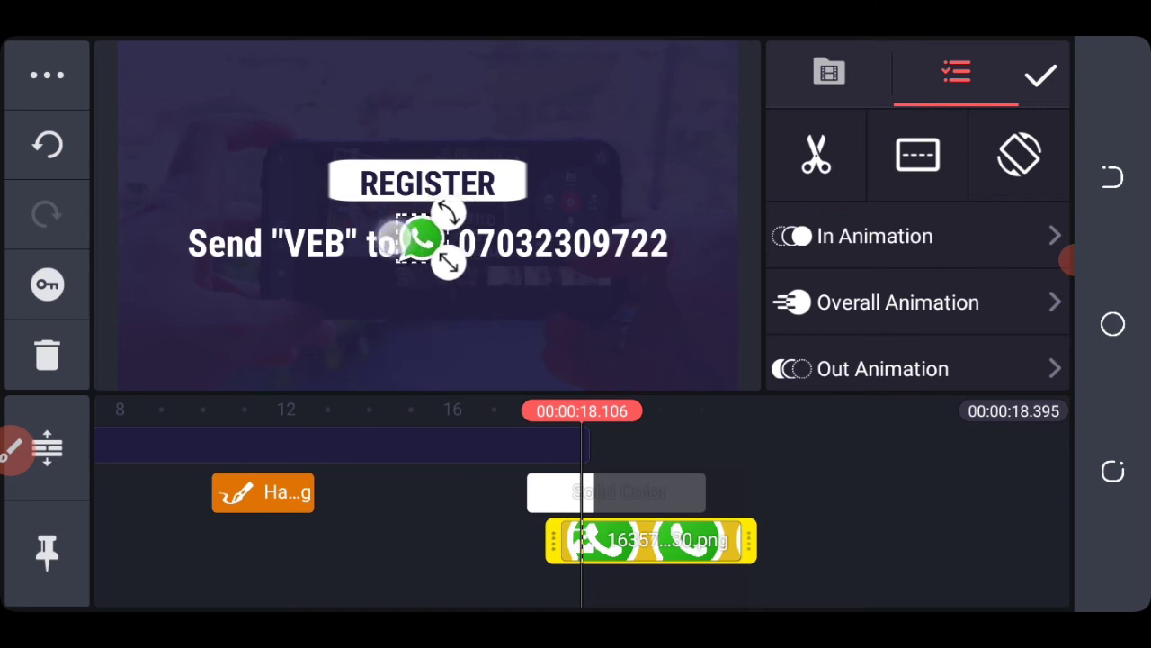
{"action": "left_click", "coordinate": [1038, 76]}
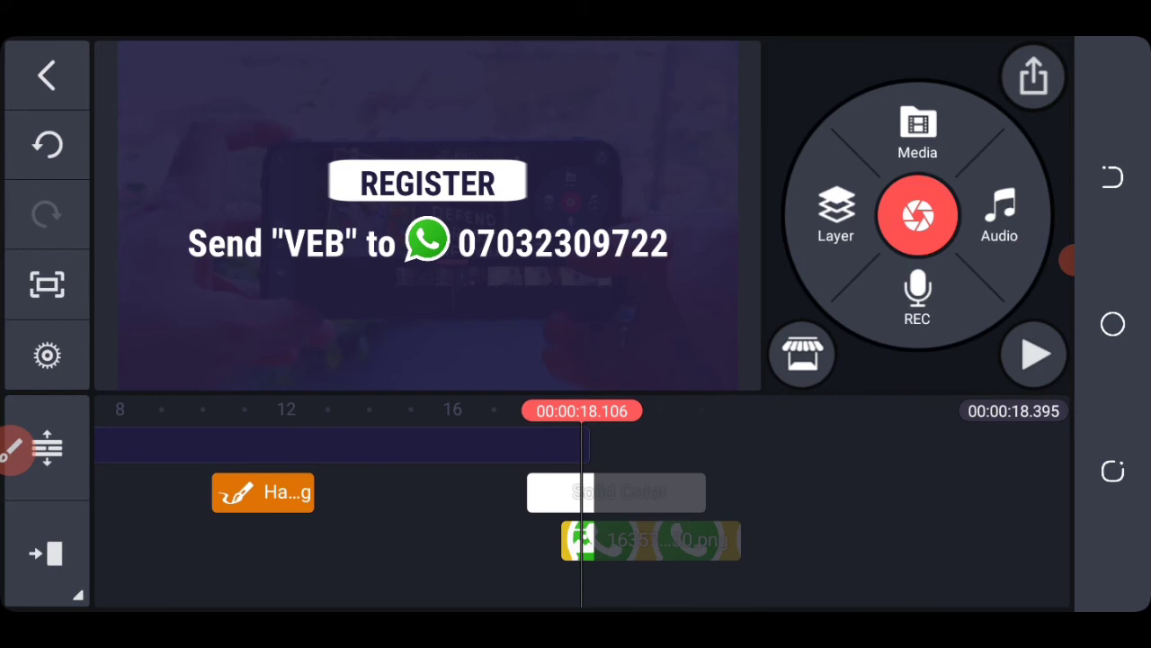
Give the WhatsApp logo a 0.5-second fade-in and preview the ad's ending.
{"action": "left_click", "coordinate": [651, 554]}
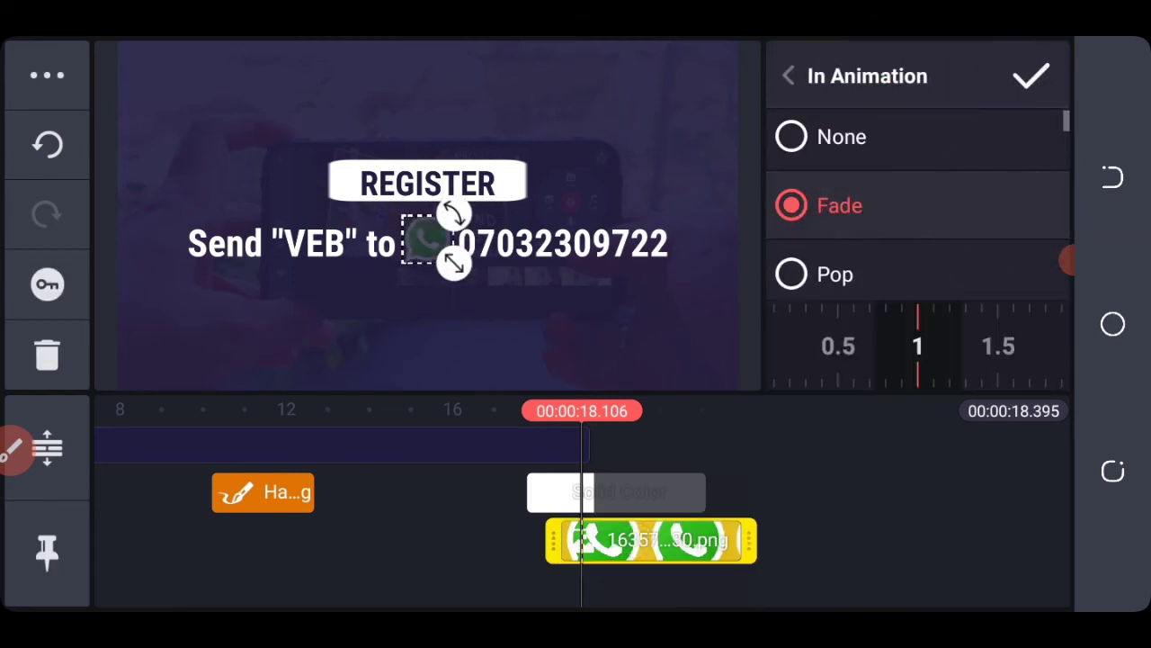
{"action": "left_click_drag", "start_coordinate": [917, 345], "coordinate": [1026, 396]}
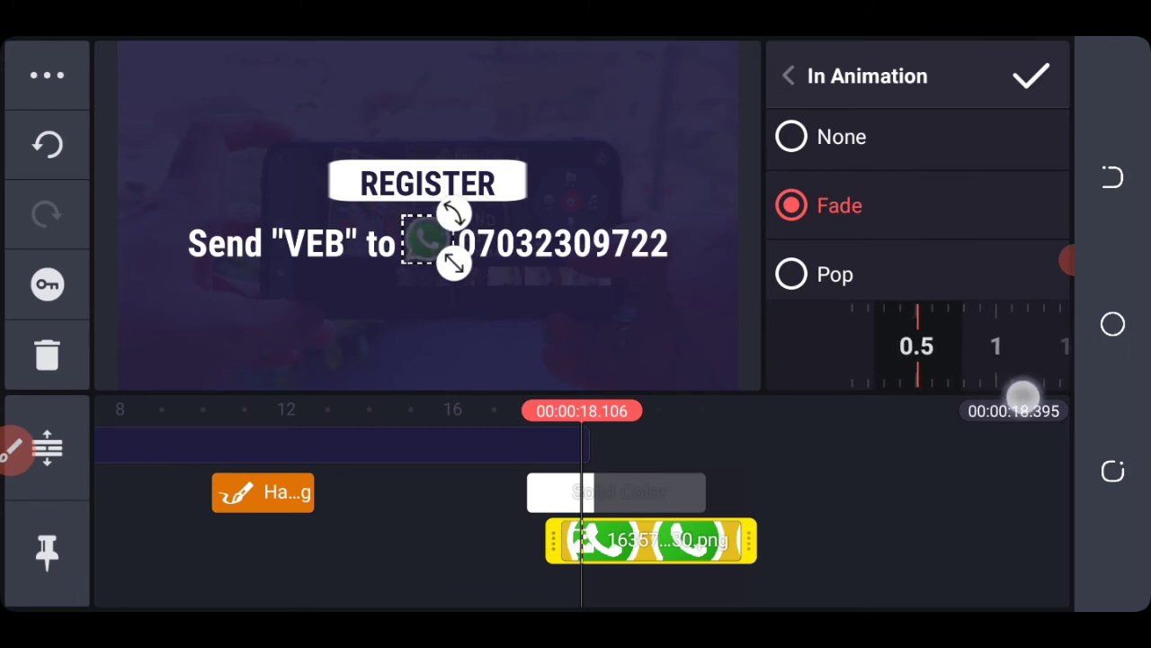
{"action": "left_click", "coordinate": [794, 76]}
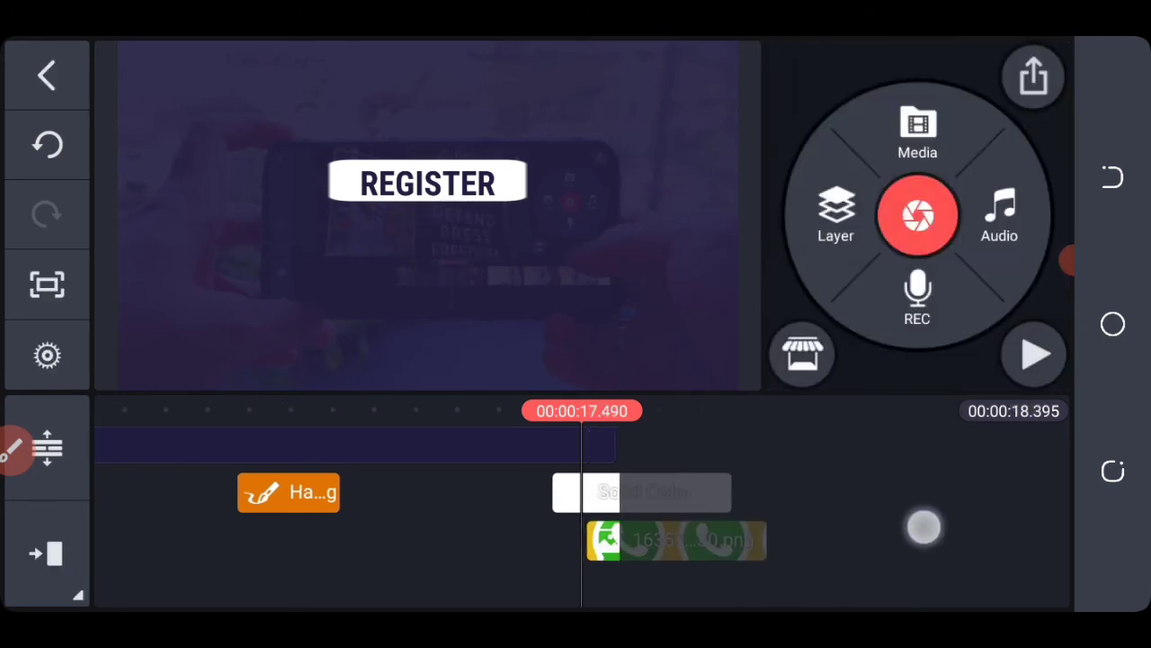
{"action": "left_click", "coordinate": [1034, 357]}
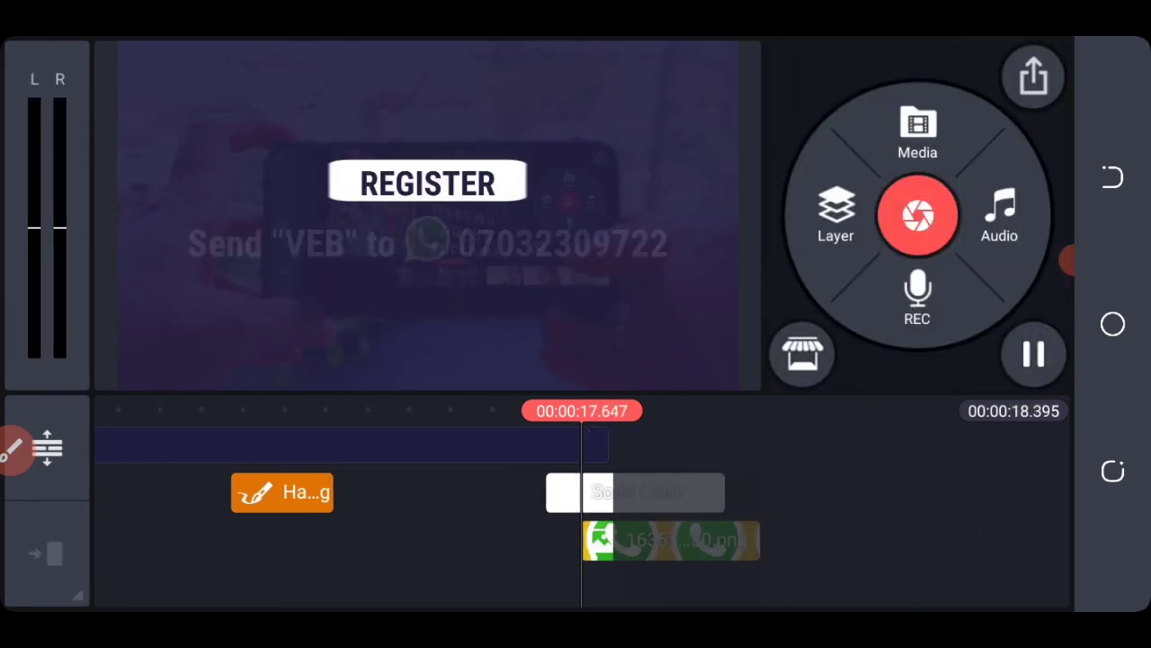
{"action": "left_click", "coordinate": [1032, 355]}
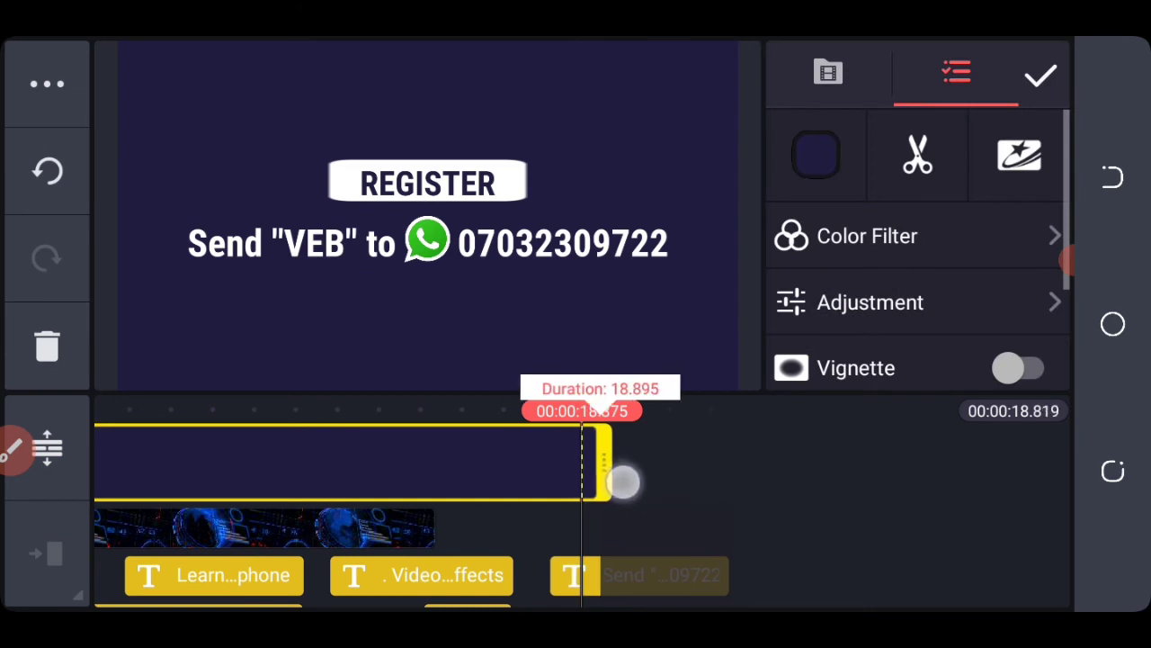
Extend the background colour layer and Design - 48420.mp4 clip to the project end, about 20.2 s.
{"action": "left_click_drag", "start_coordinate": [622, 483], "coordinate": [603, 475]}
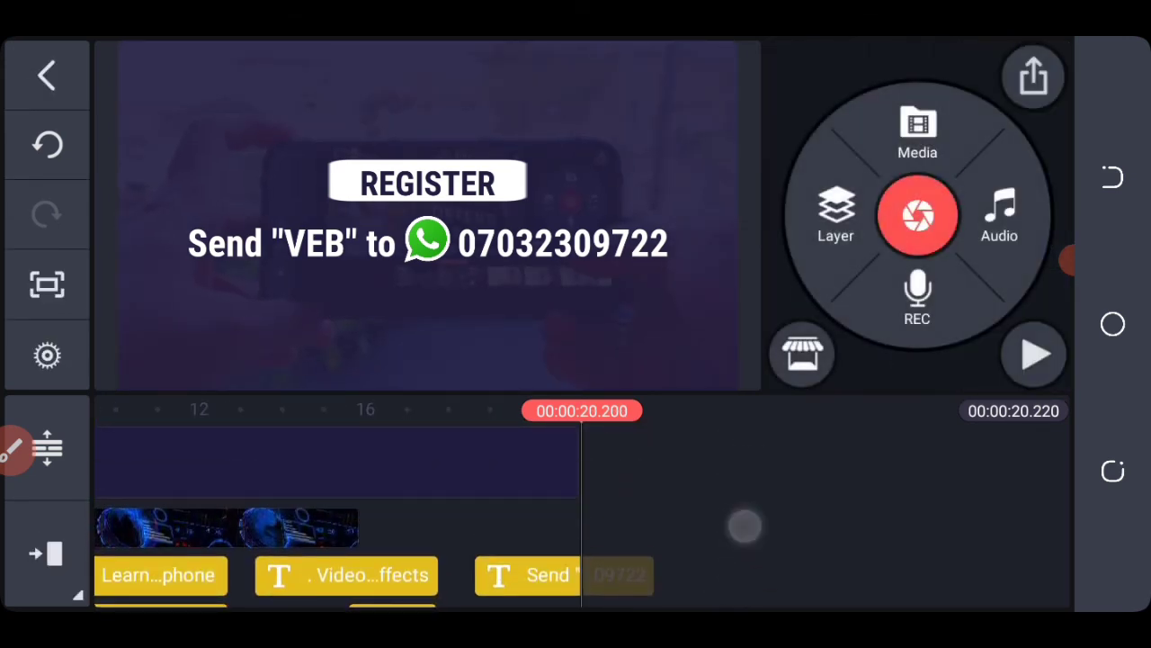
{"action": "left_click", "coordinate": [537, 576]}
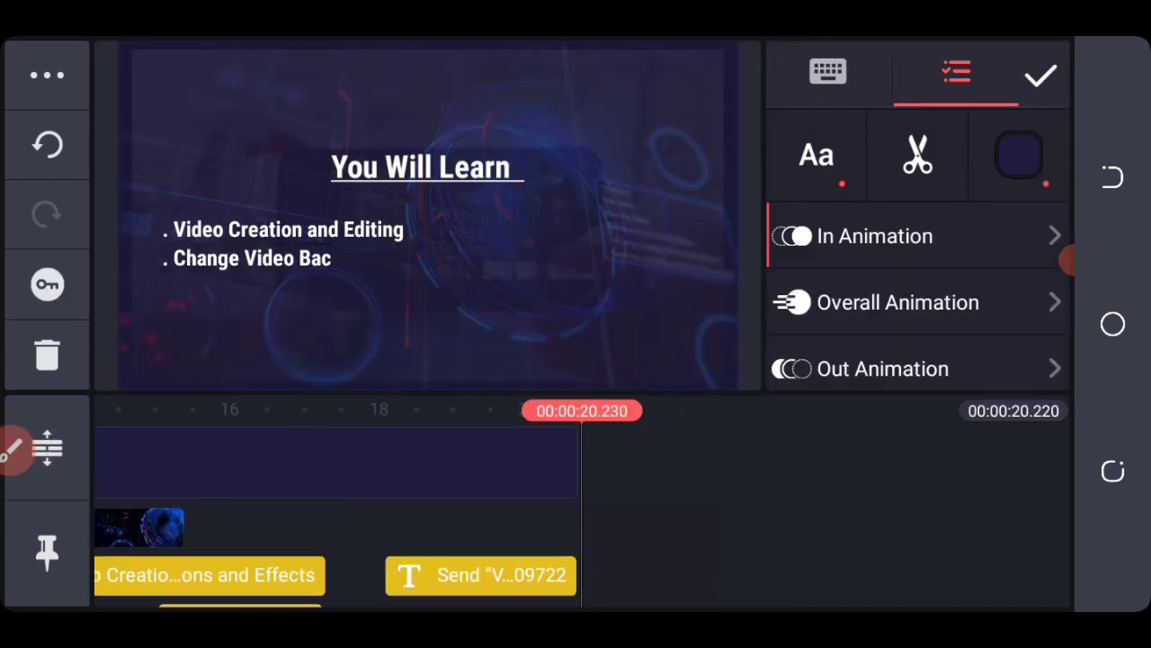
{"action": "left_click", "coordinate": [917, 155]}
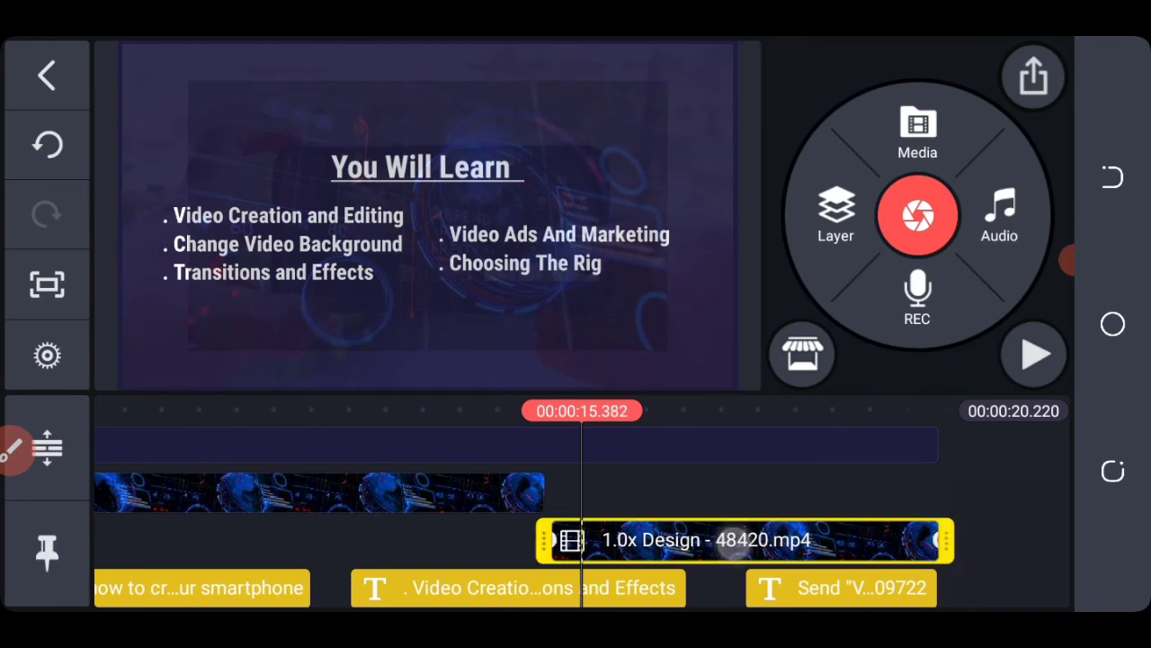
{"action": "left_click", "coordinate": [734, 541]}
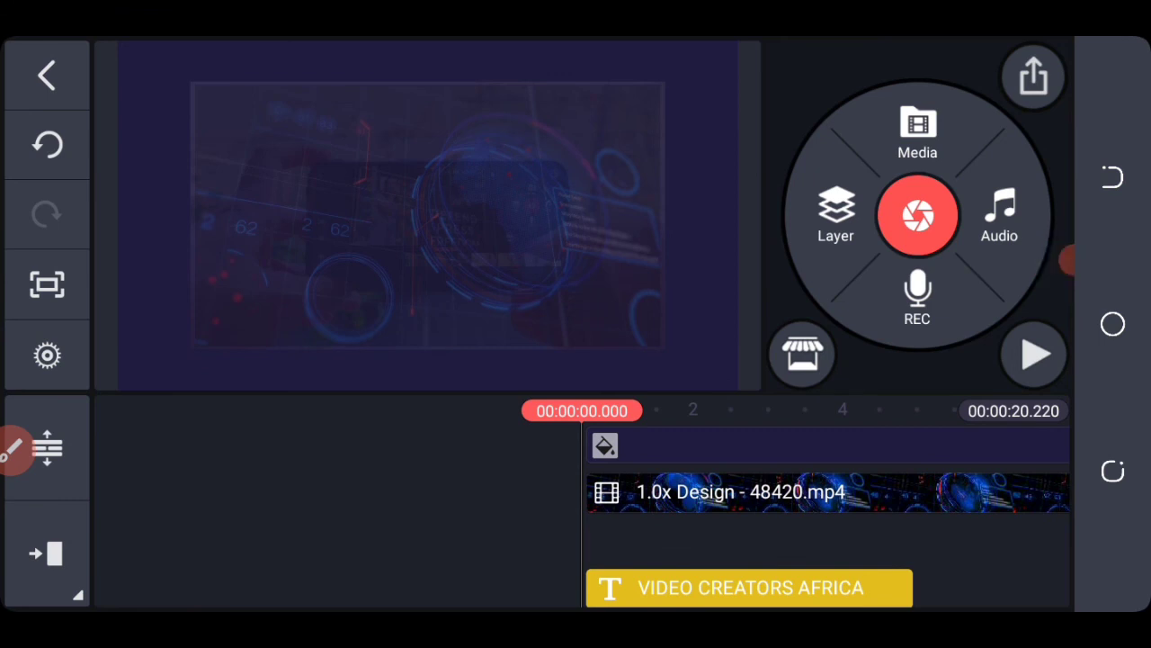
Add audio_7ac09a1714 as background music and drop its volume envelope to 0% at the end.
{"action": "left_click", "coordinate": [998, 214]}
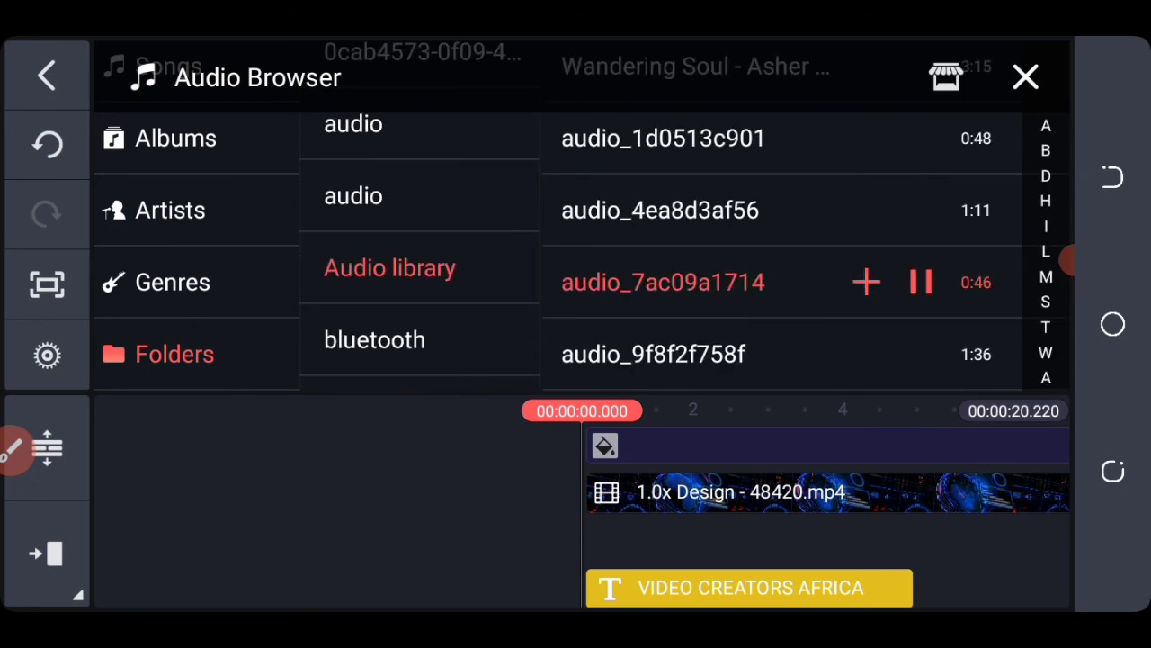
{"action": "left_click", "coordinate": [1020, 76]}
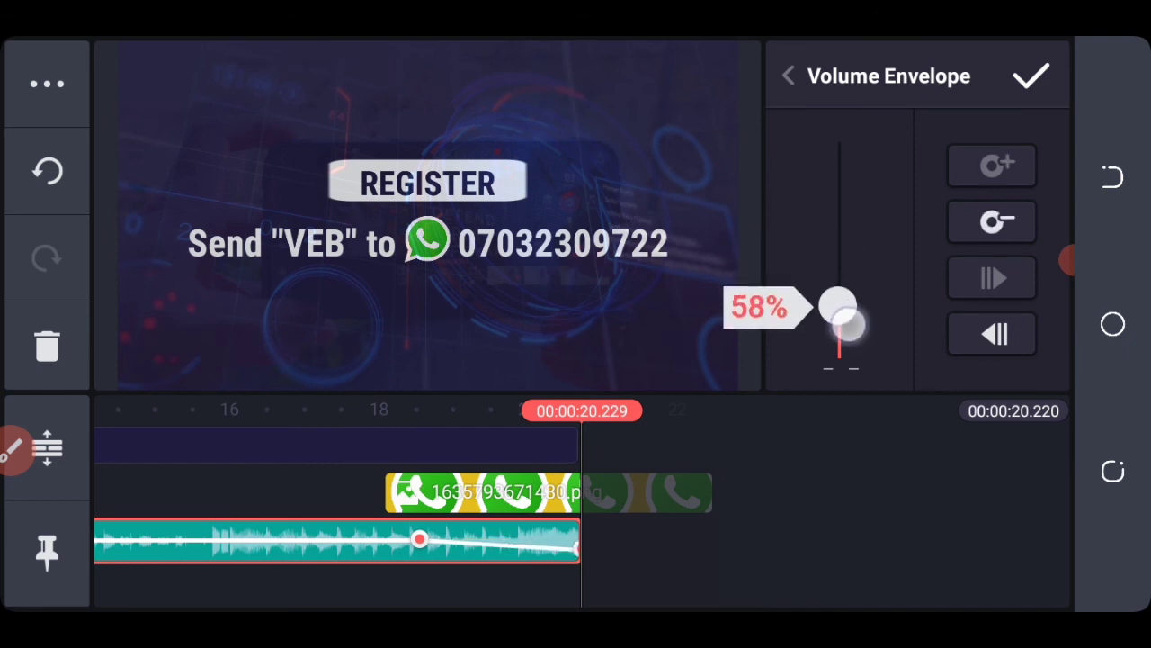
{"action": "left_click_drag", "start_coordinate": [838, 310], "coordinate": [838, 360]}
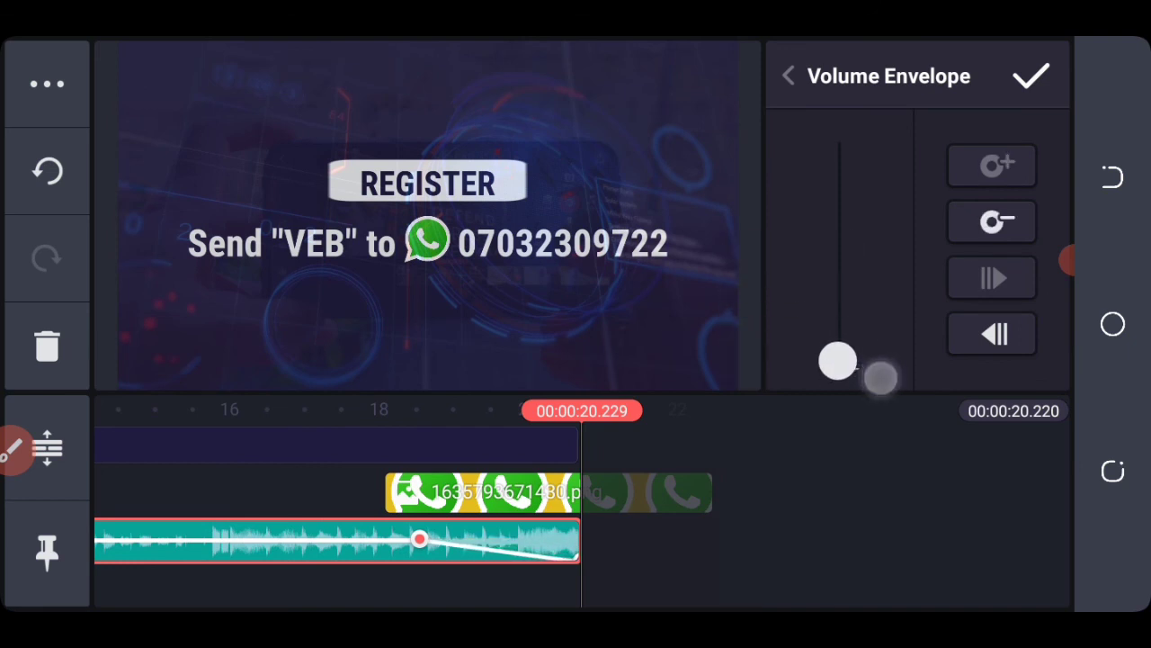